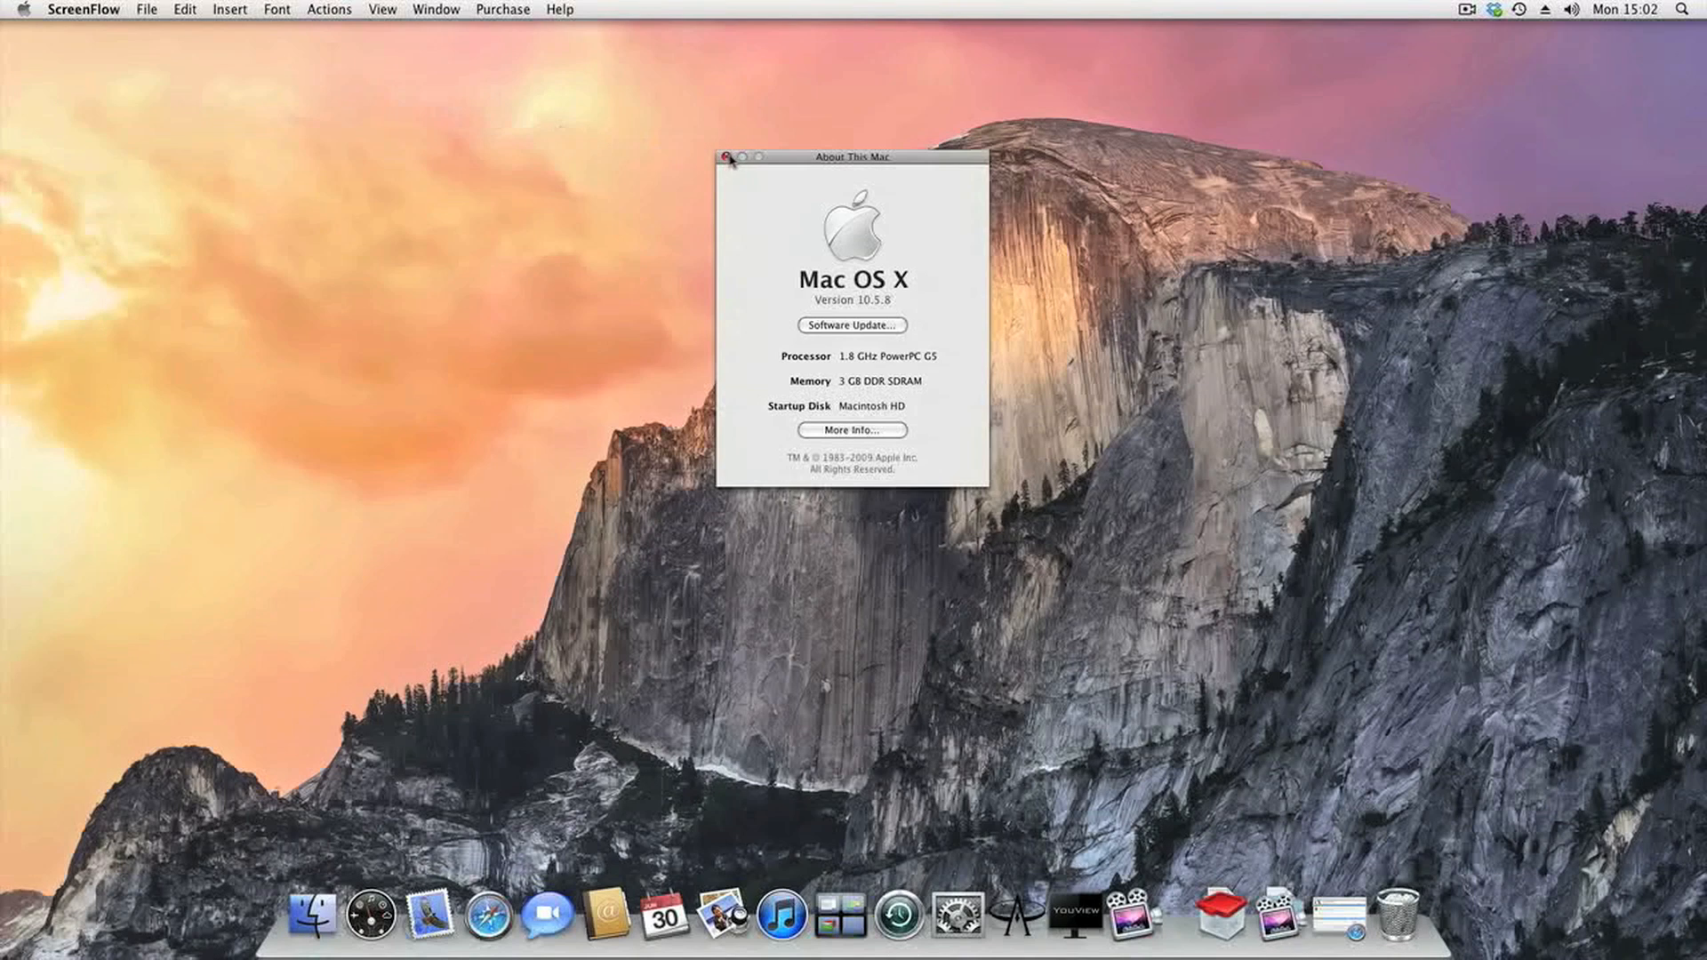
Close About This Mac and bring up two Finder windows on the home folder via the Dock.
click(728, 157)
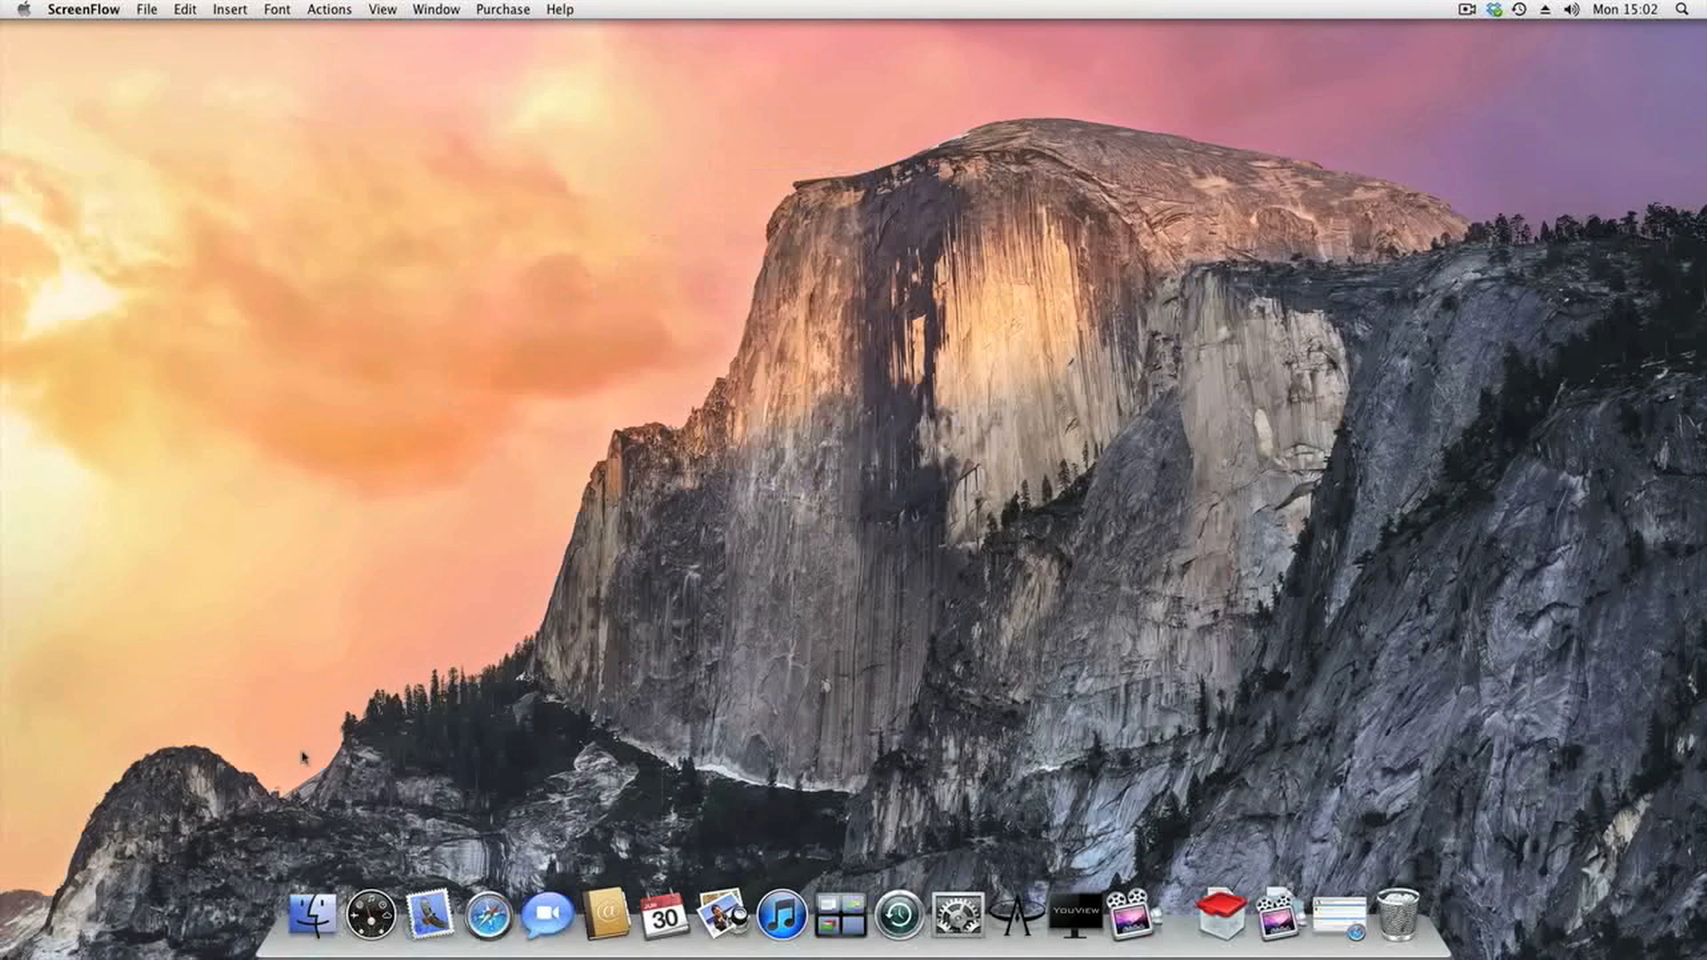
mouse_move(313, 912)
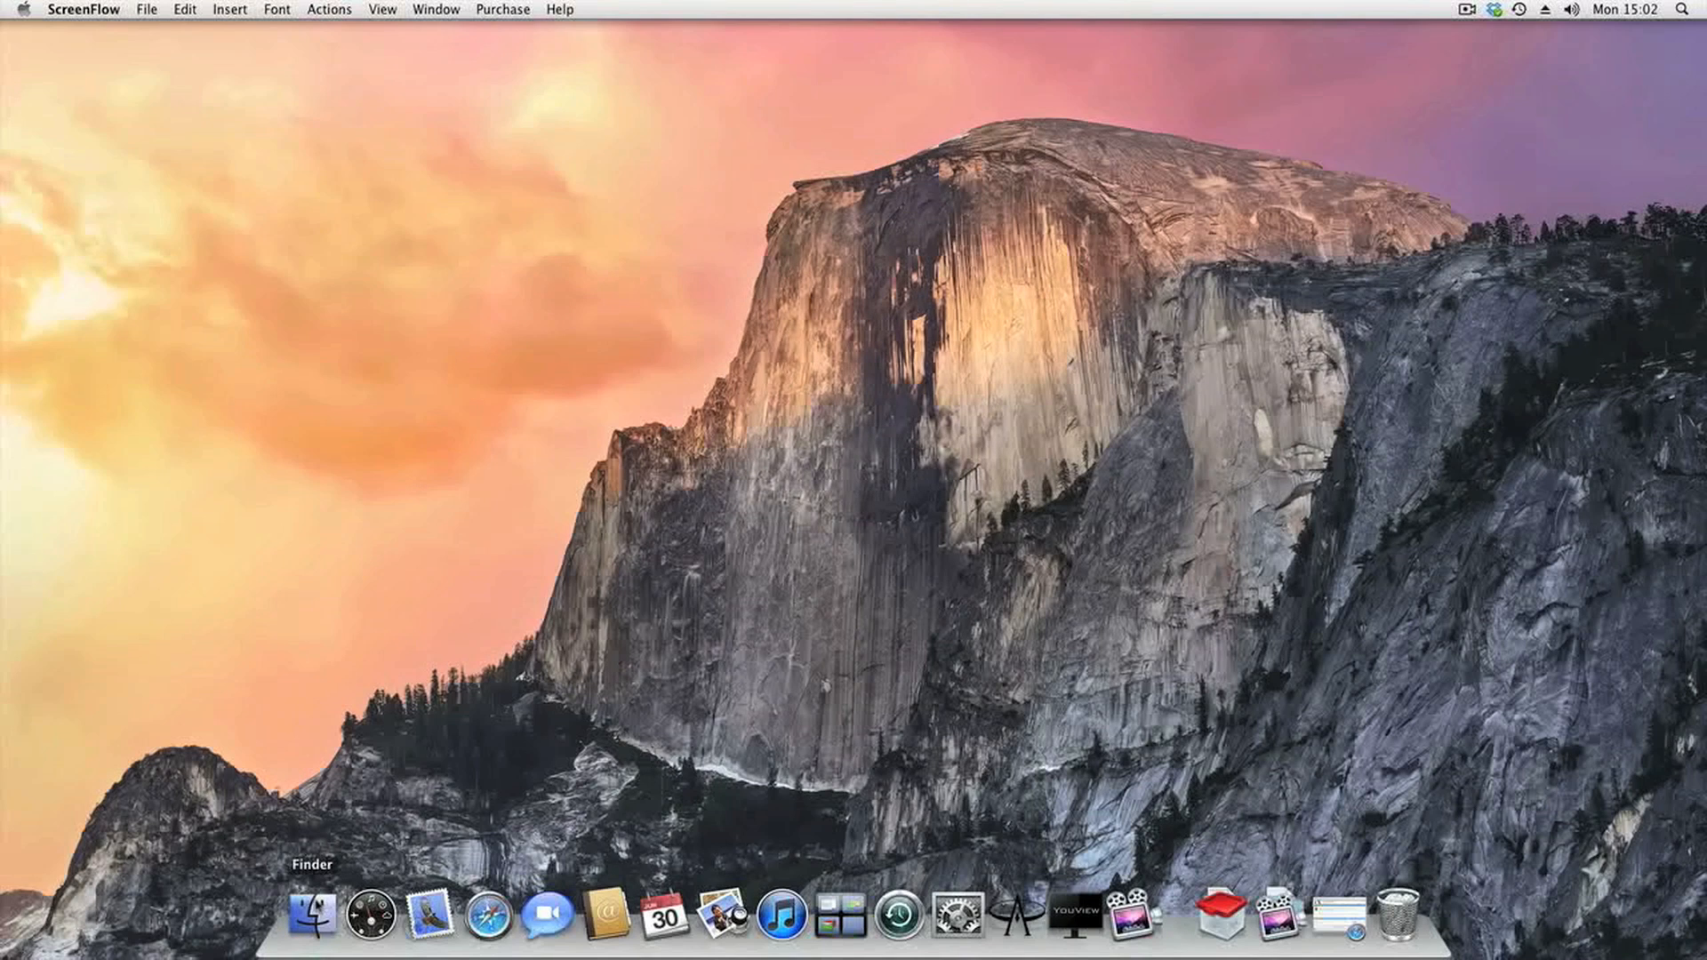
click(308, 912)
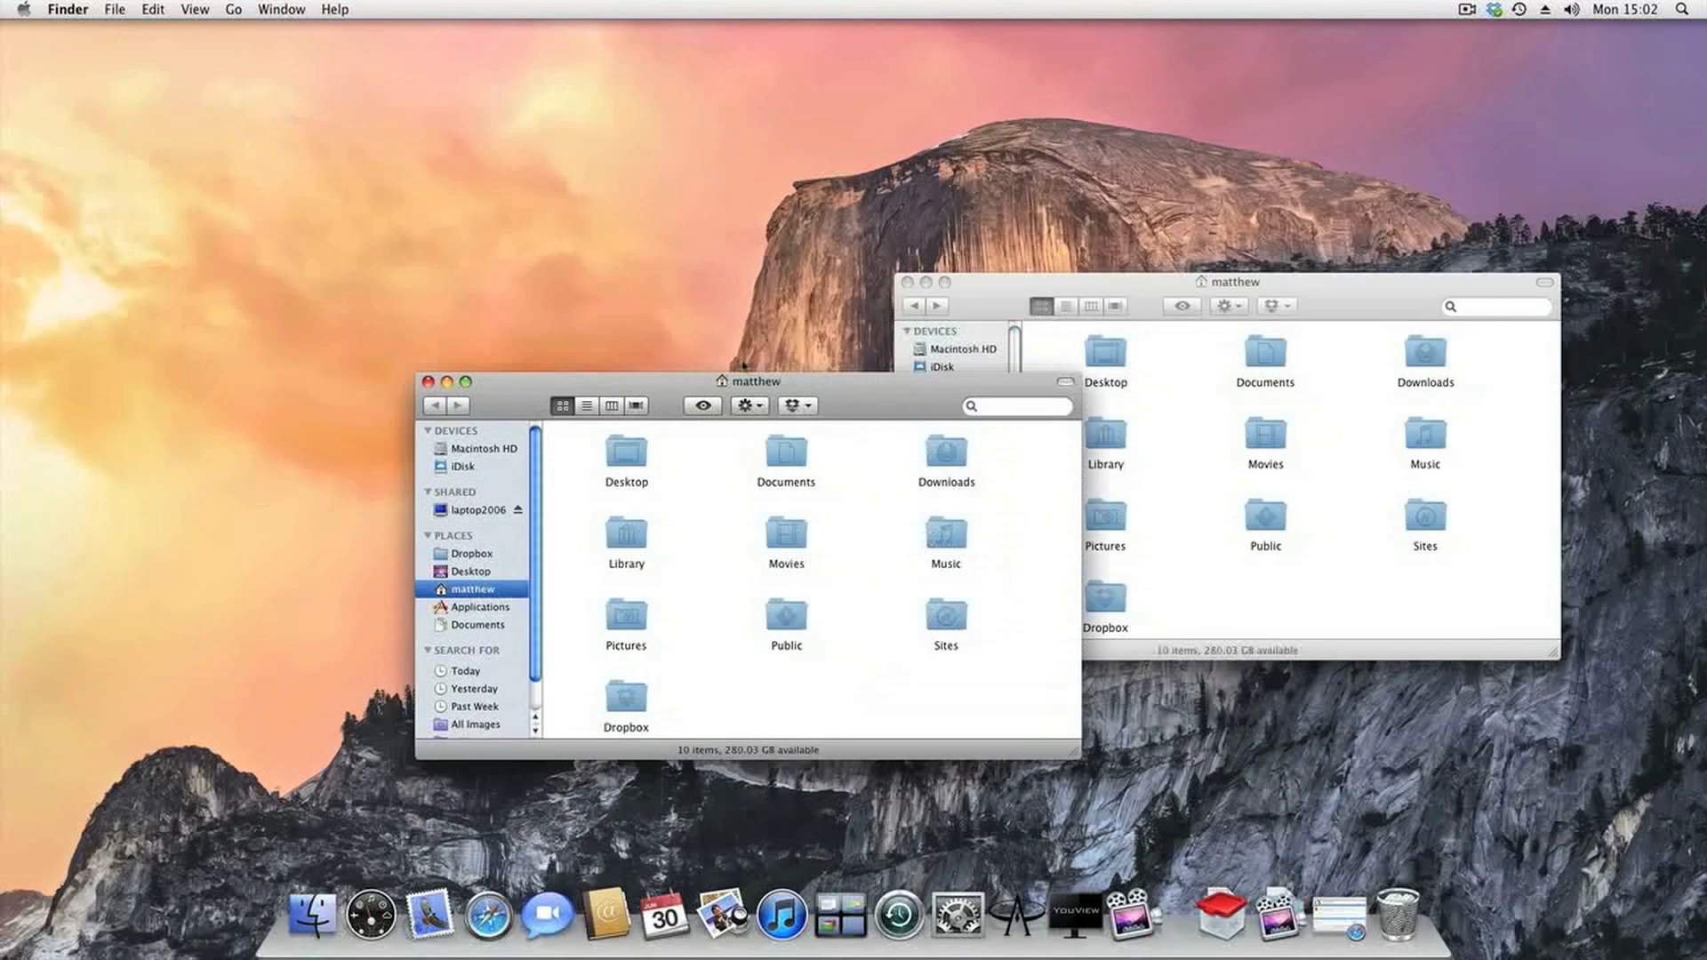
Arrange the windows side by side, with Downloads in one and Applications in the other.
drag(749, 381, 457, 276)
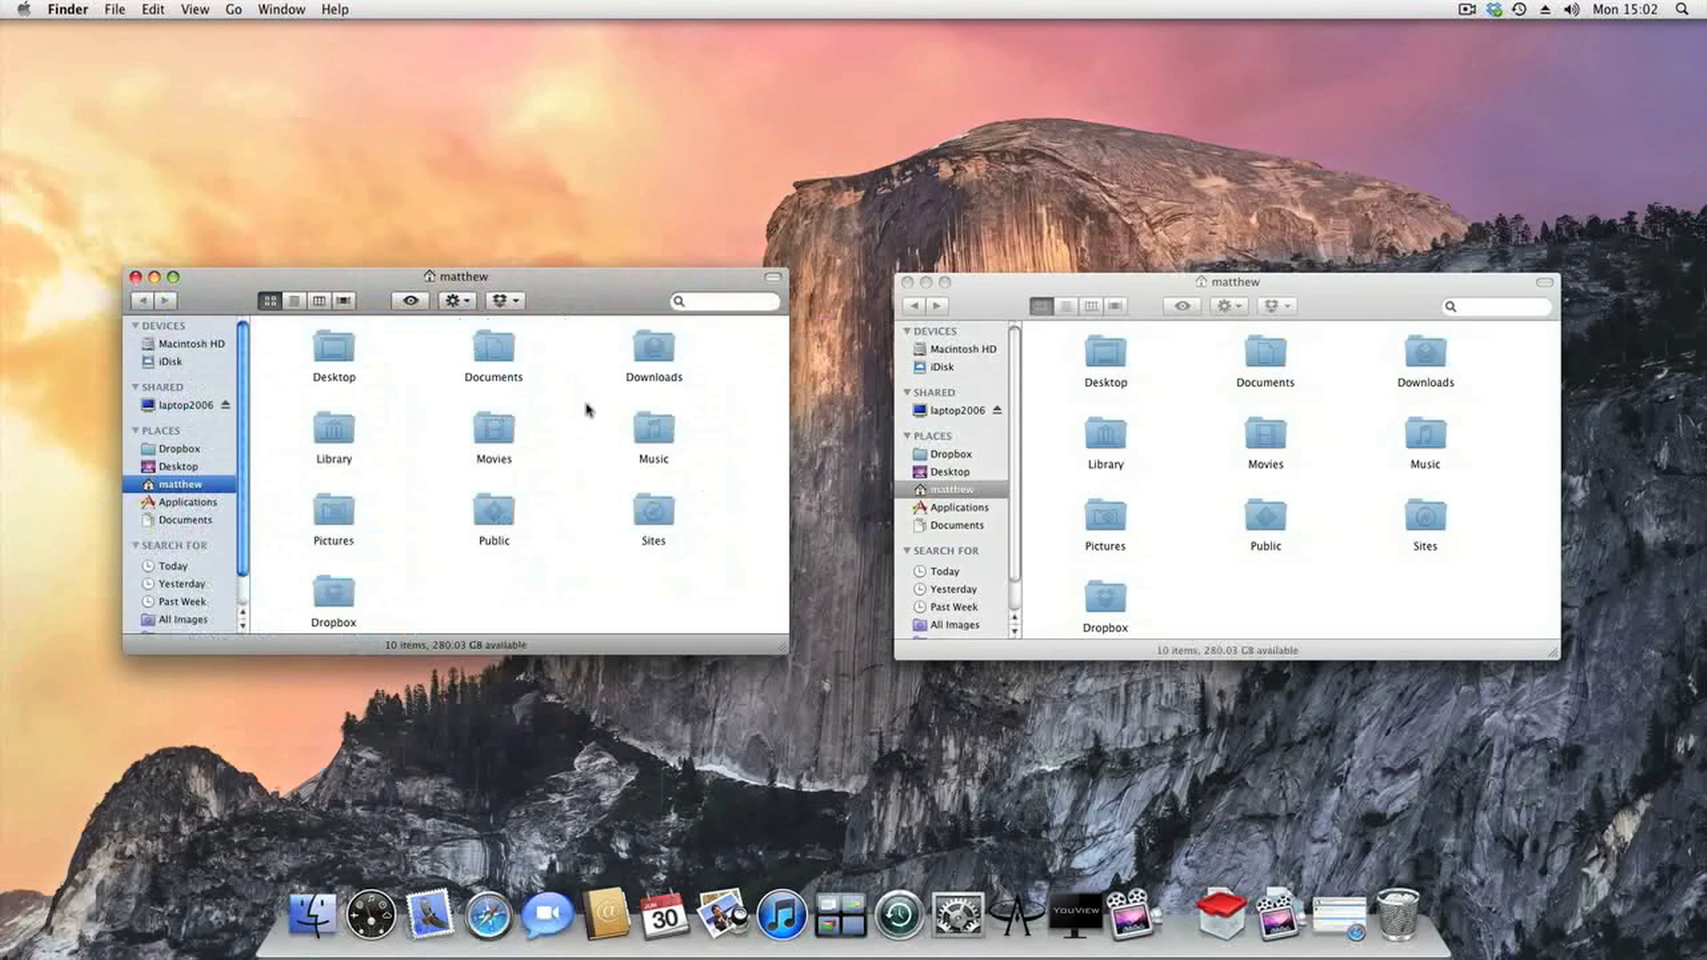
double_click(652, 354)
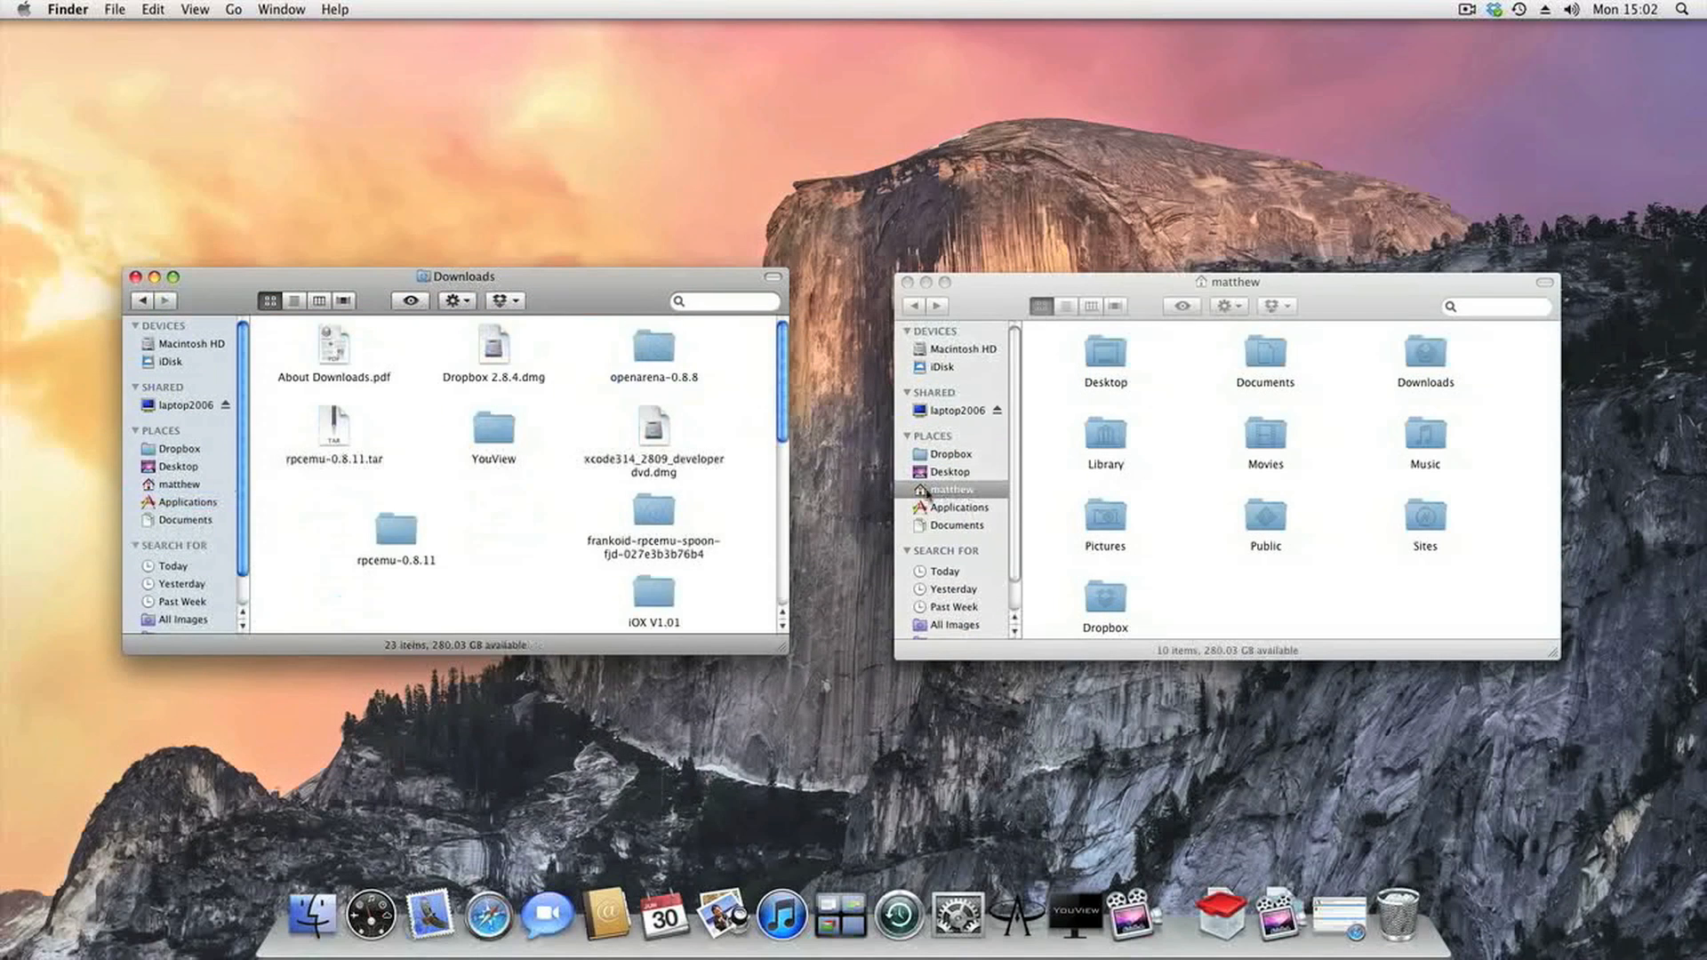
click(956, 507)
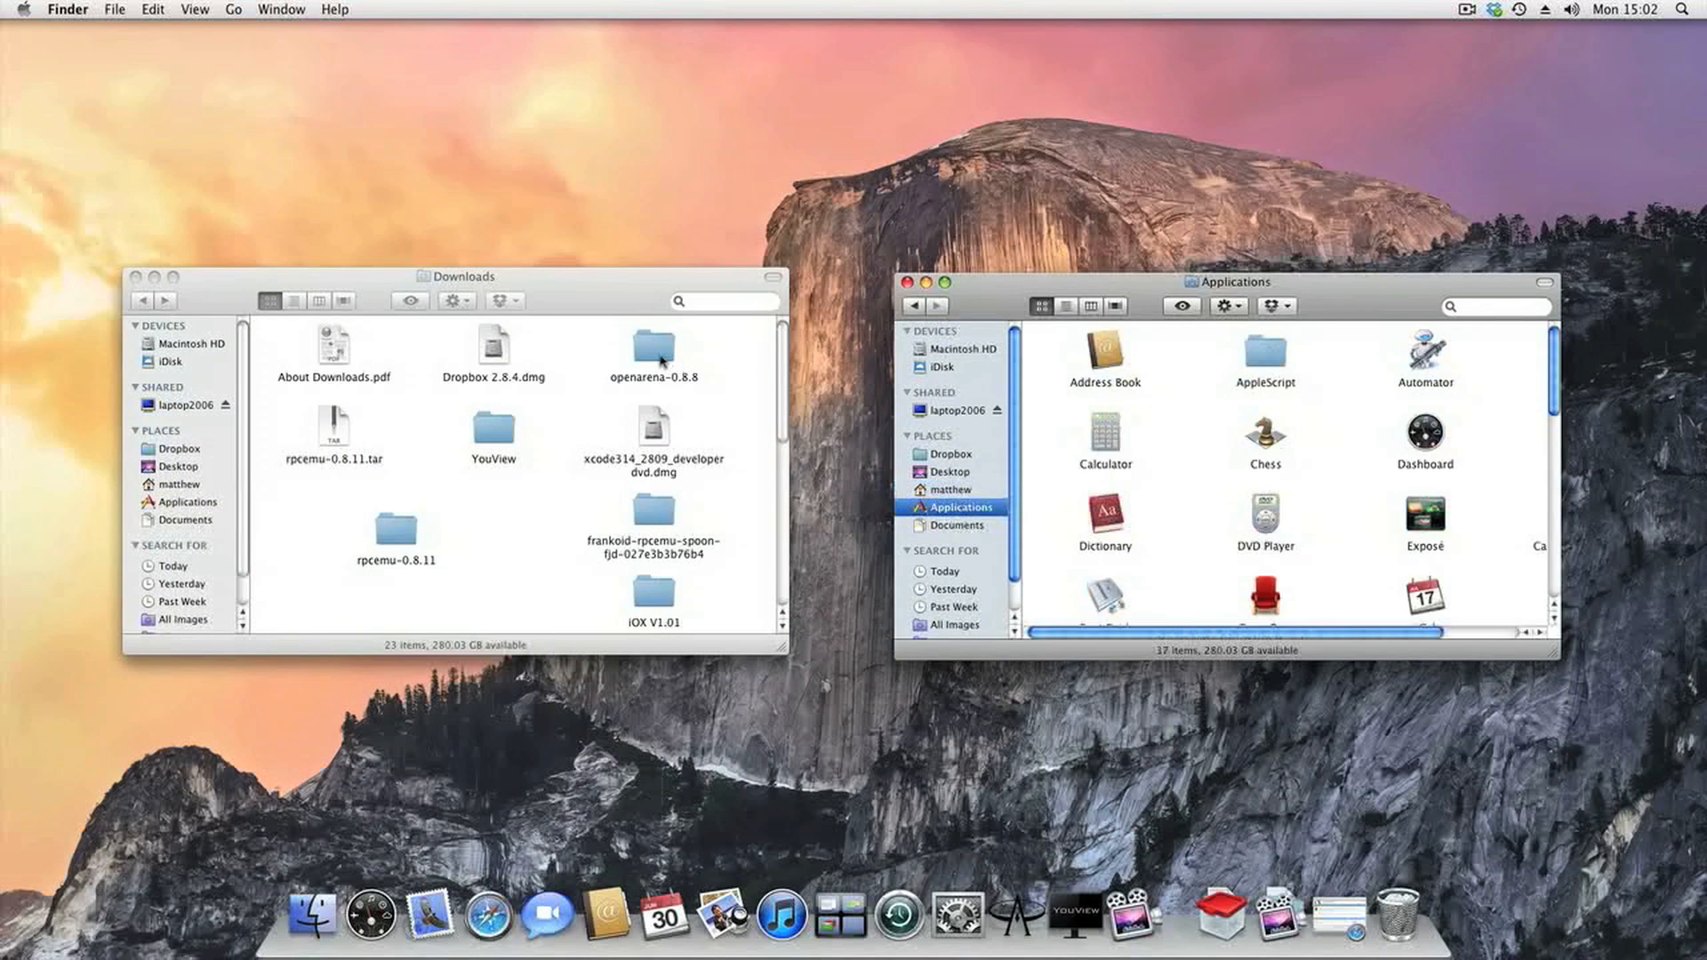
Go into the openarena-0.8.8 folder and select the OpenArena application inside it.
click(652, 349)
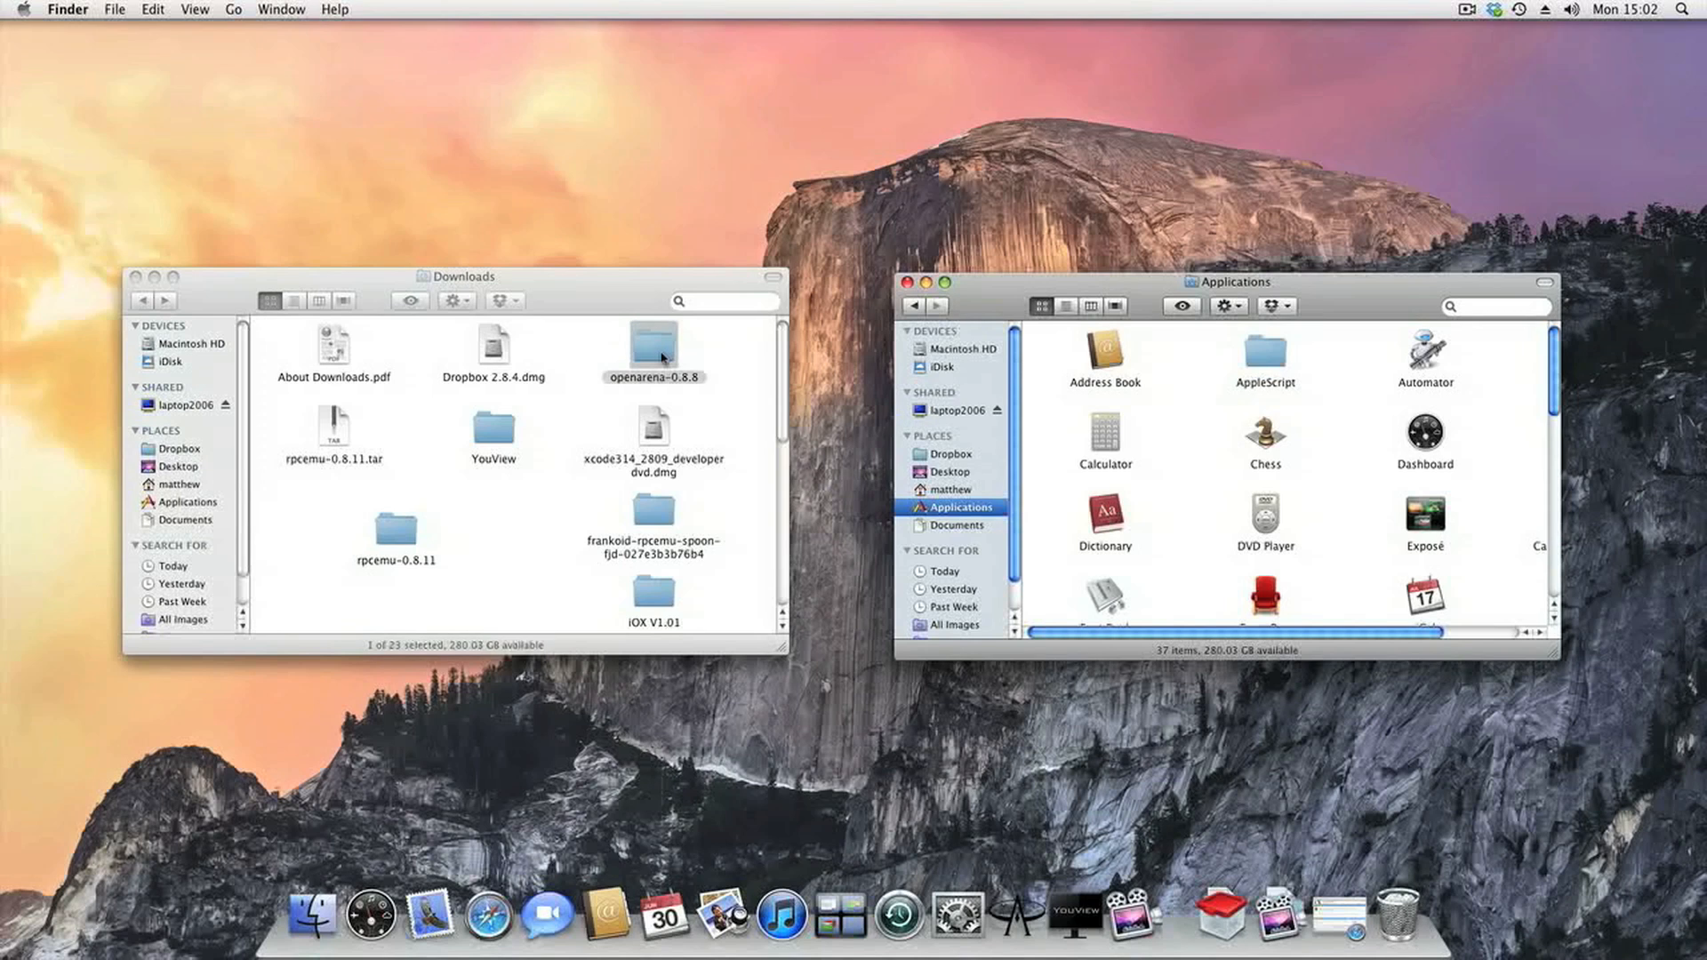
double_click(653, 343)
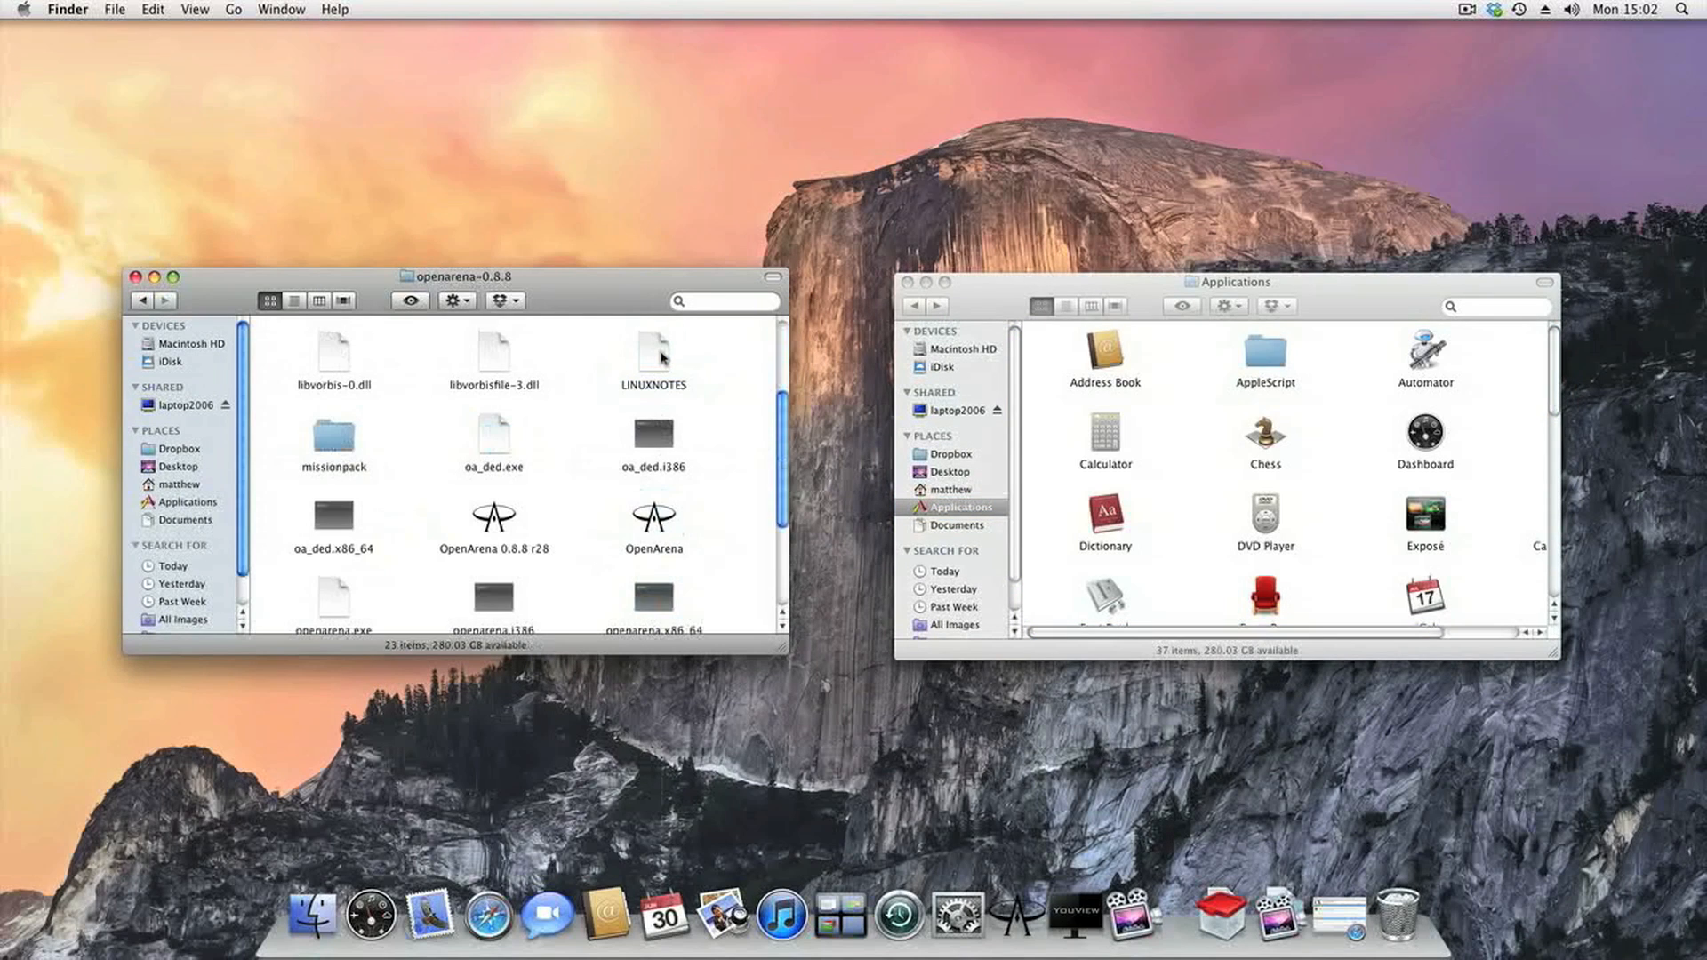
mouse_move(493, 523)
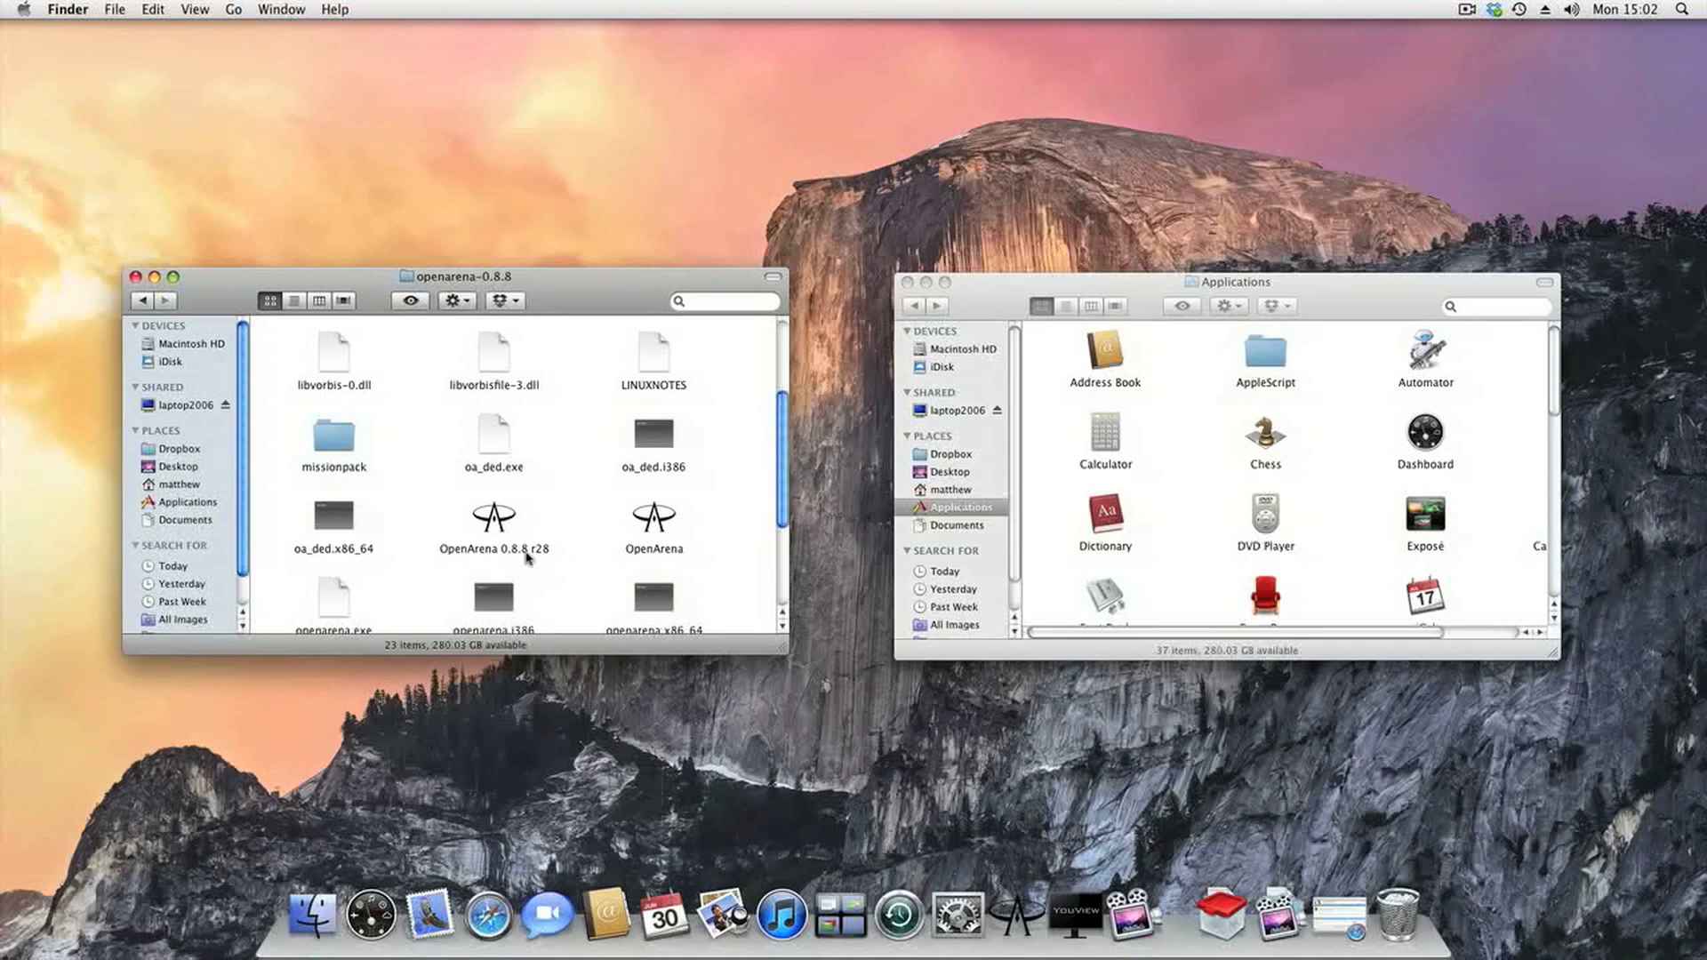
click(653, 516)
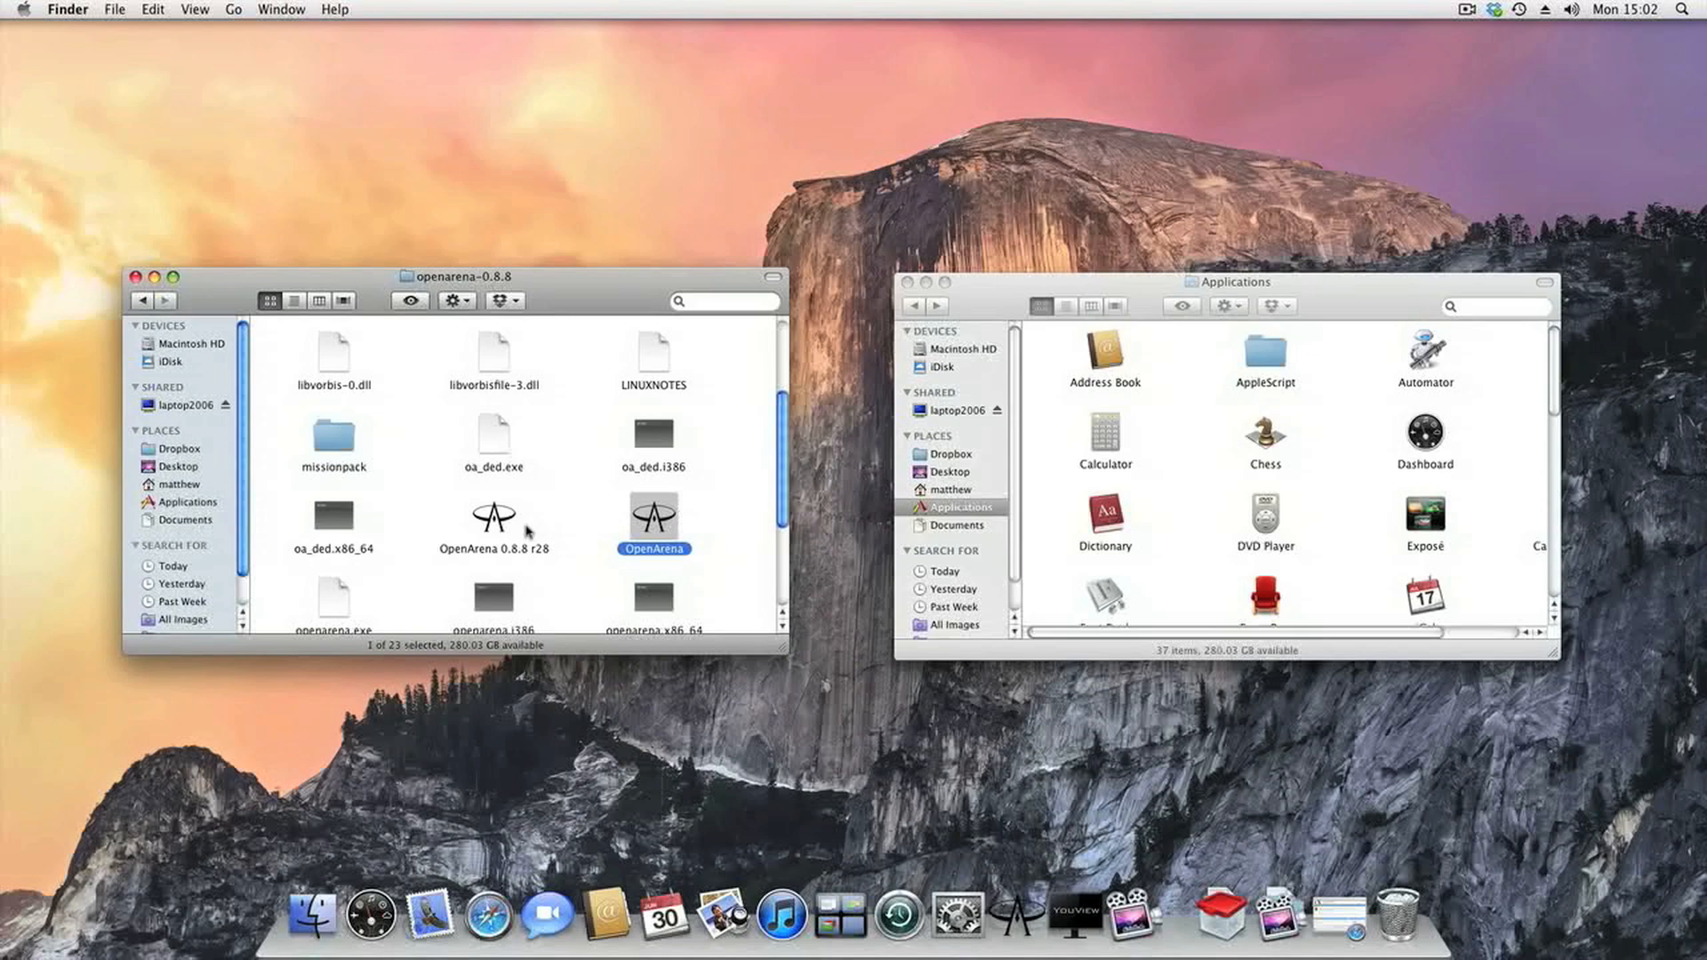
Move OpenArena 0.8.8 r28 into Applications, choosing Replace for the existing copy.
click(493, 518)
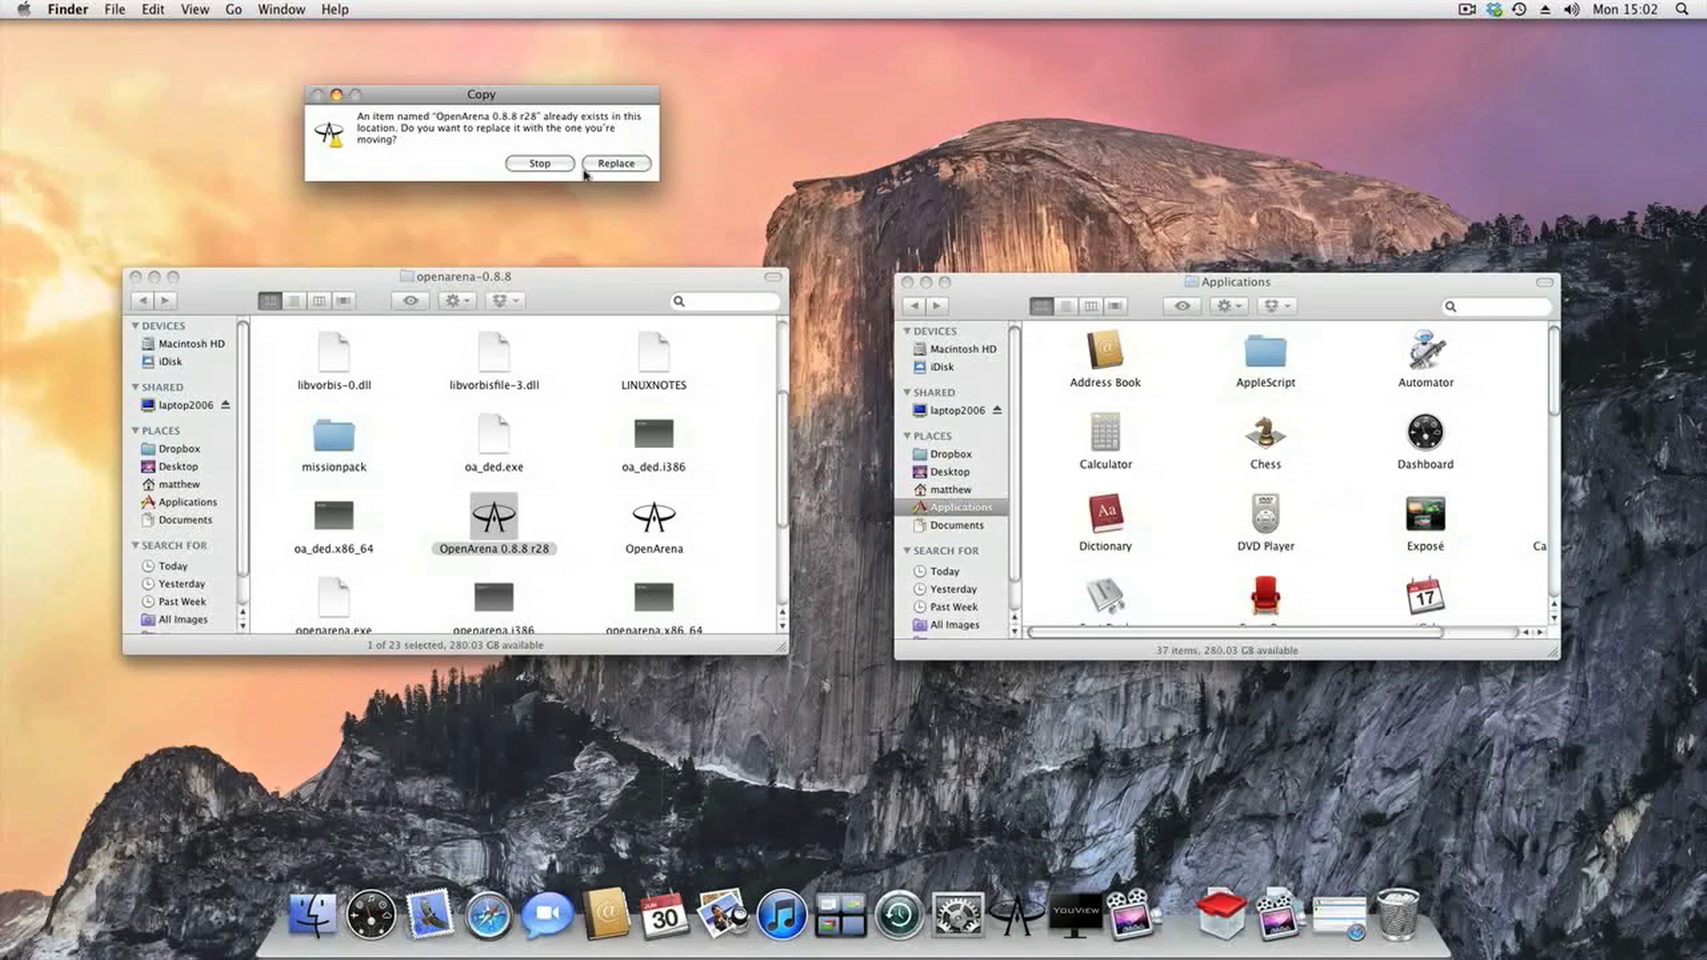
click(615, 164)
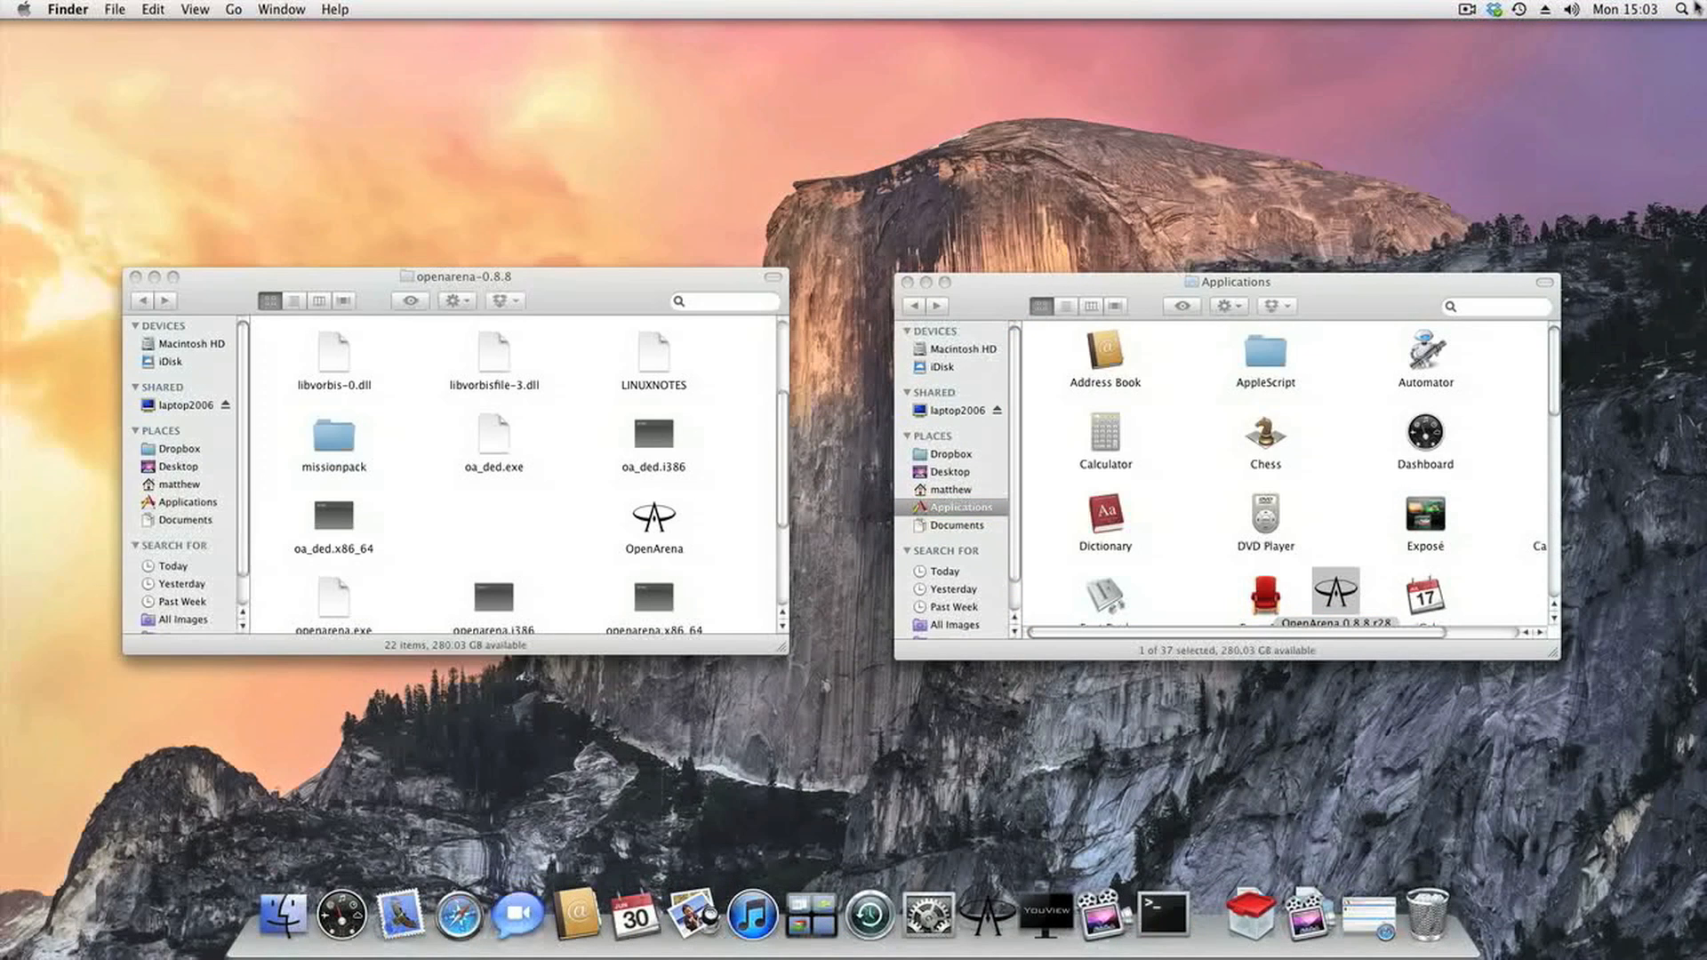
In Terminal, enter sudo chmod +x on /Applications/OpenArena 0.8.8 r28.app/Contents/MacOS/openarena.ub.
click(1157, 914)
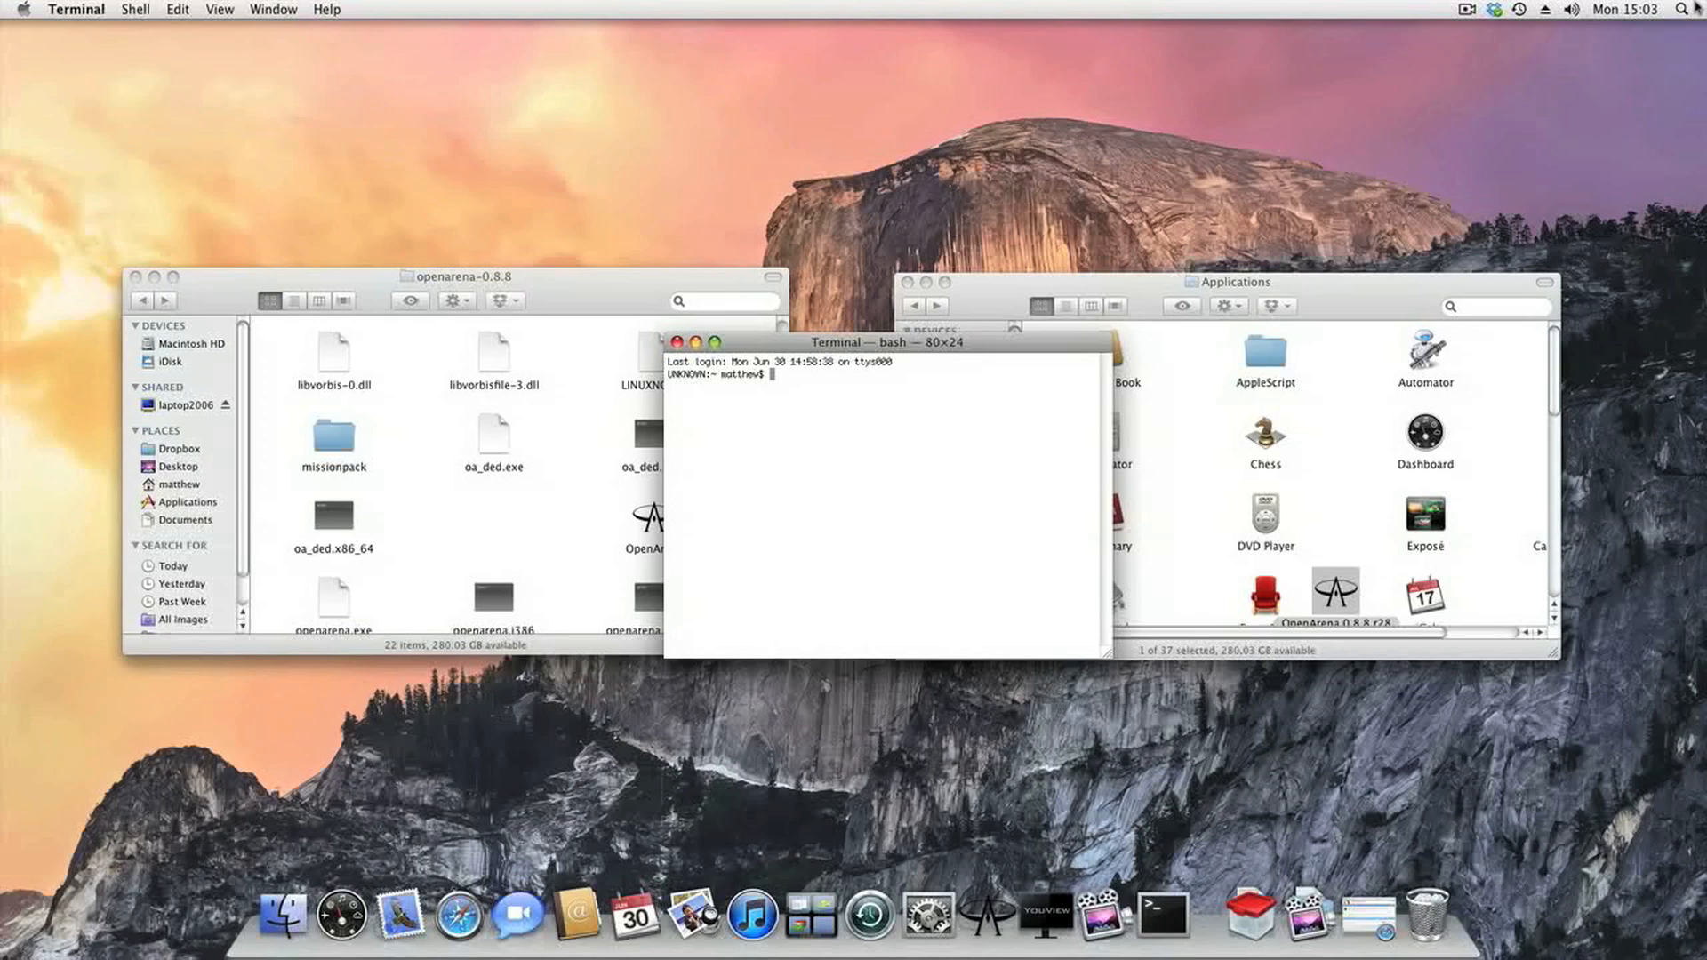
text(sudo)
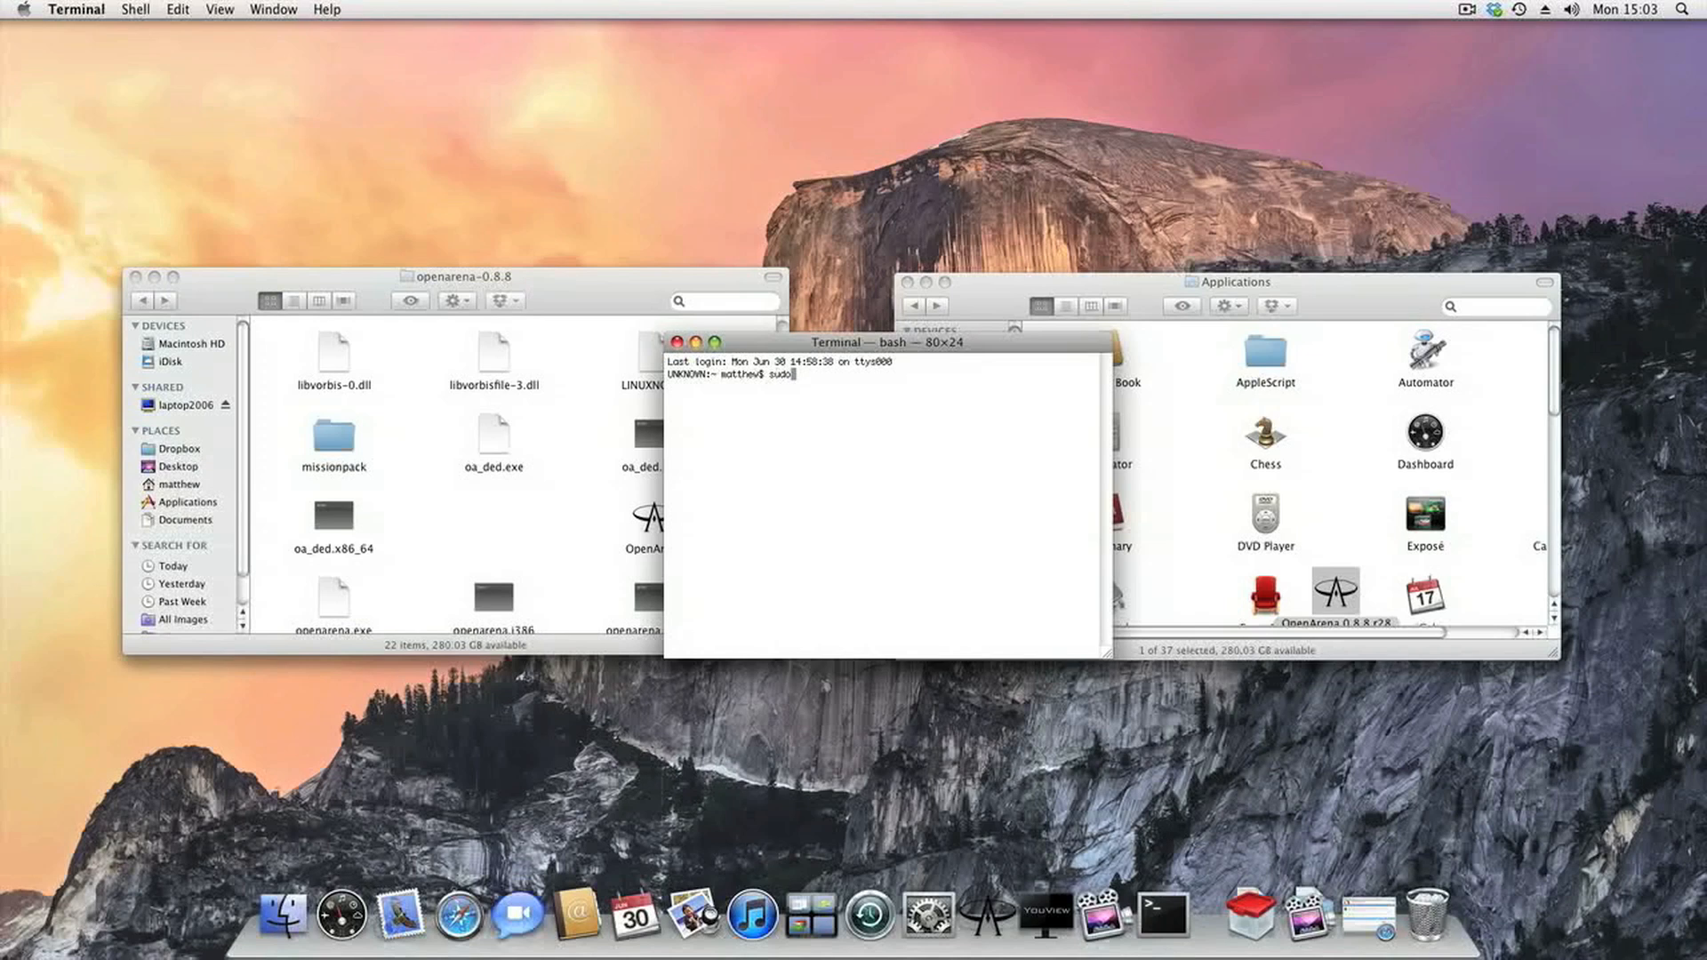
text(c)
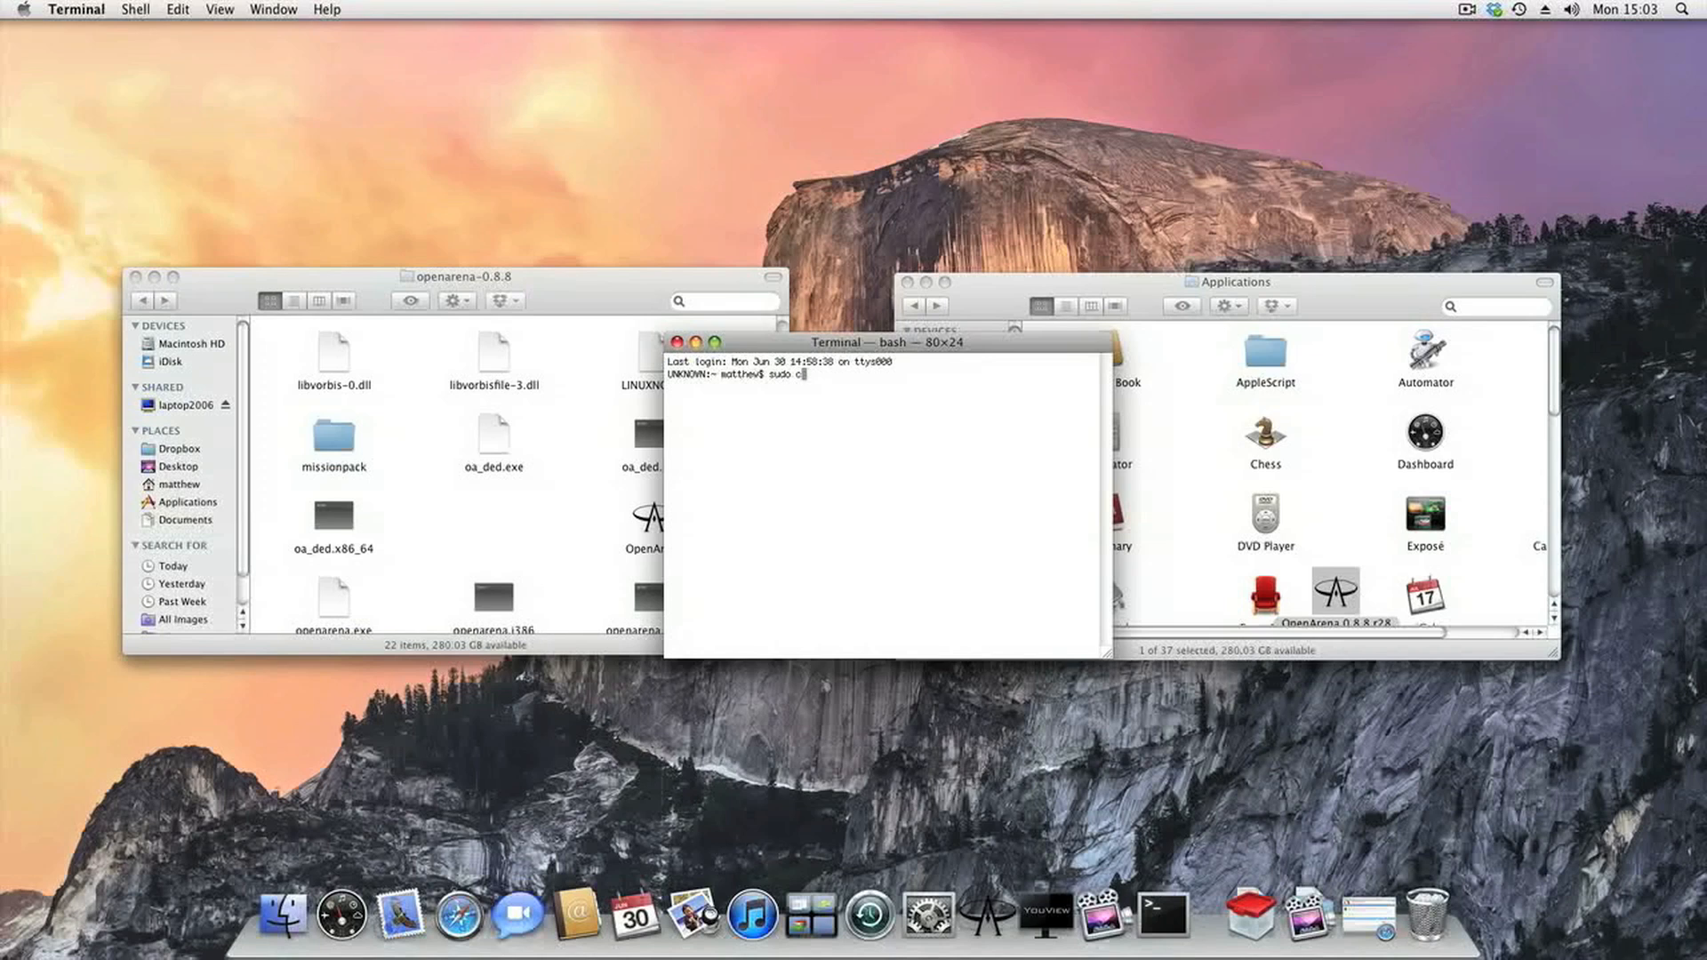
text(hmod)
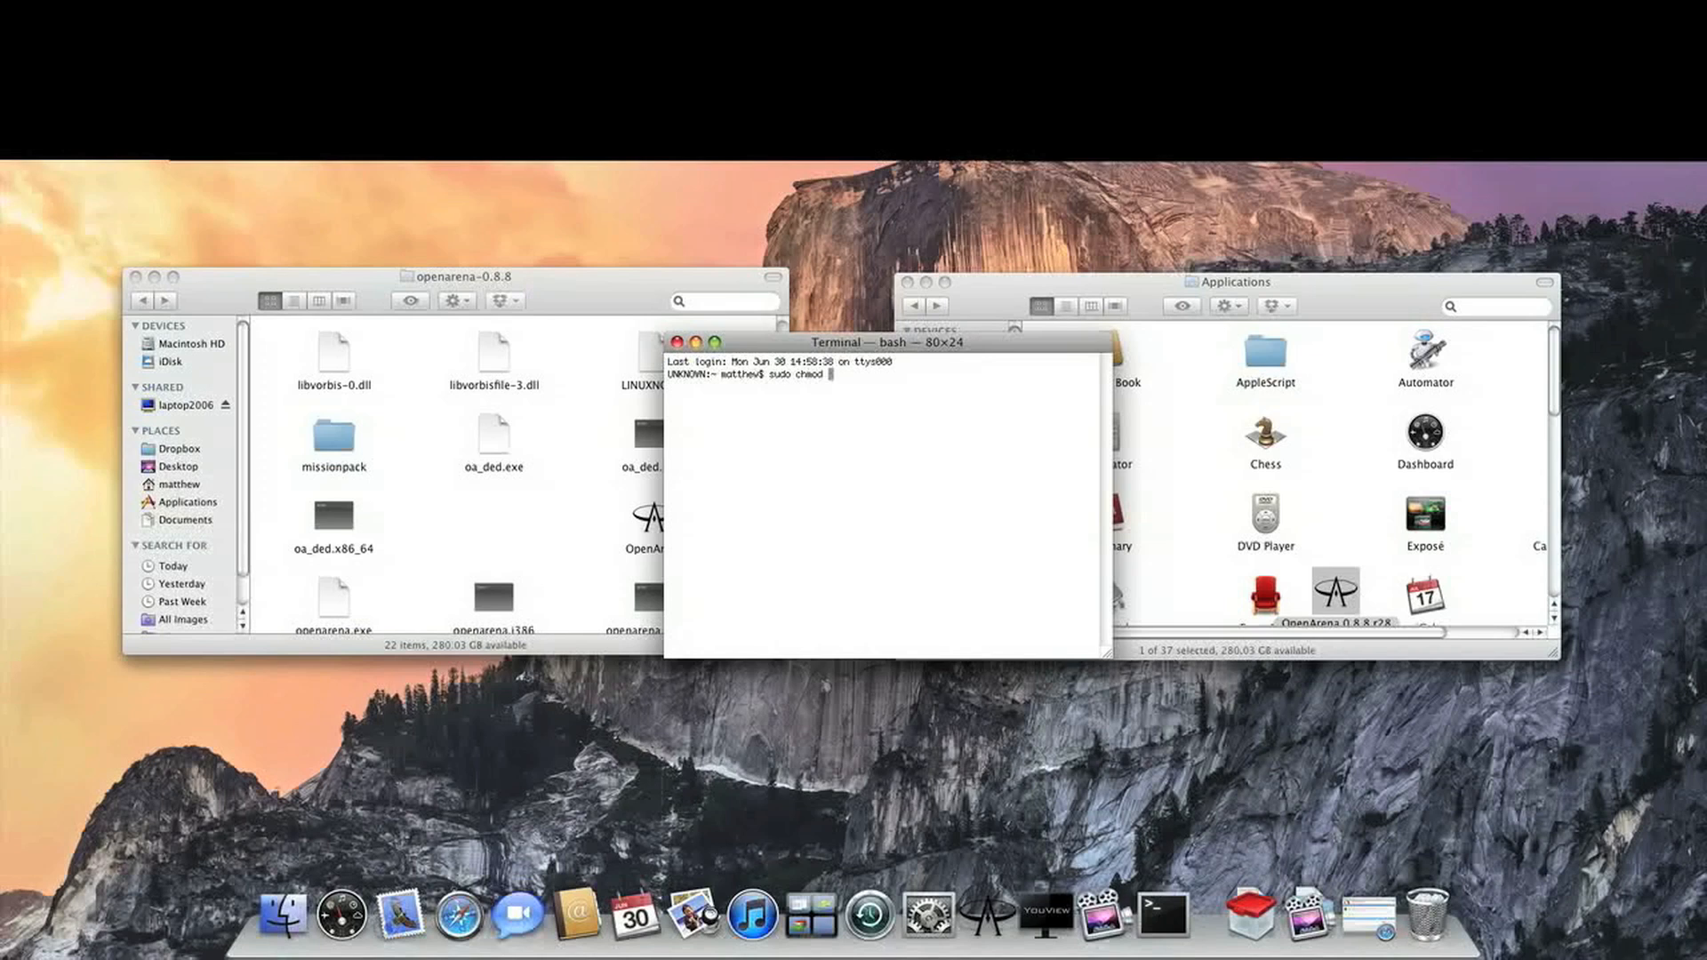
text(+x /Applications/)
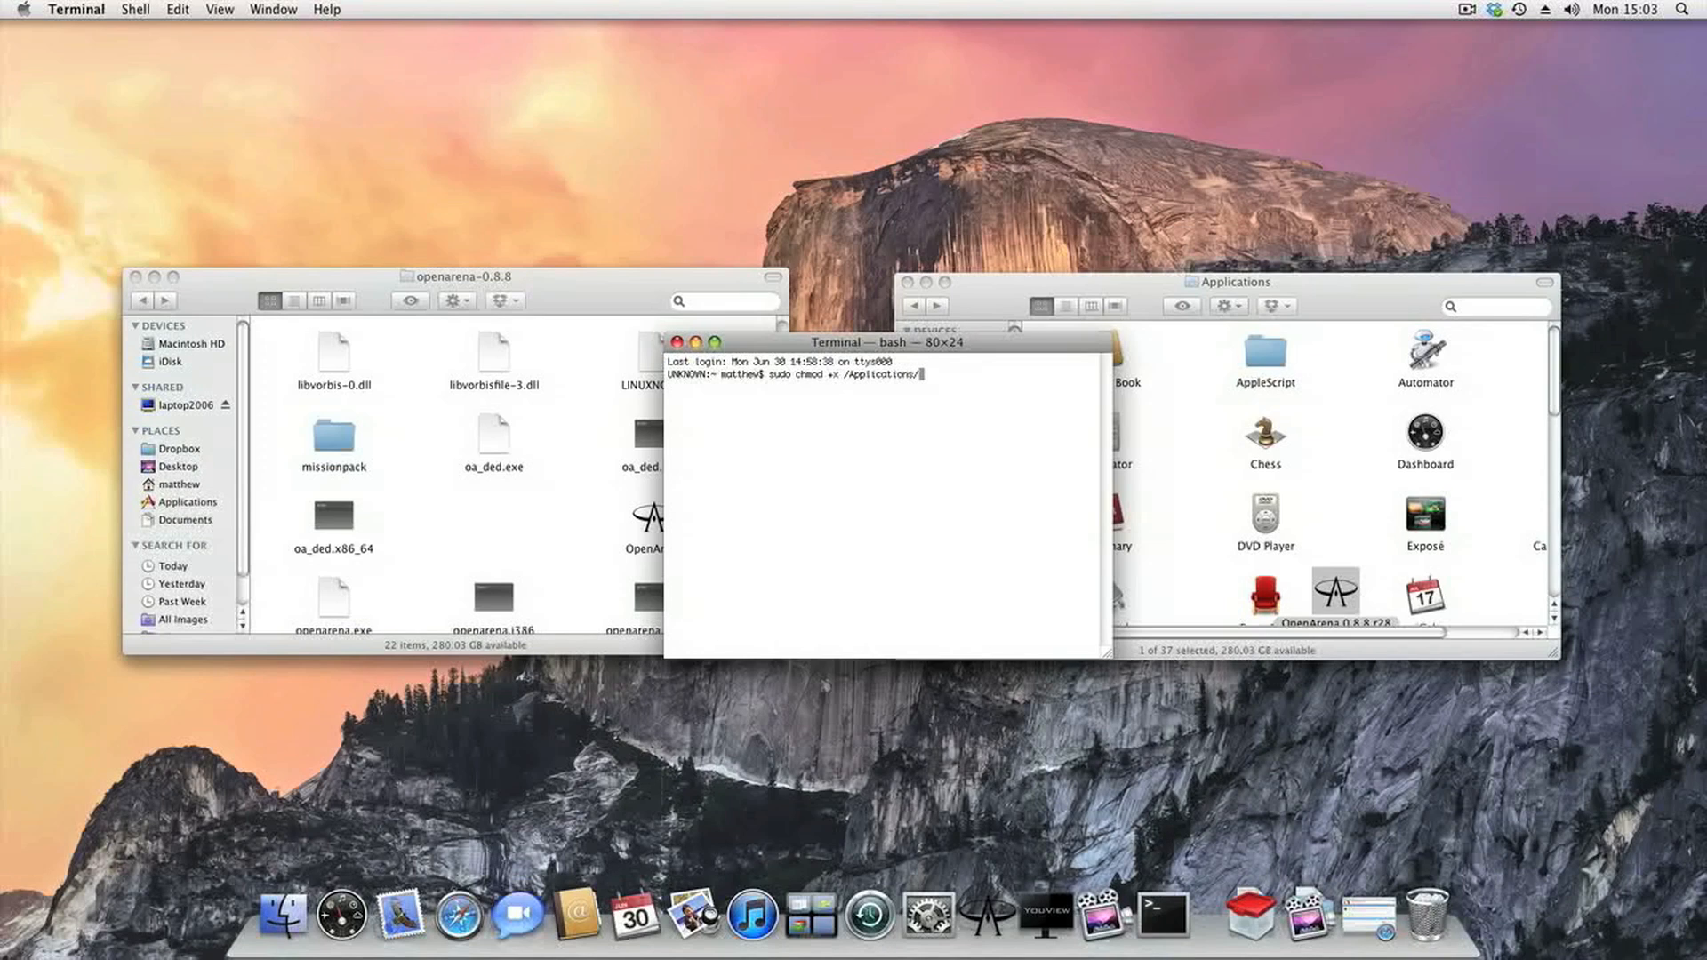
text(Open)
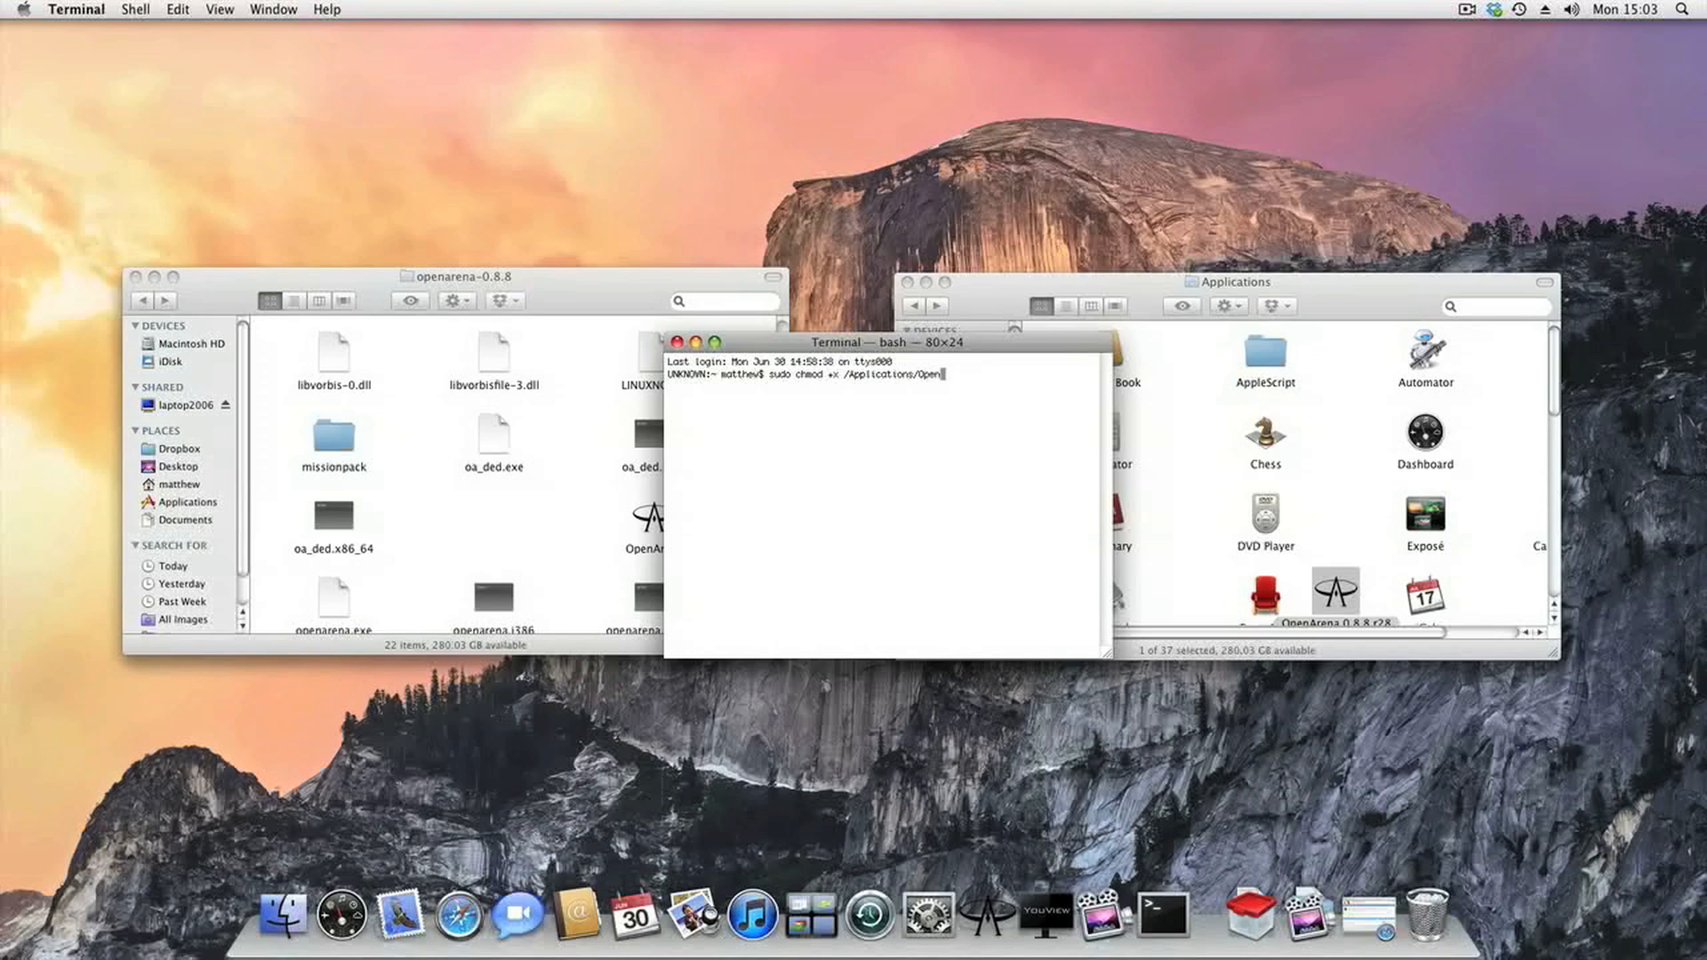
text(Arena\)
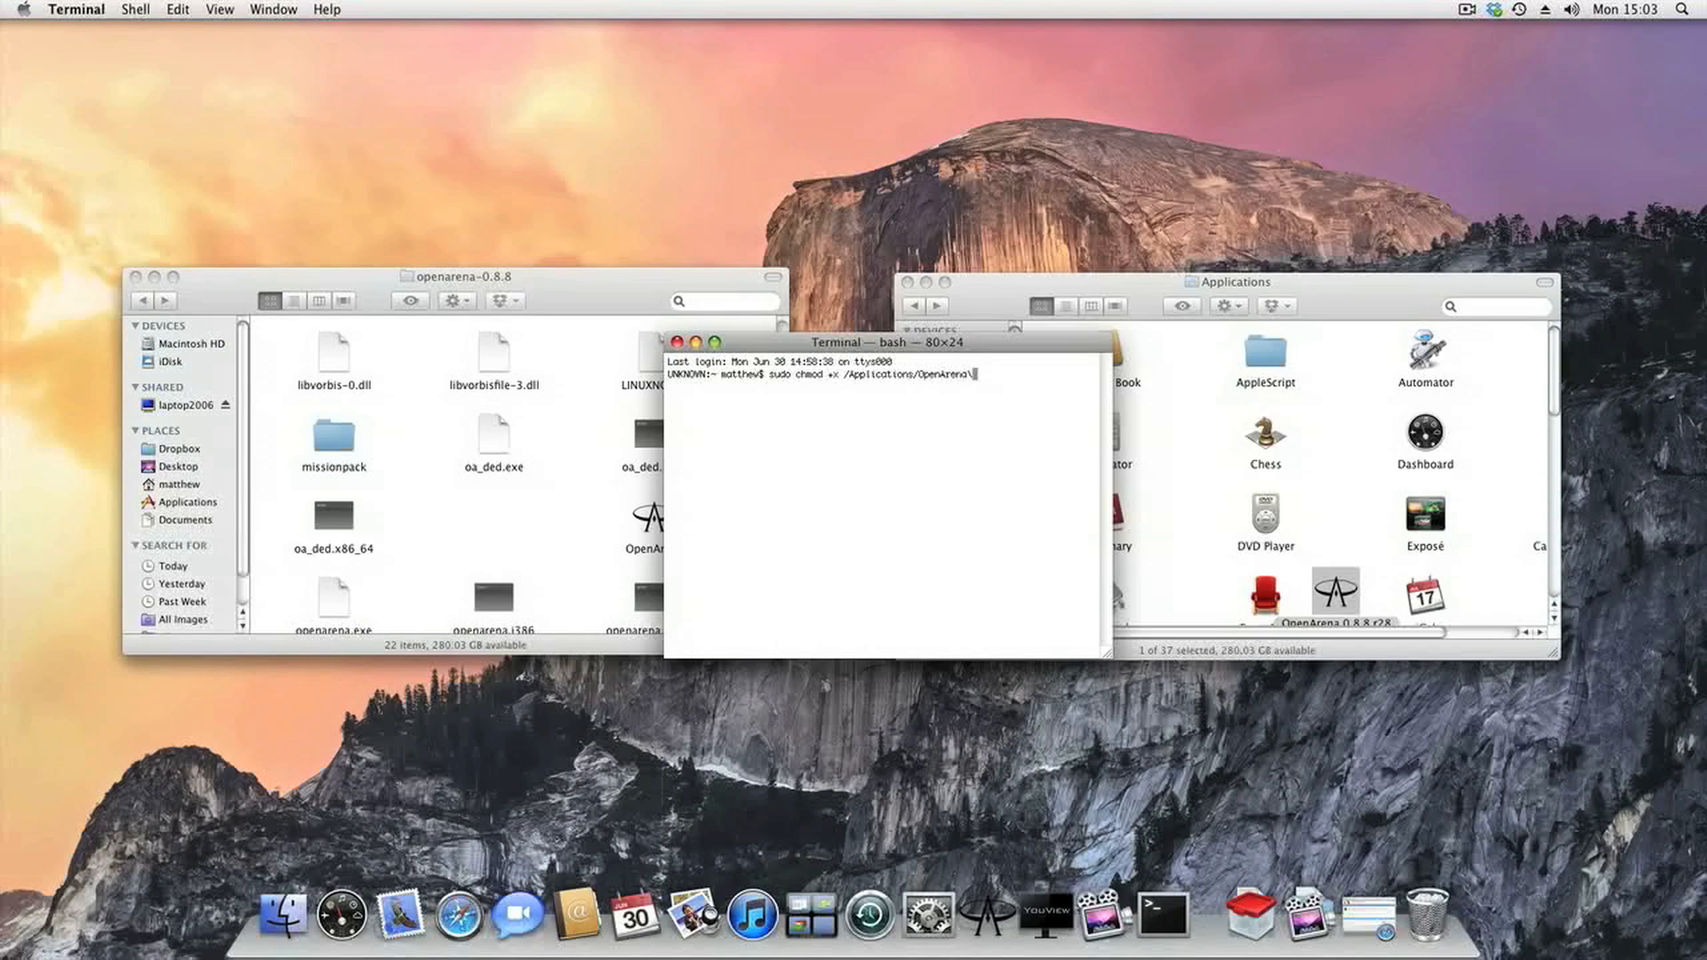
text(0.8.8)
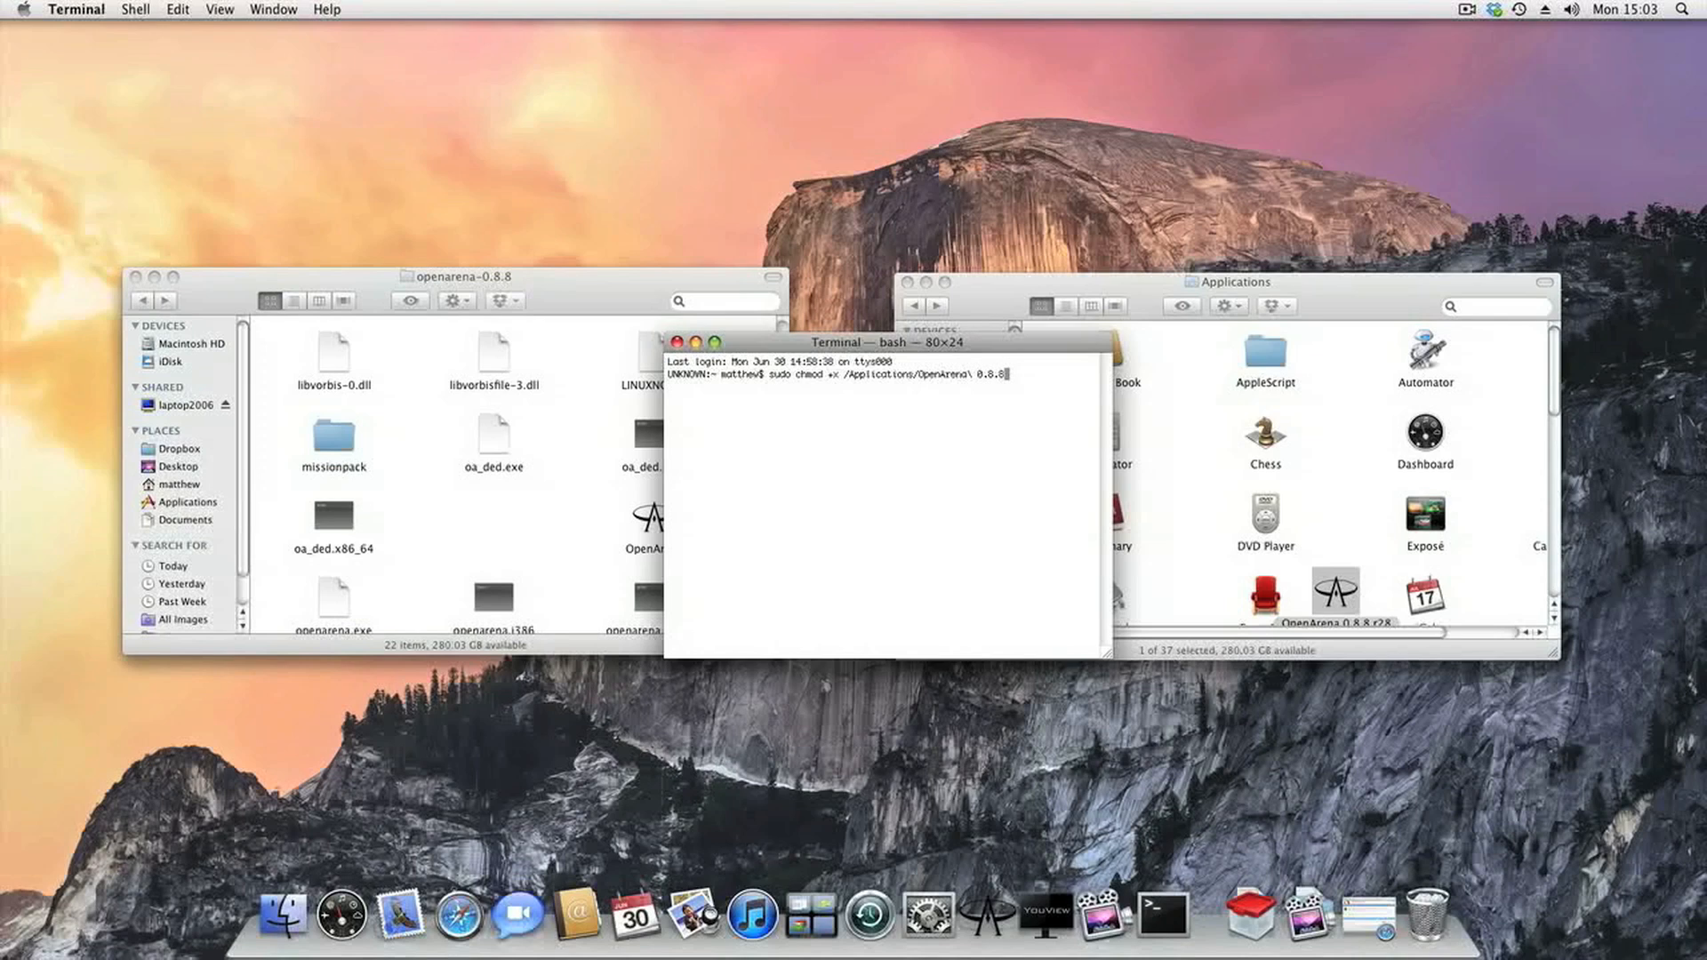
text(\)
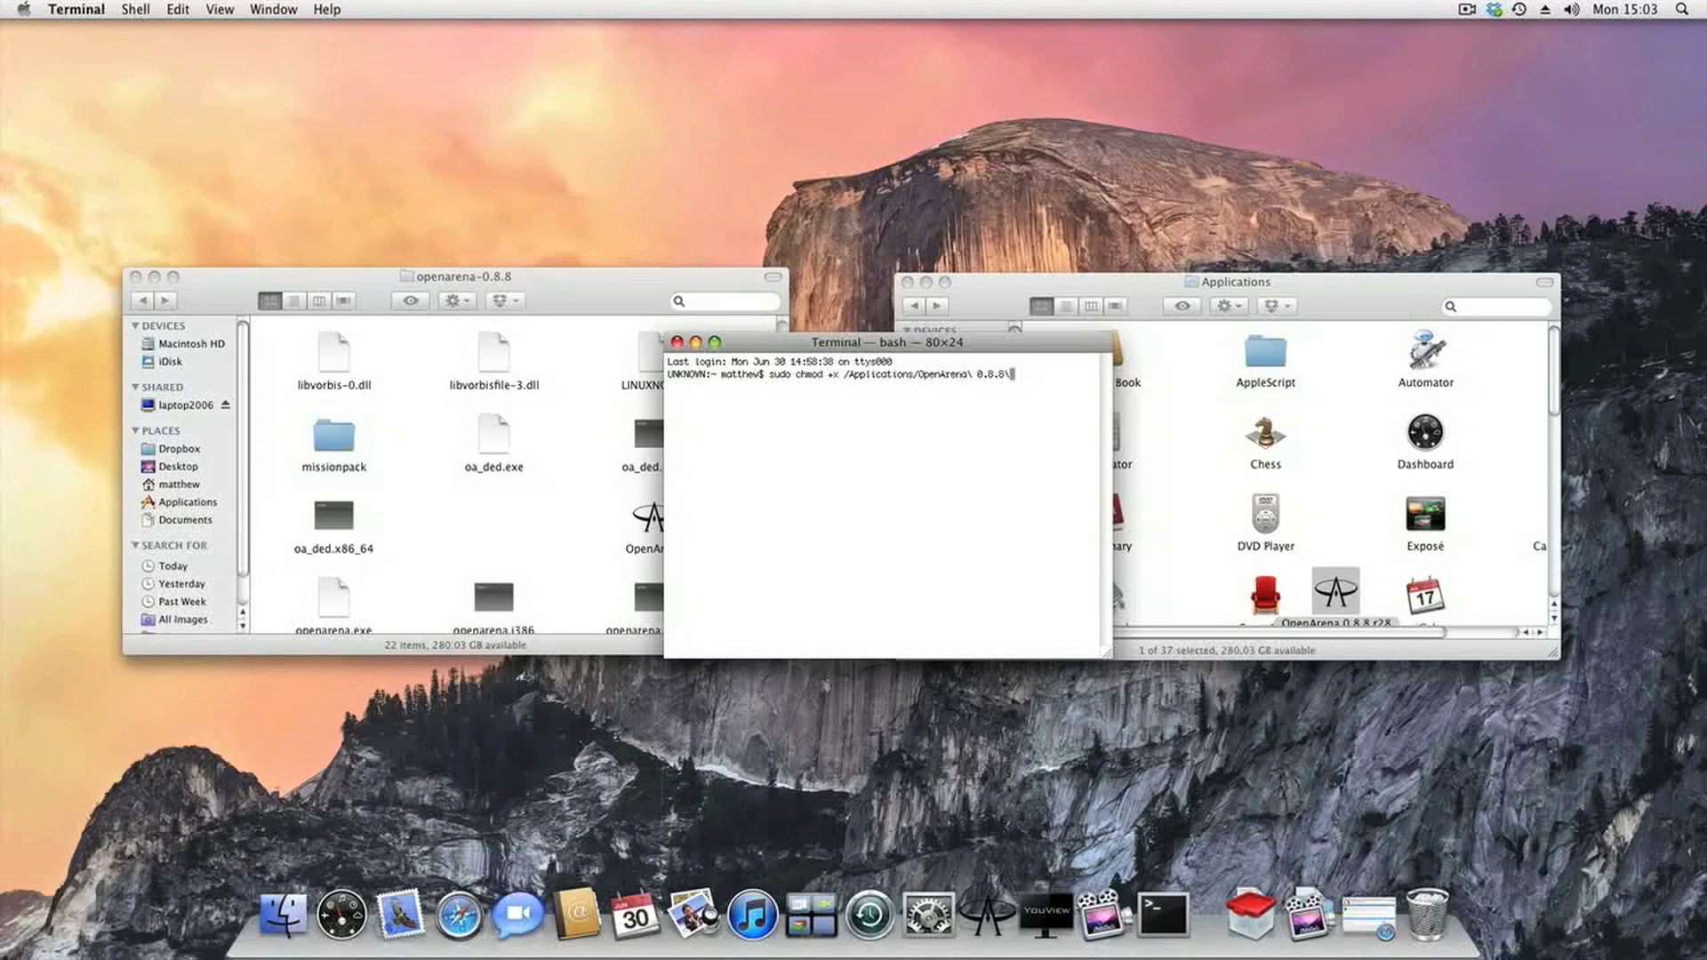
text(R)
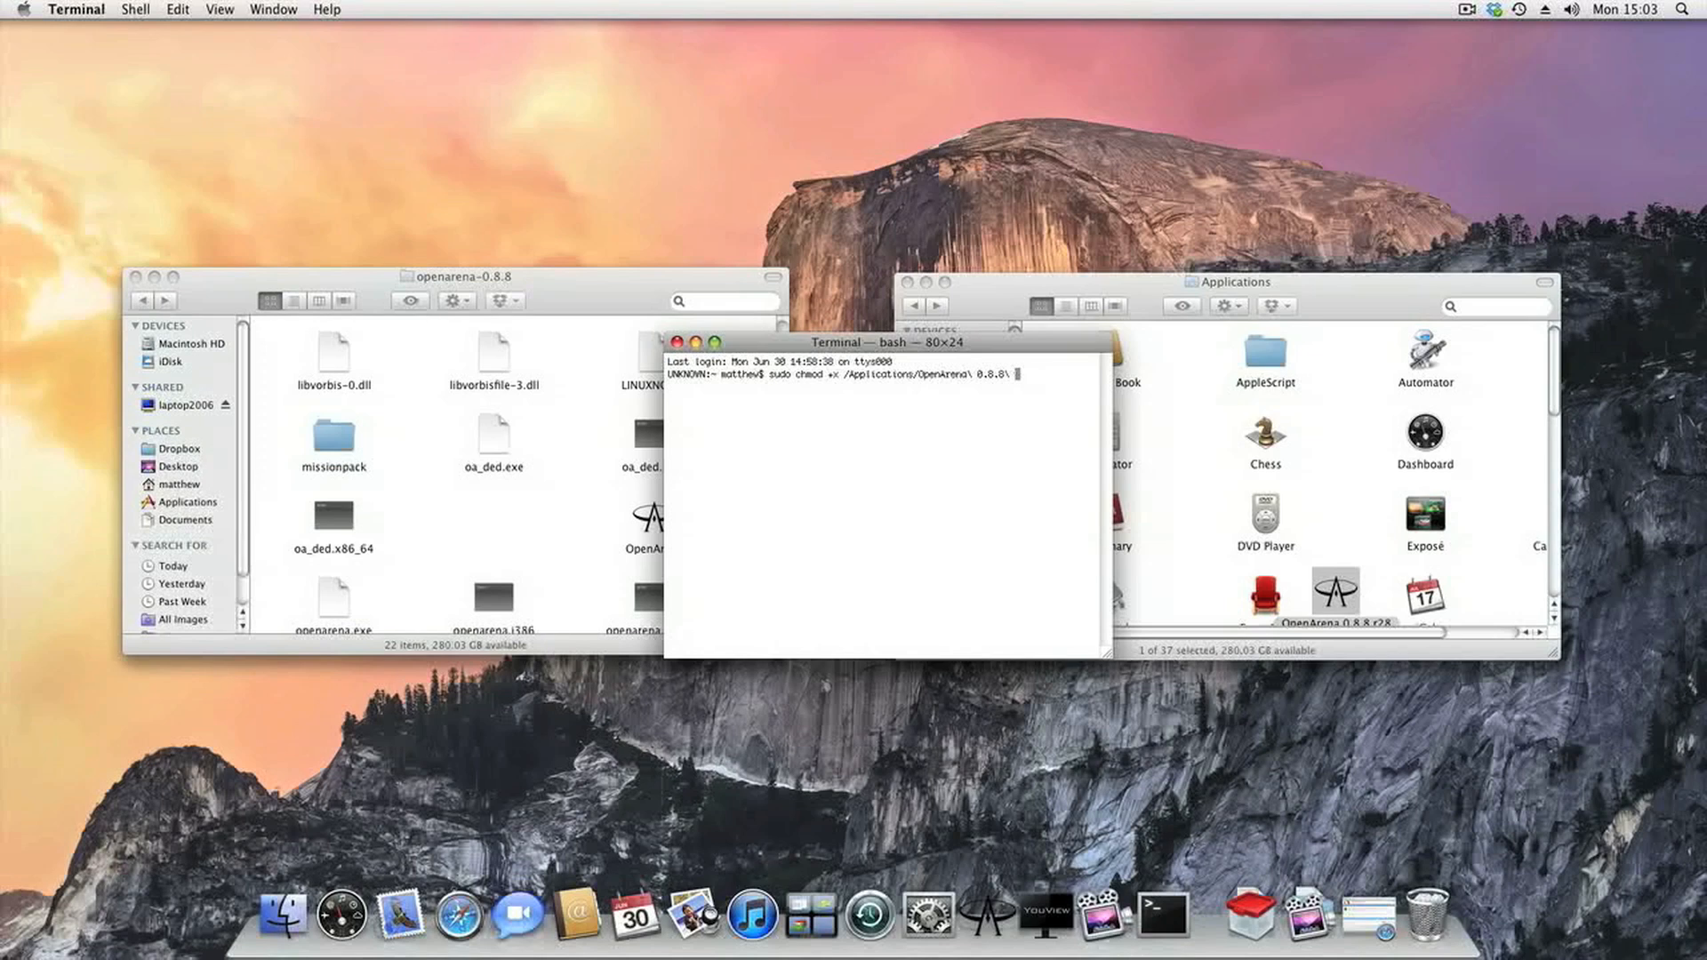
text(r2)
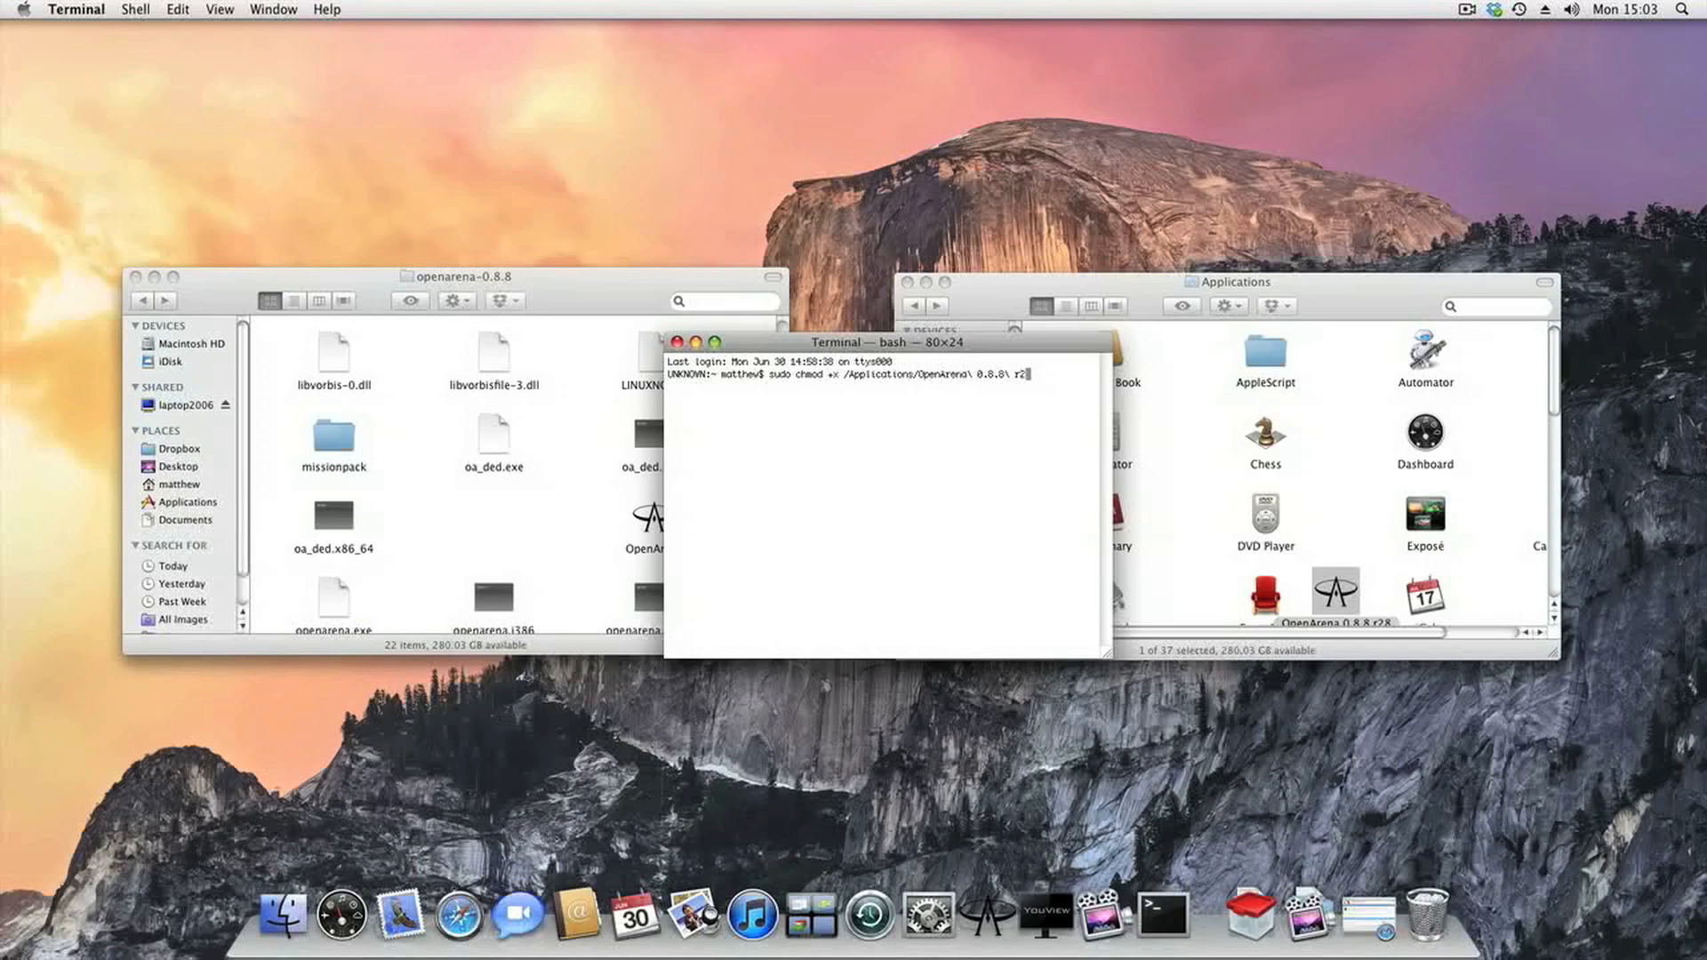
text(8.a)
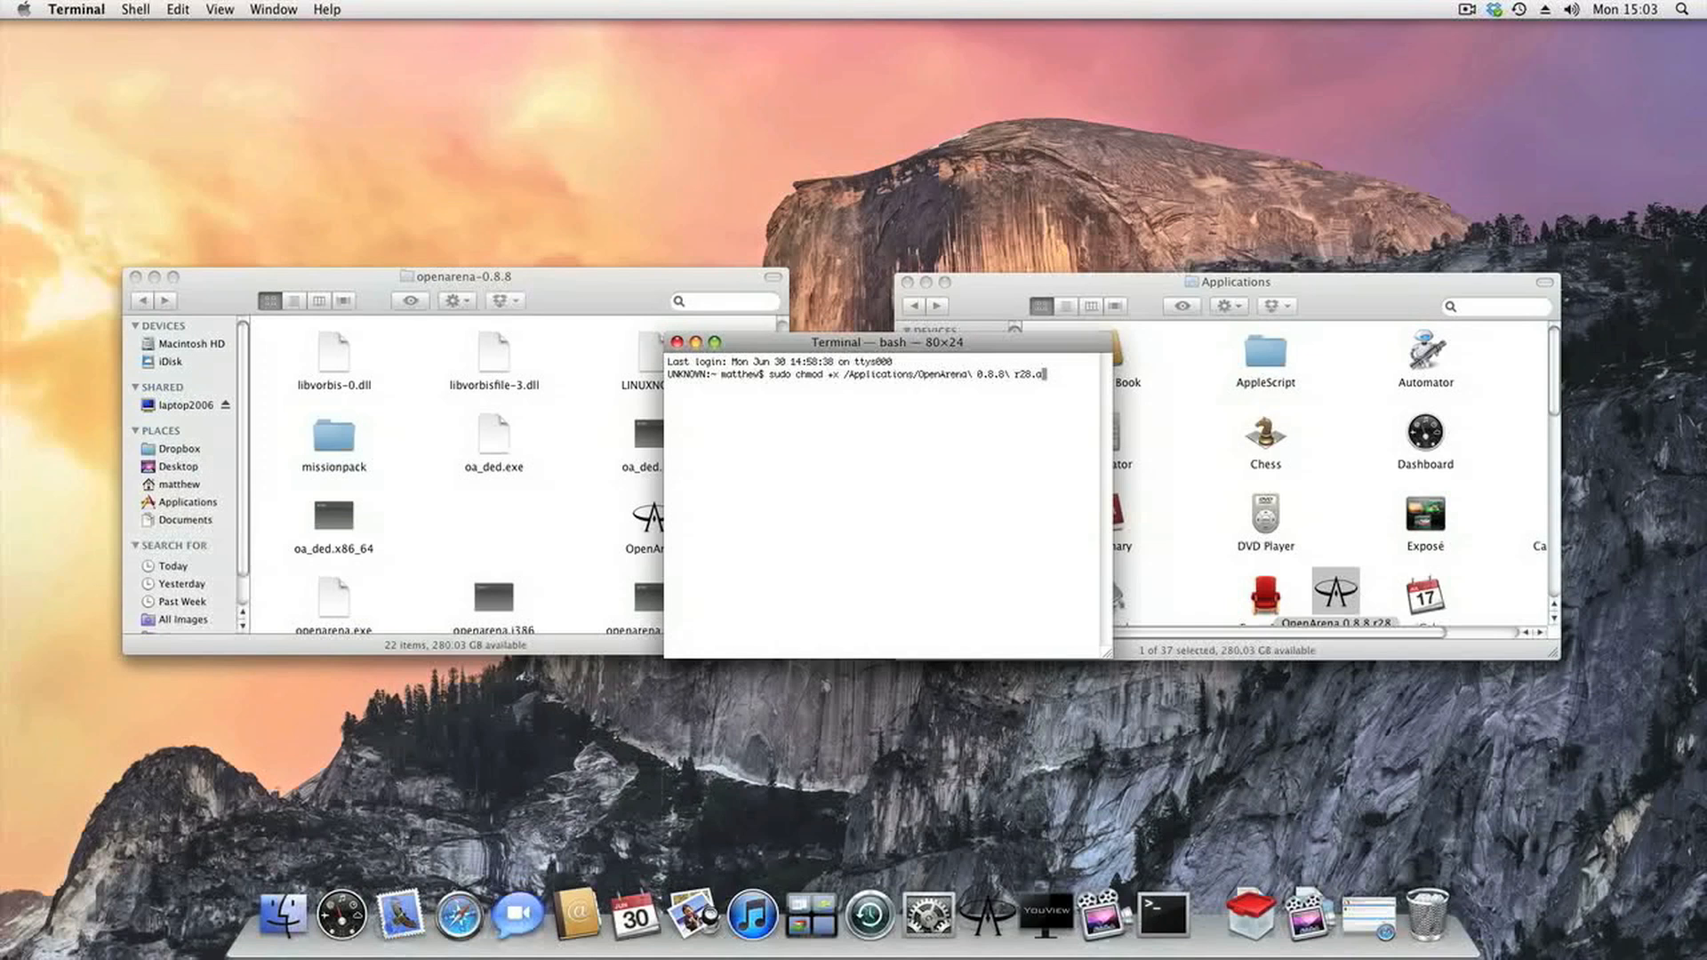
text(pp/)
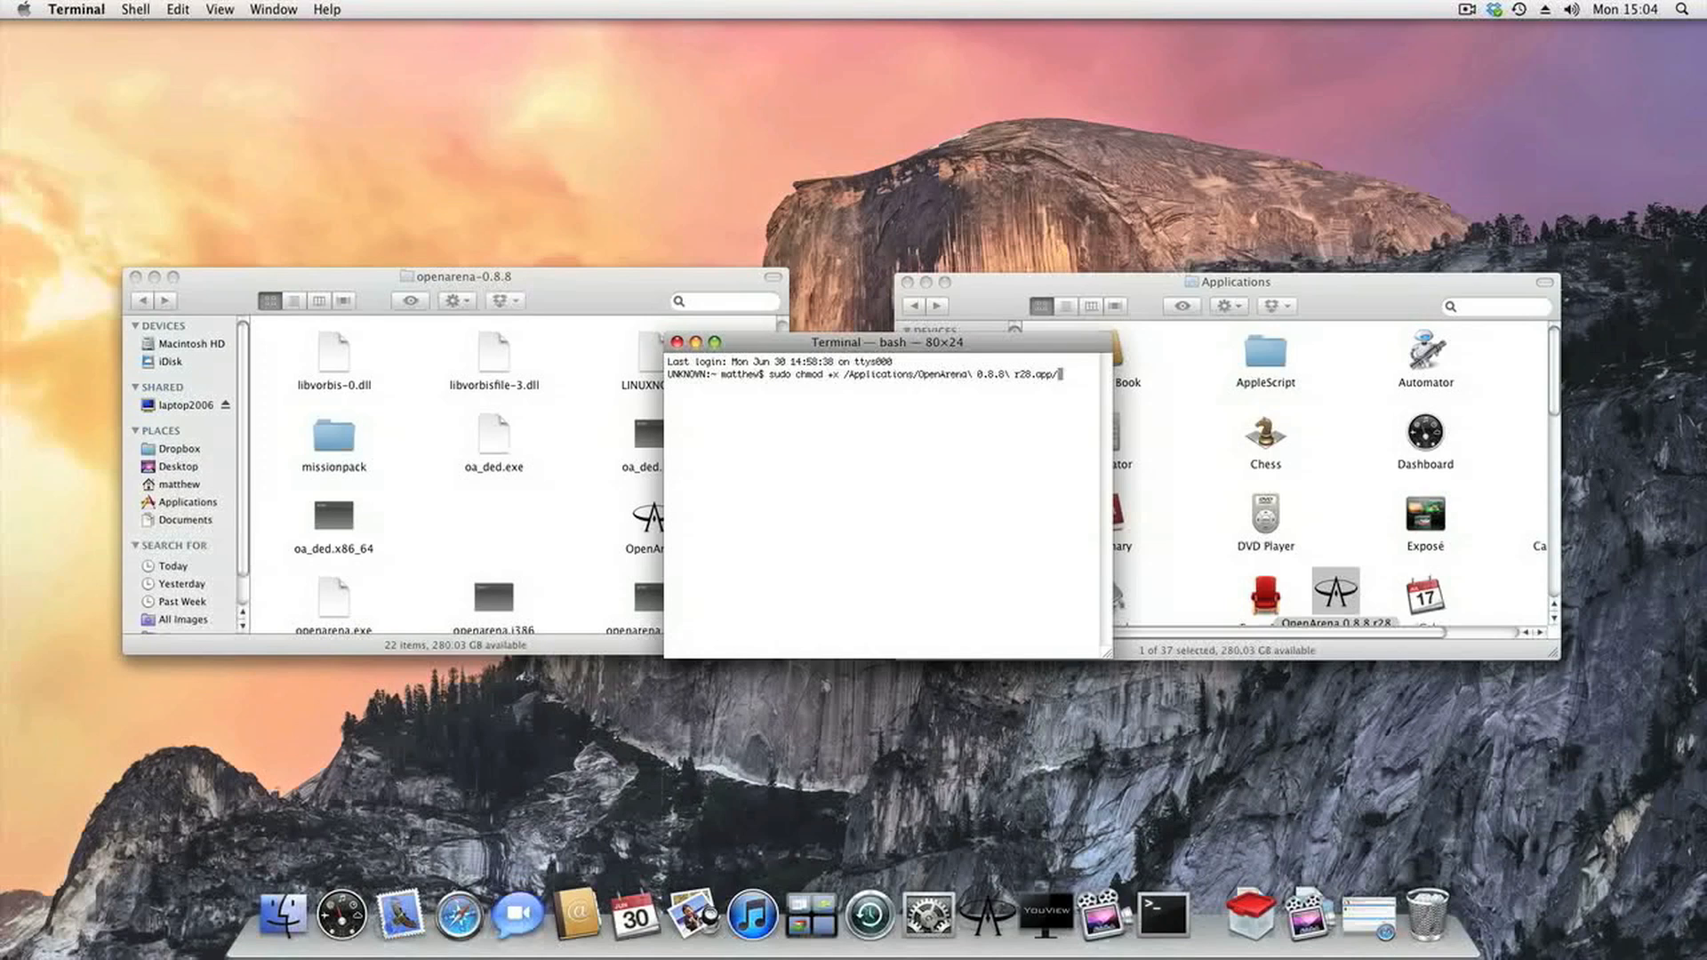
text(Contents)
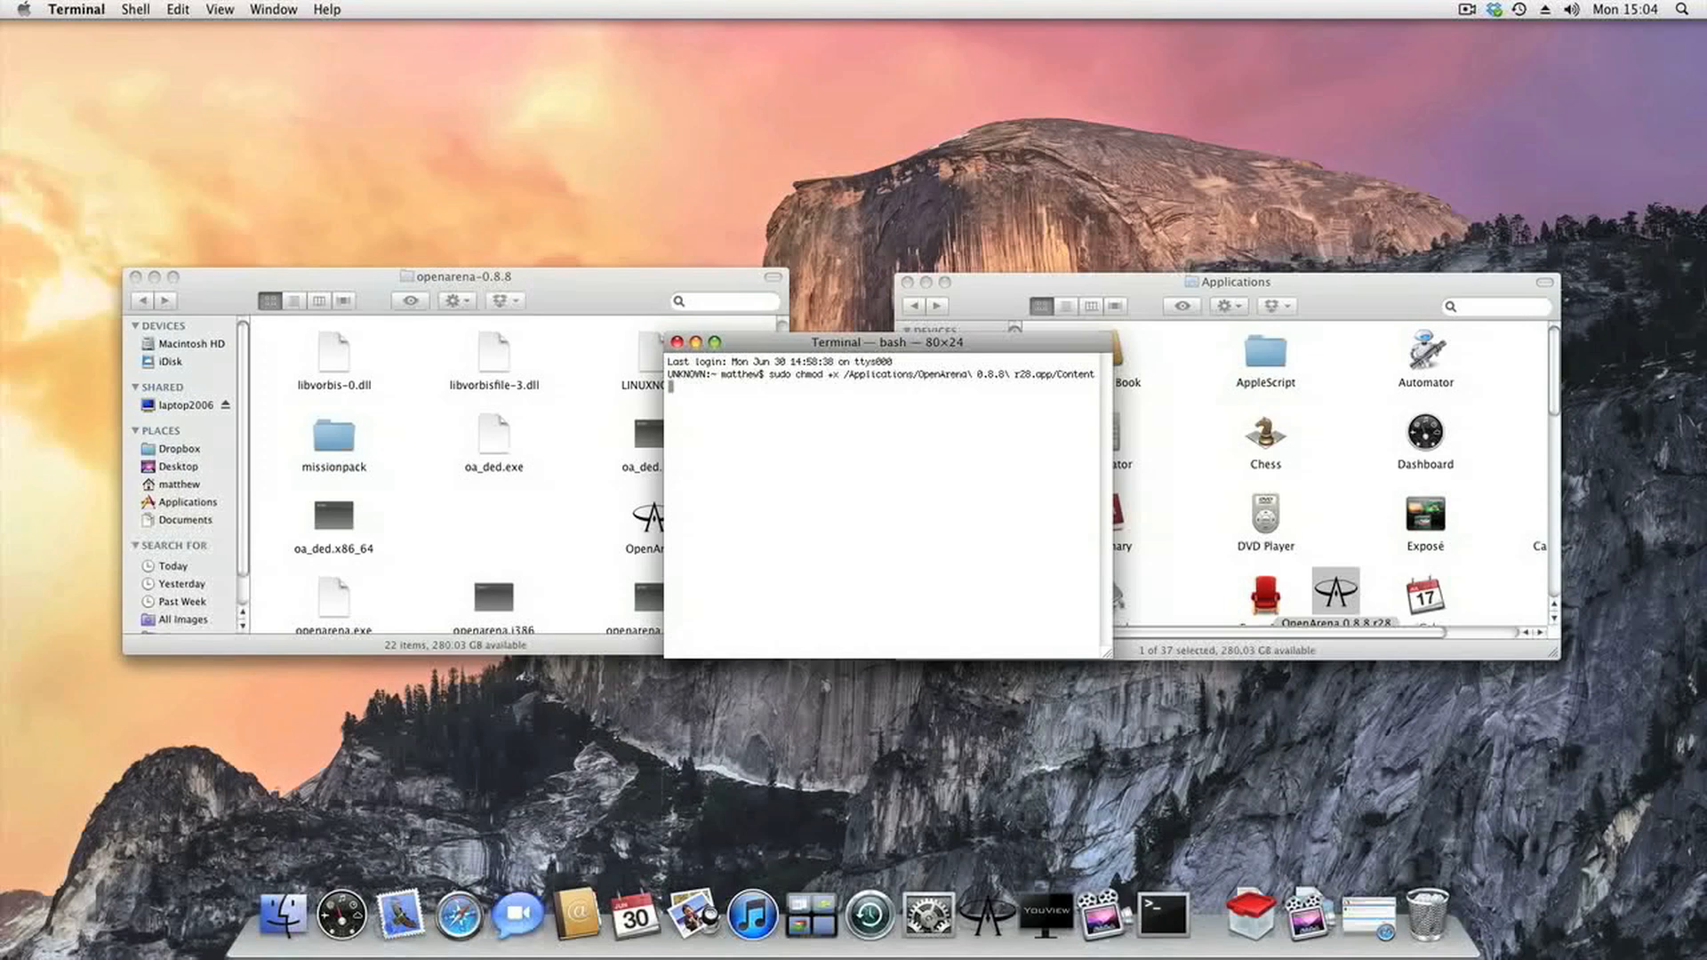
key(Return)
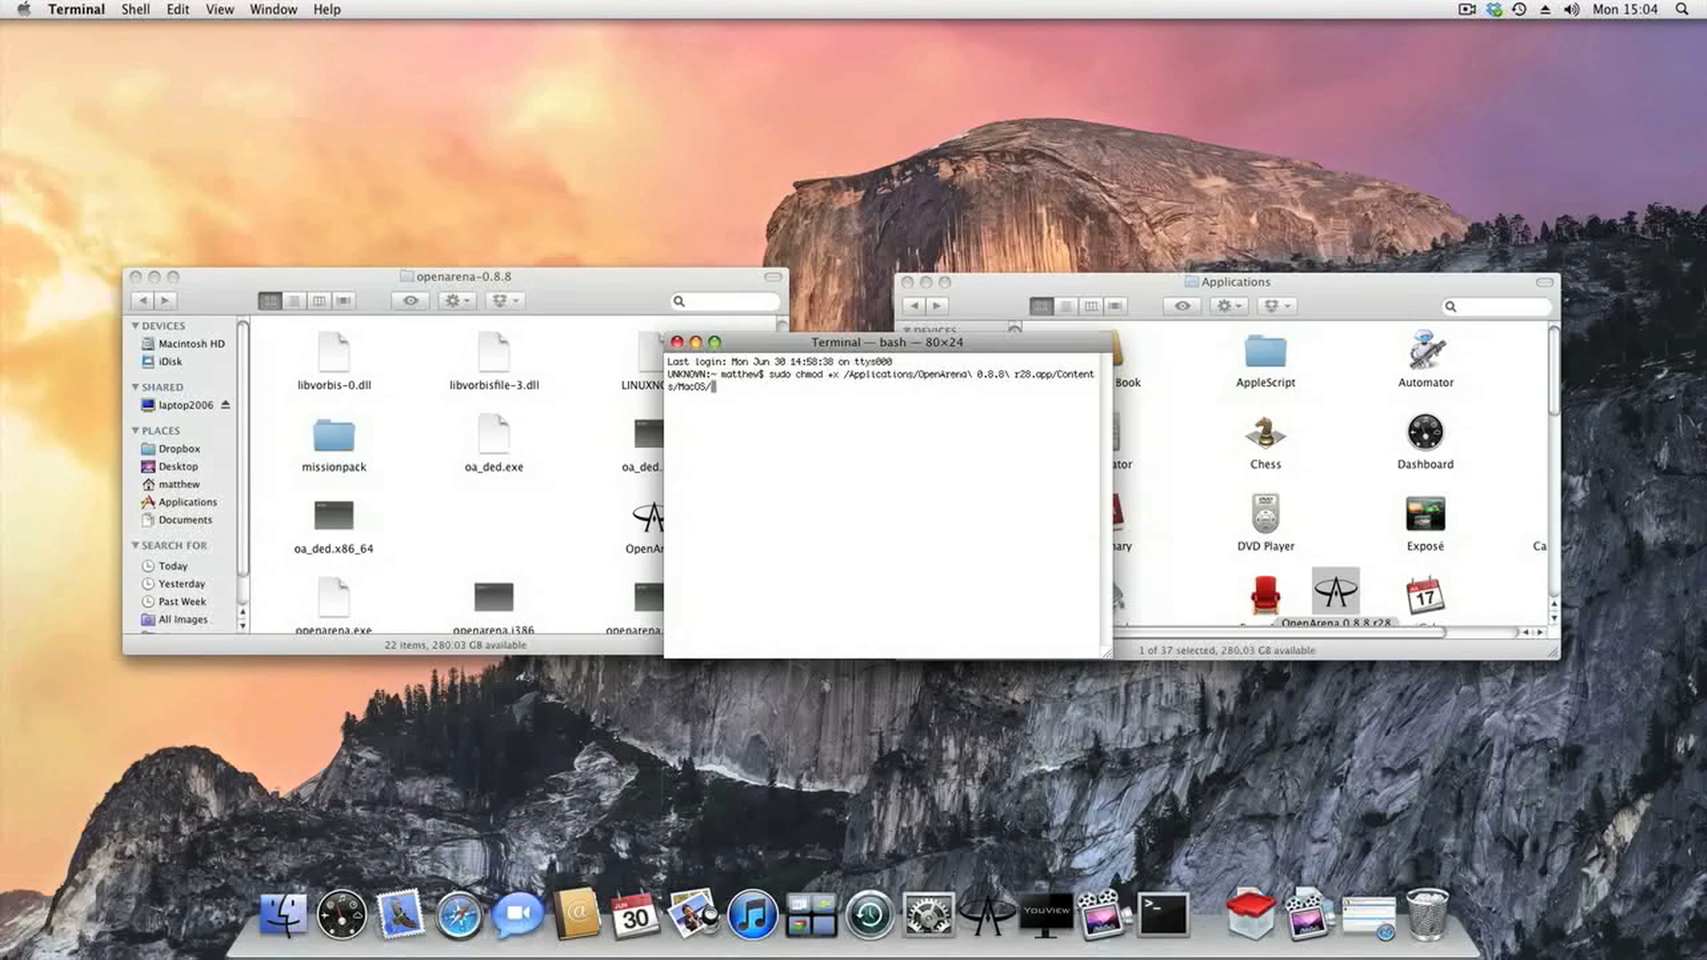
text(openarena.ub)
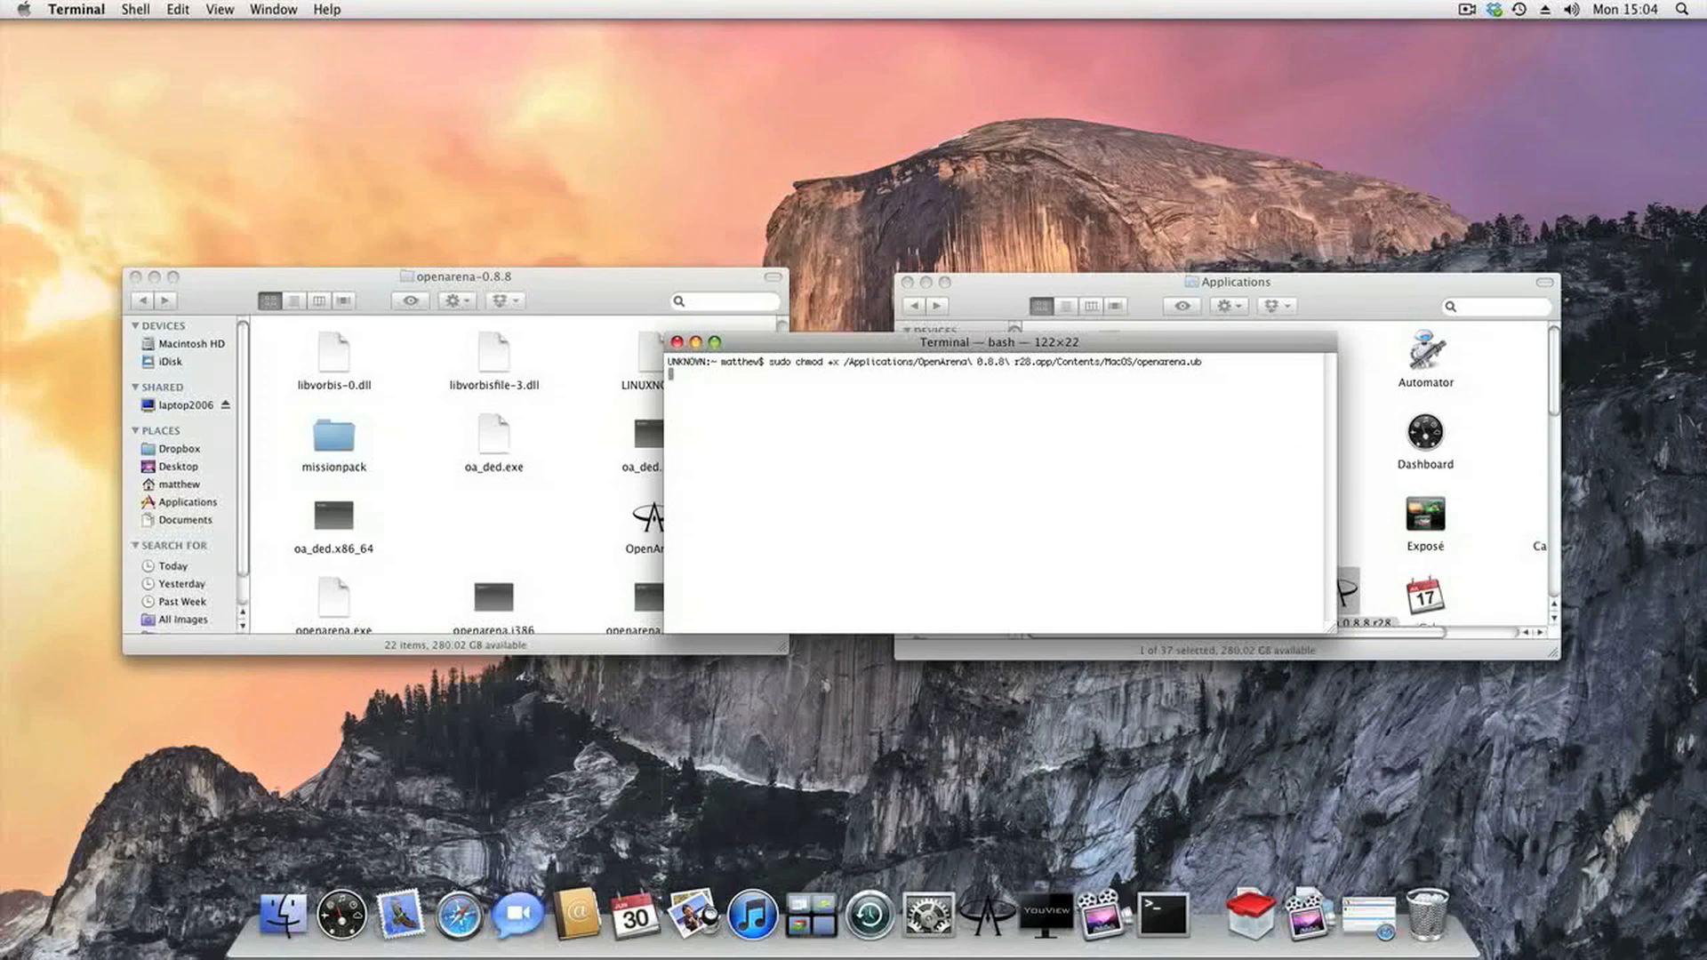
Run the command with the administrator password, then launch OpenArena 0.8.8 r28.
key(Return)
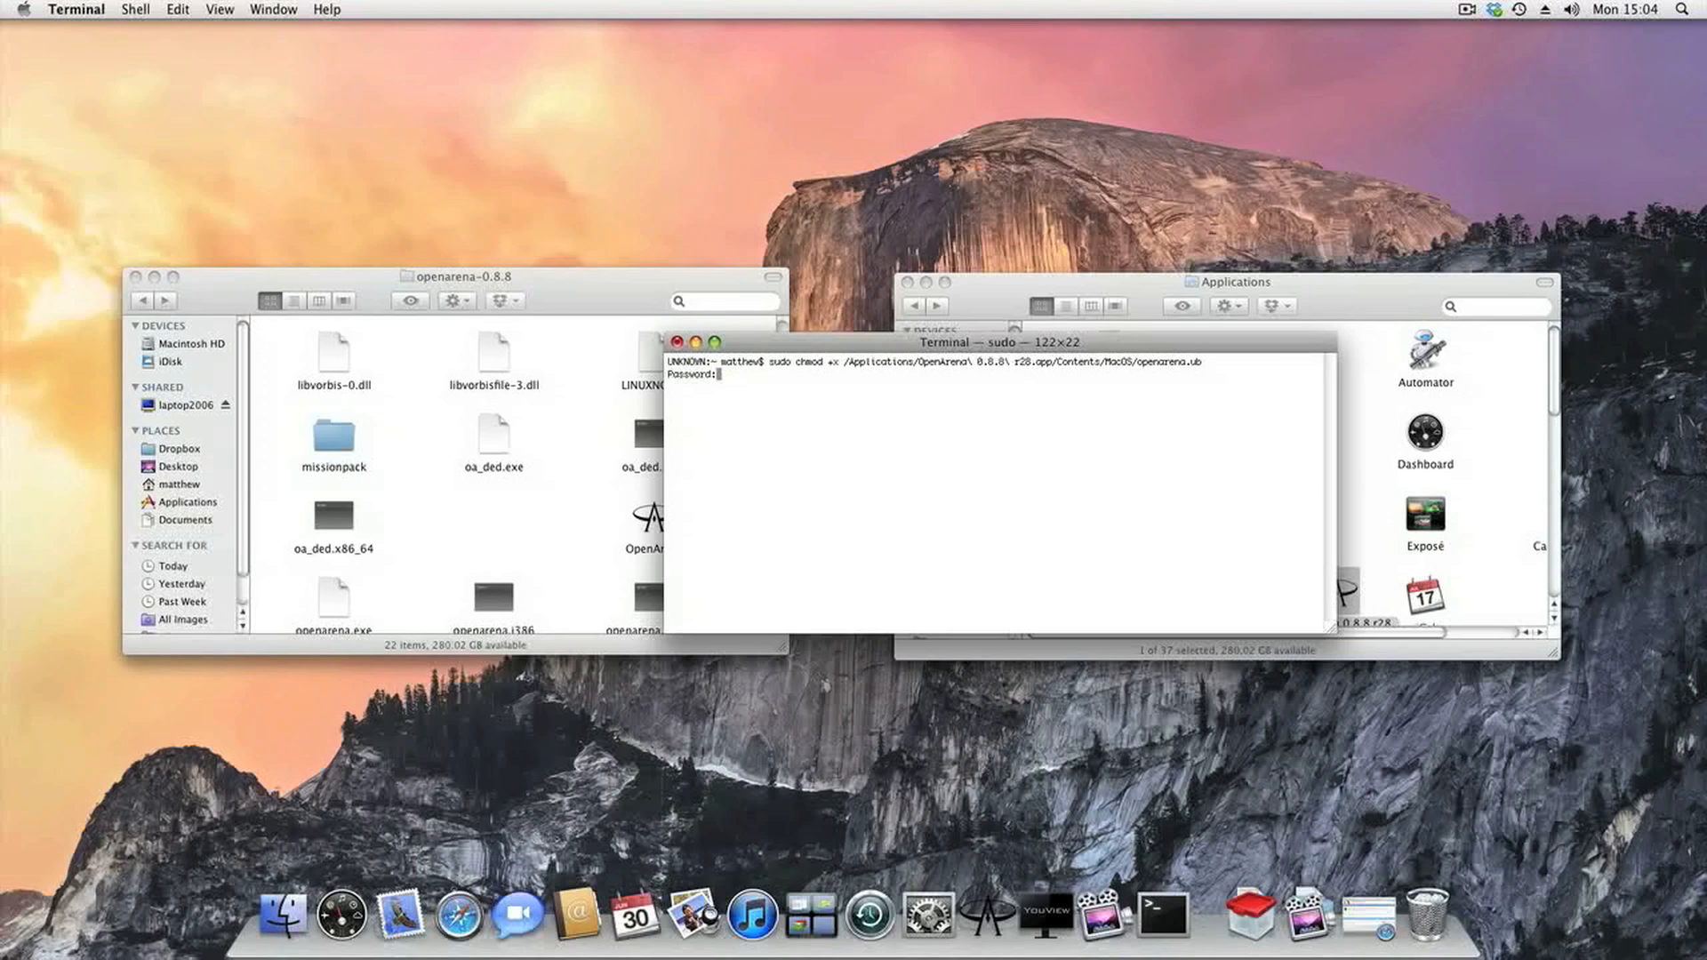
key(Return)
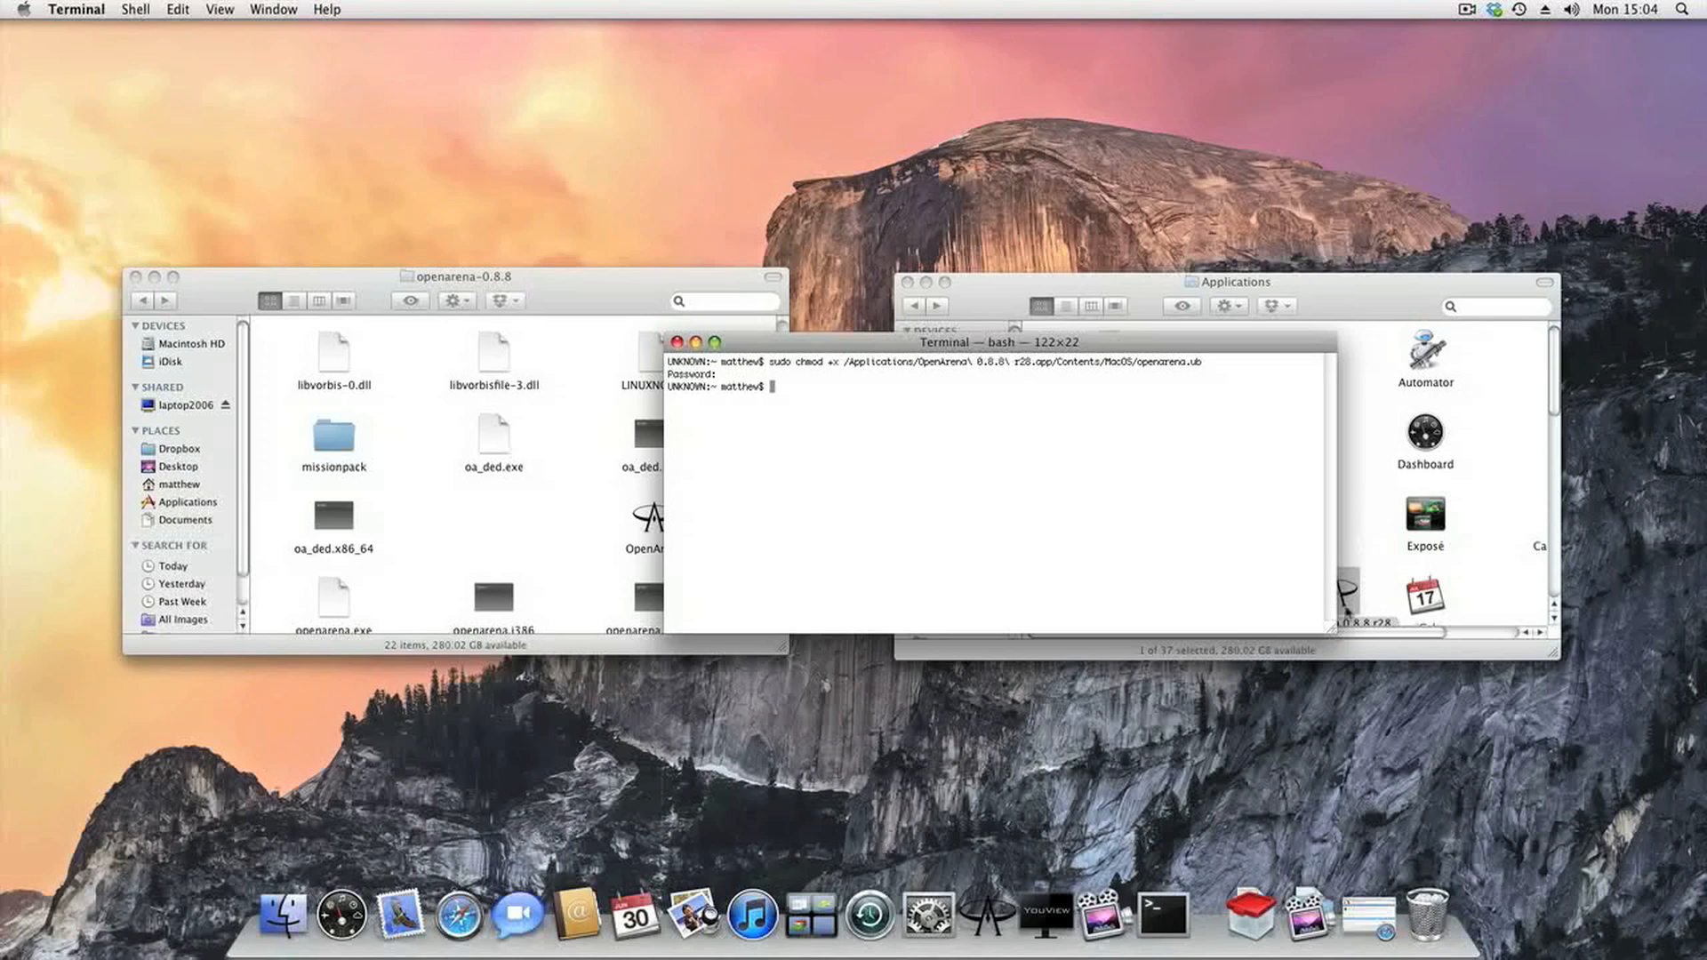
click(1229, 281)
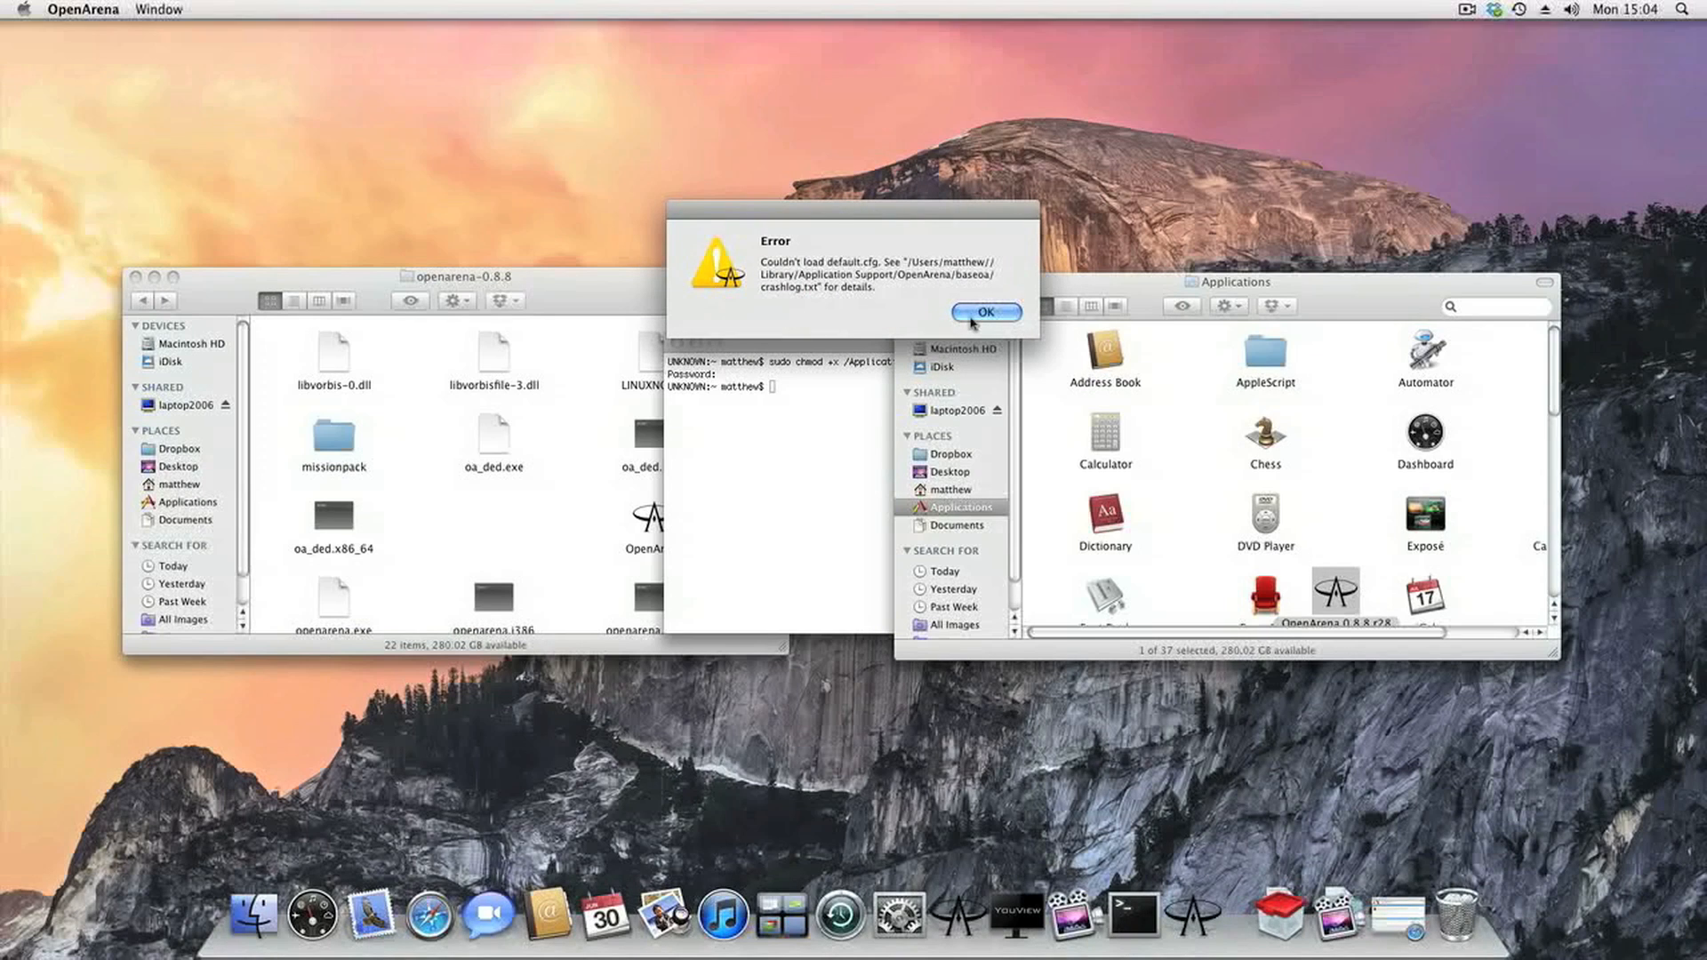
Acknowledge the 'Couldn't load default.cfg' error with OK so the failed launch quits.
click(984, 311)
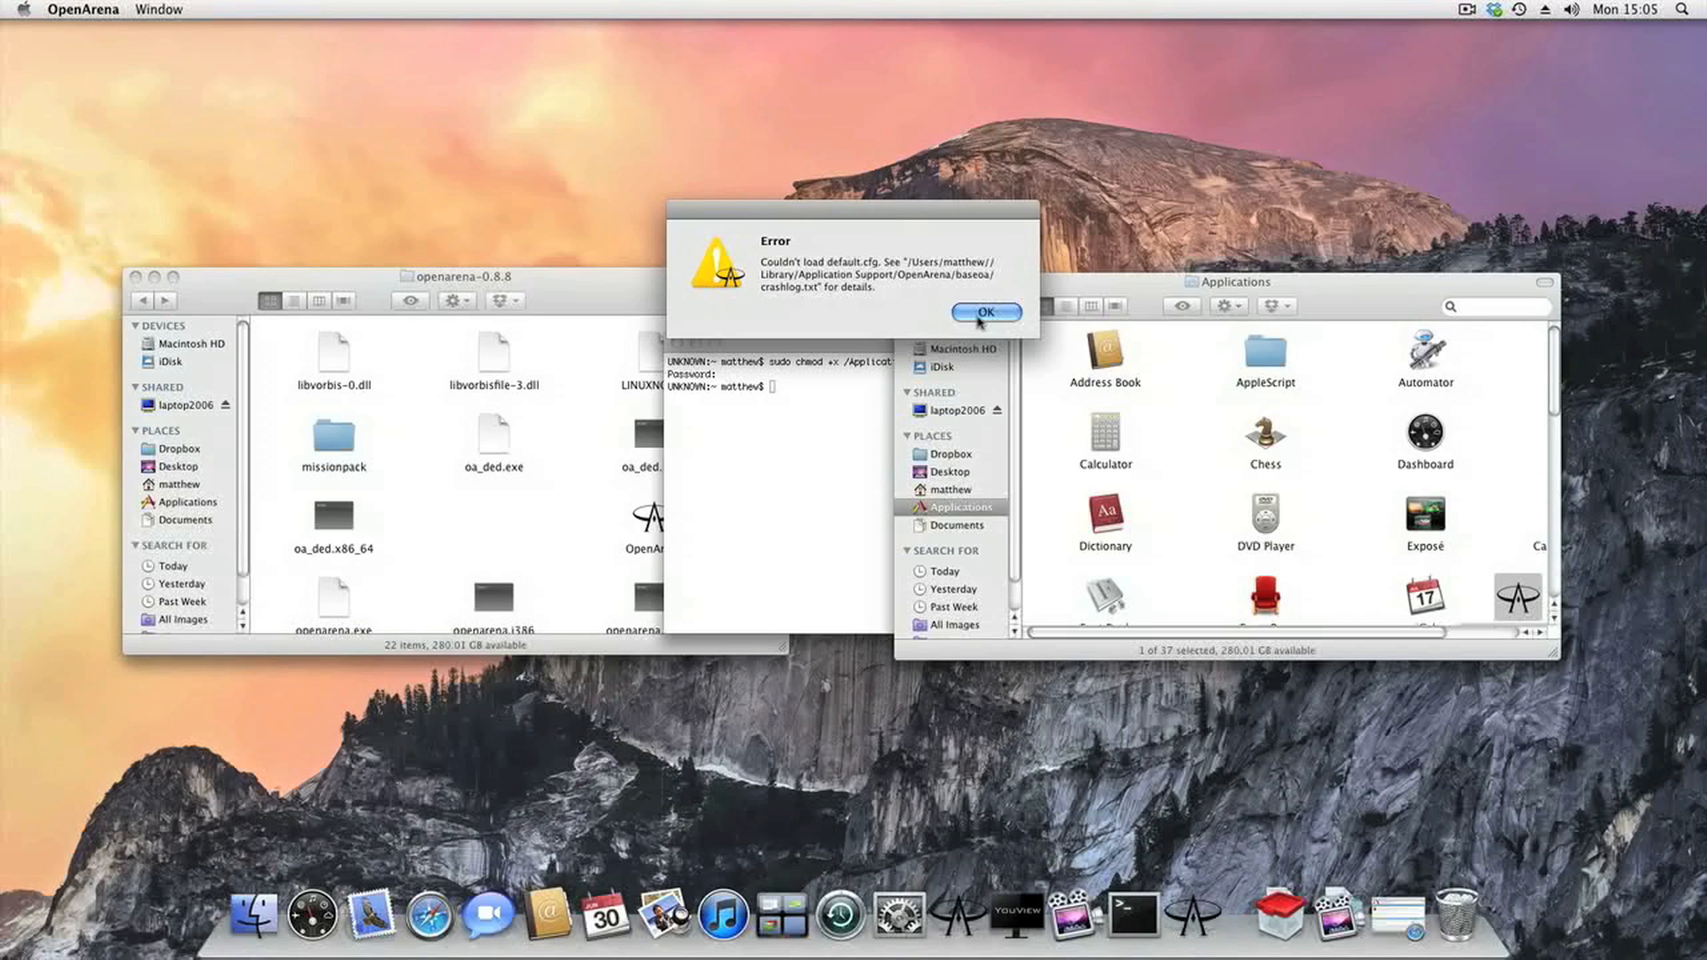
click(984, 311)
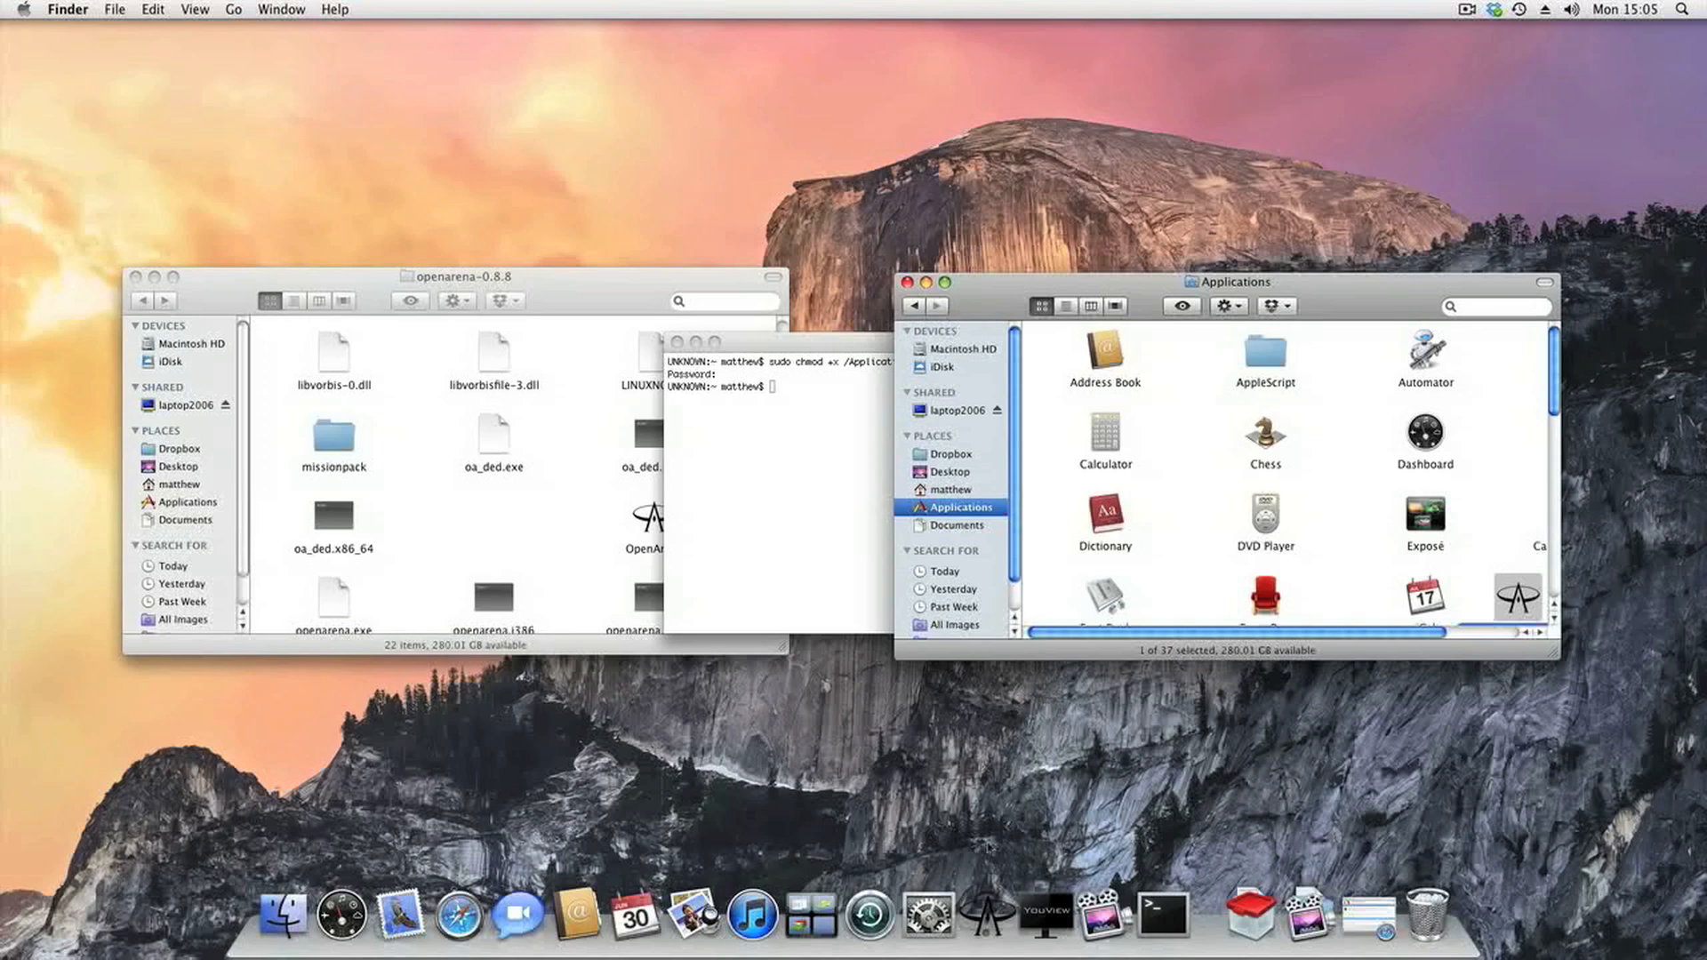
mouse_move(987, 914)
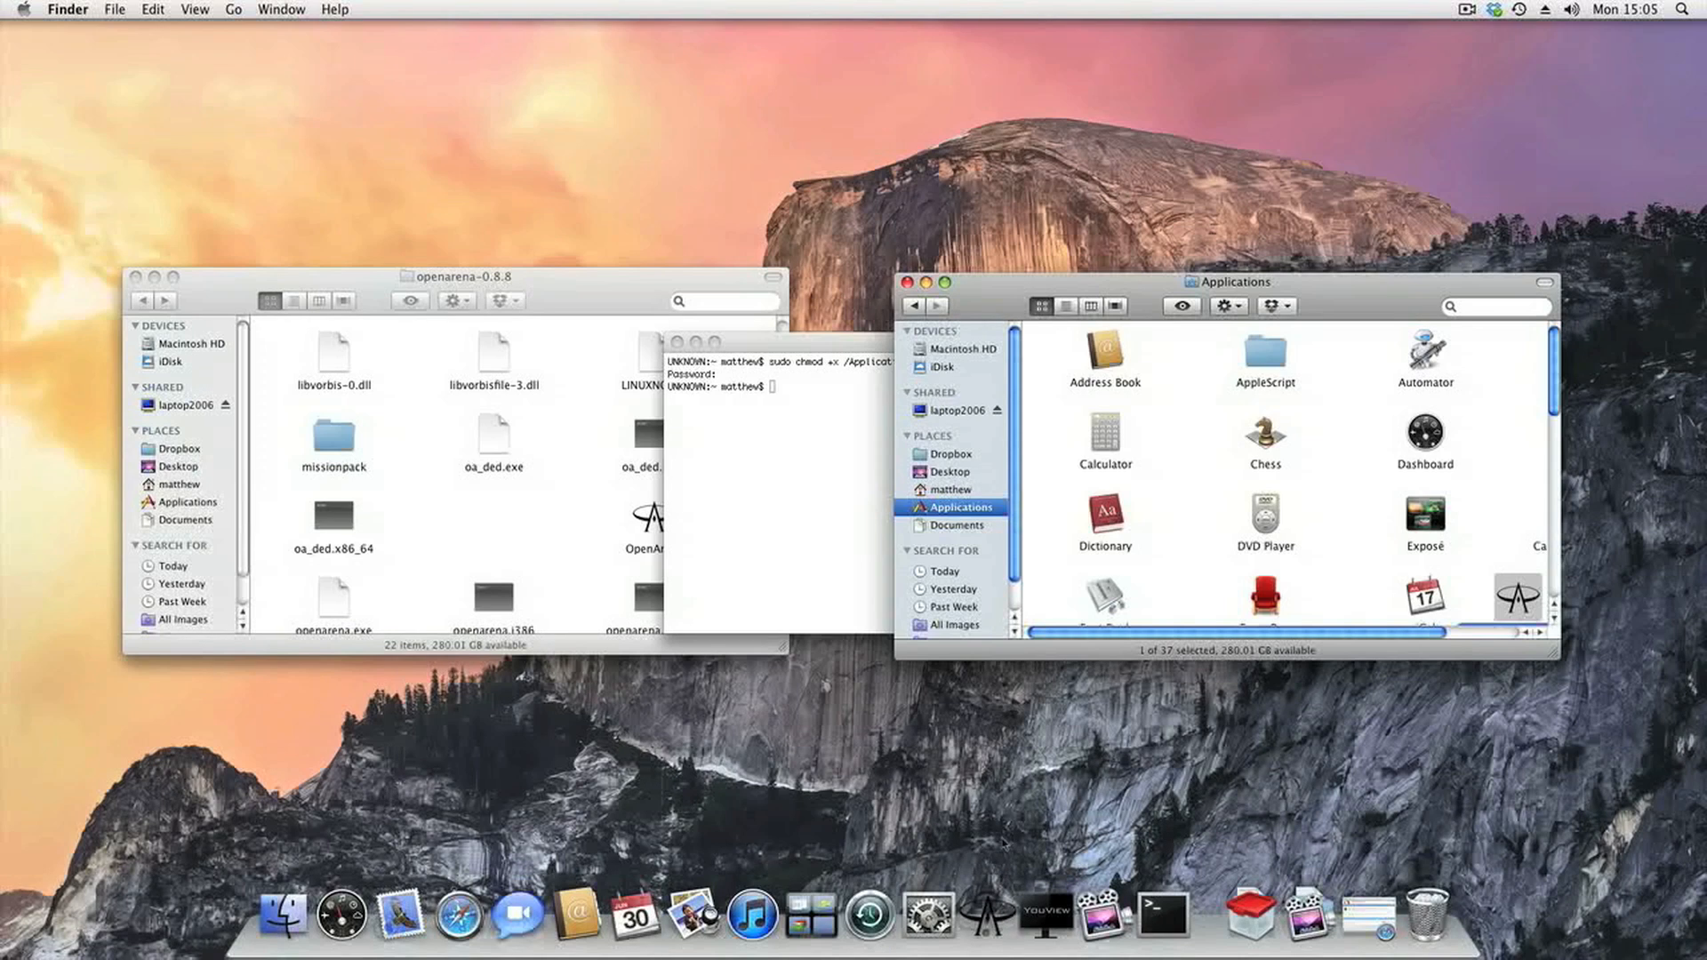
mouse_move(1380, 610)
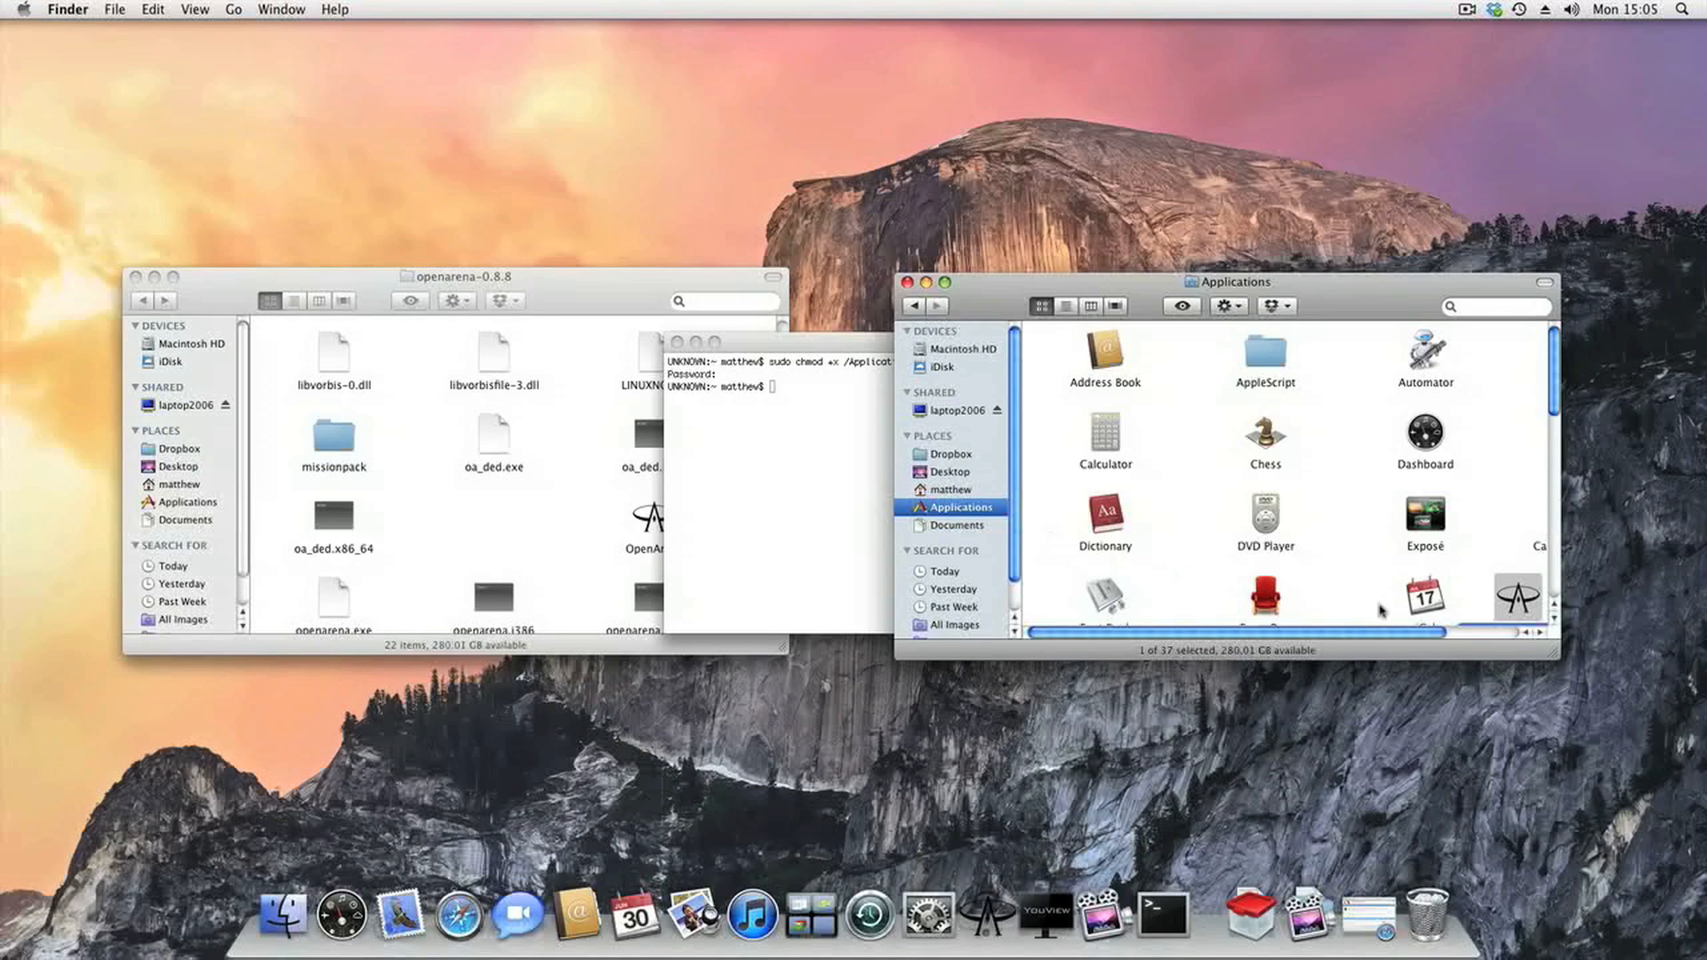
mouse_move(1457, 643)
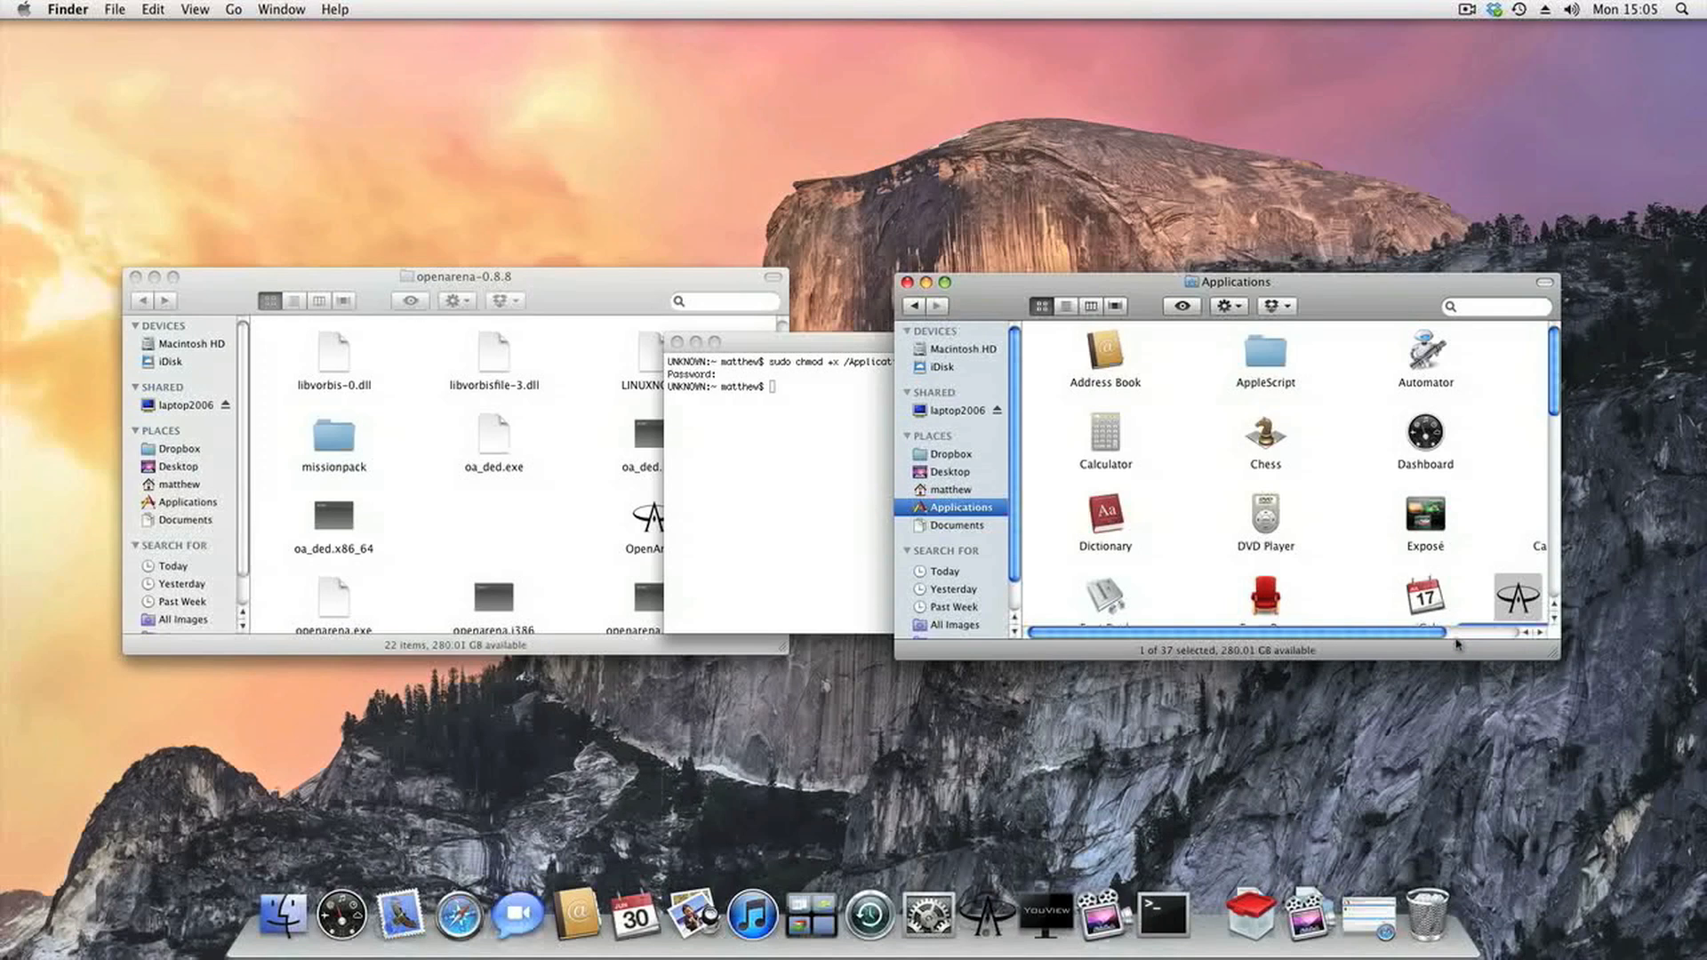
scroll(right, 3)
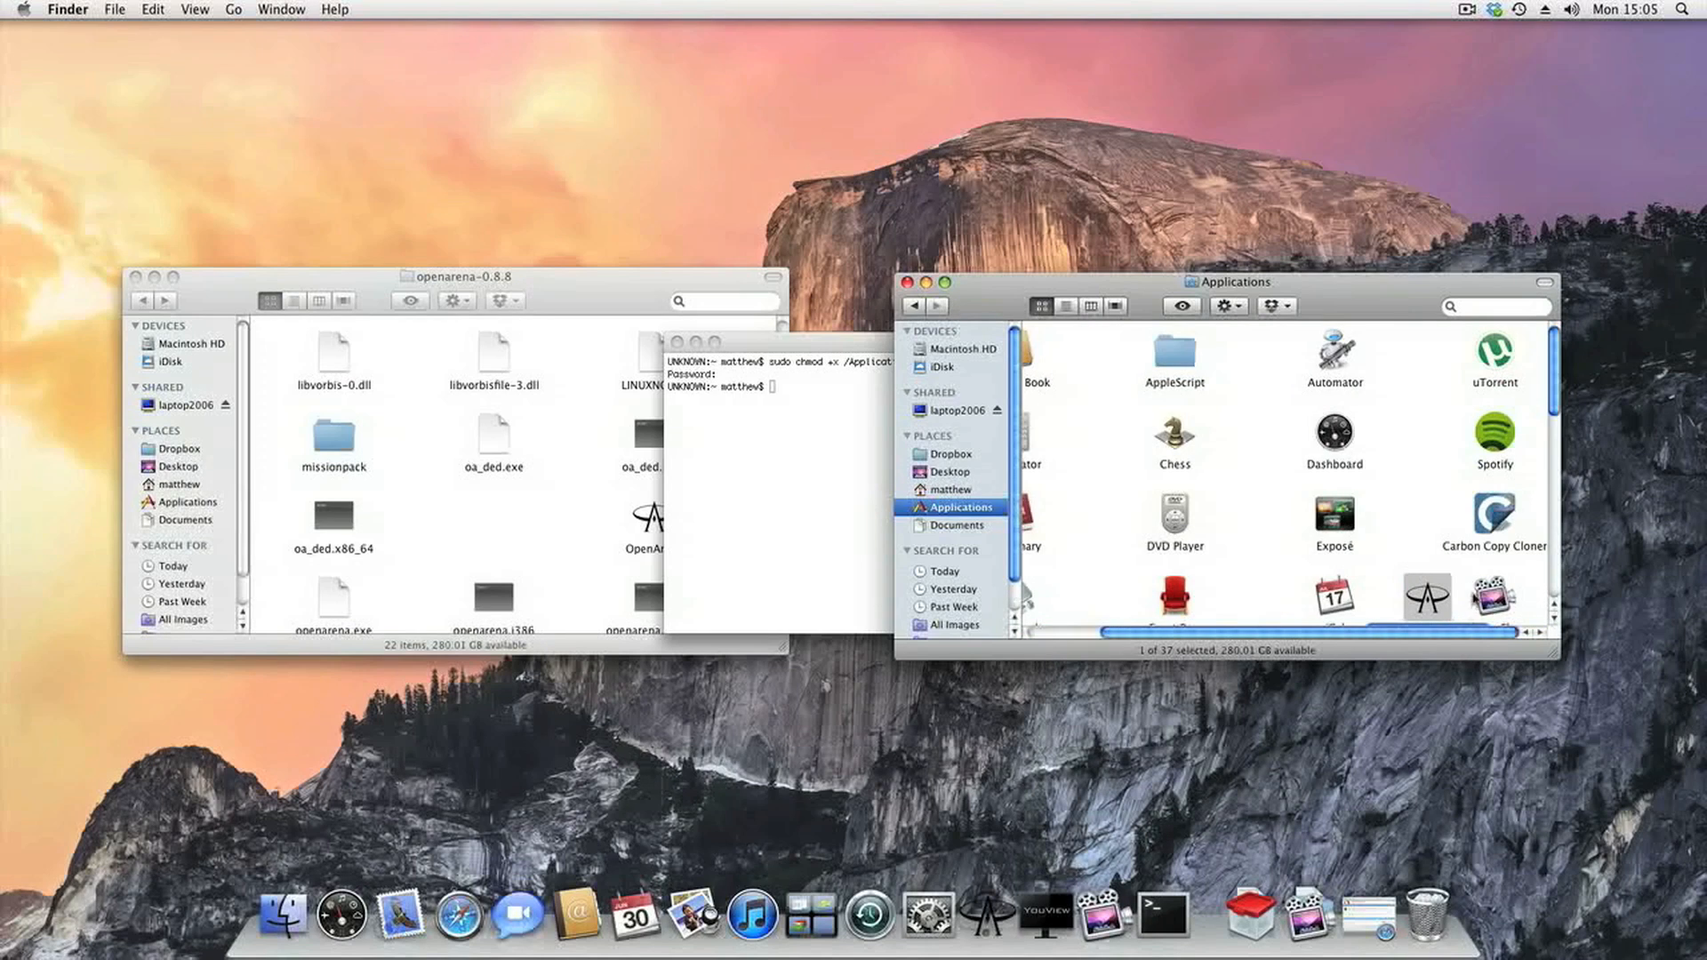
scroll(down, 3)
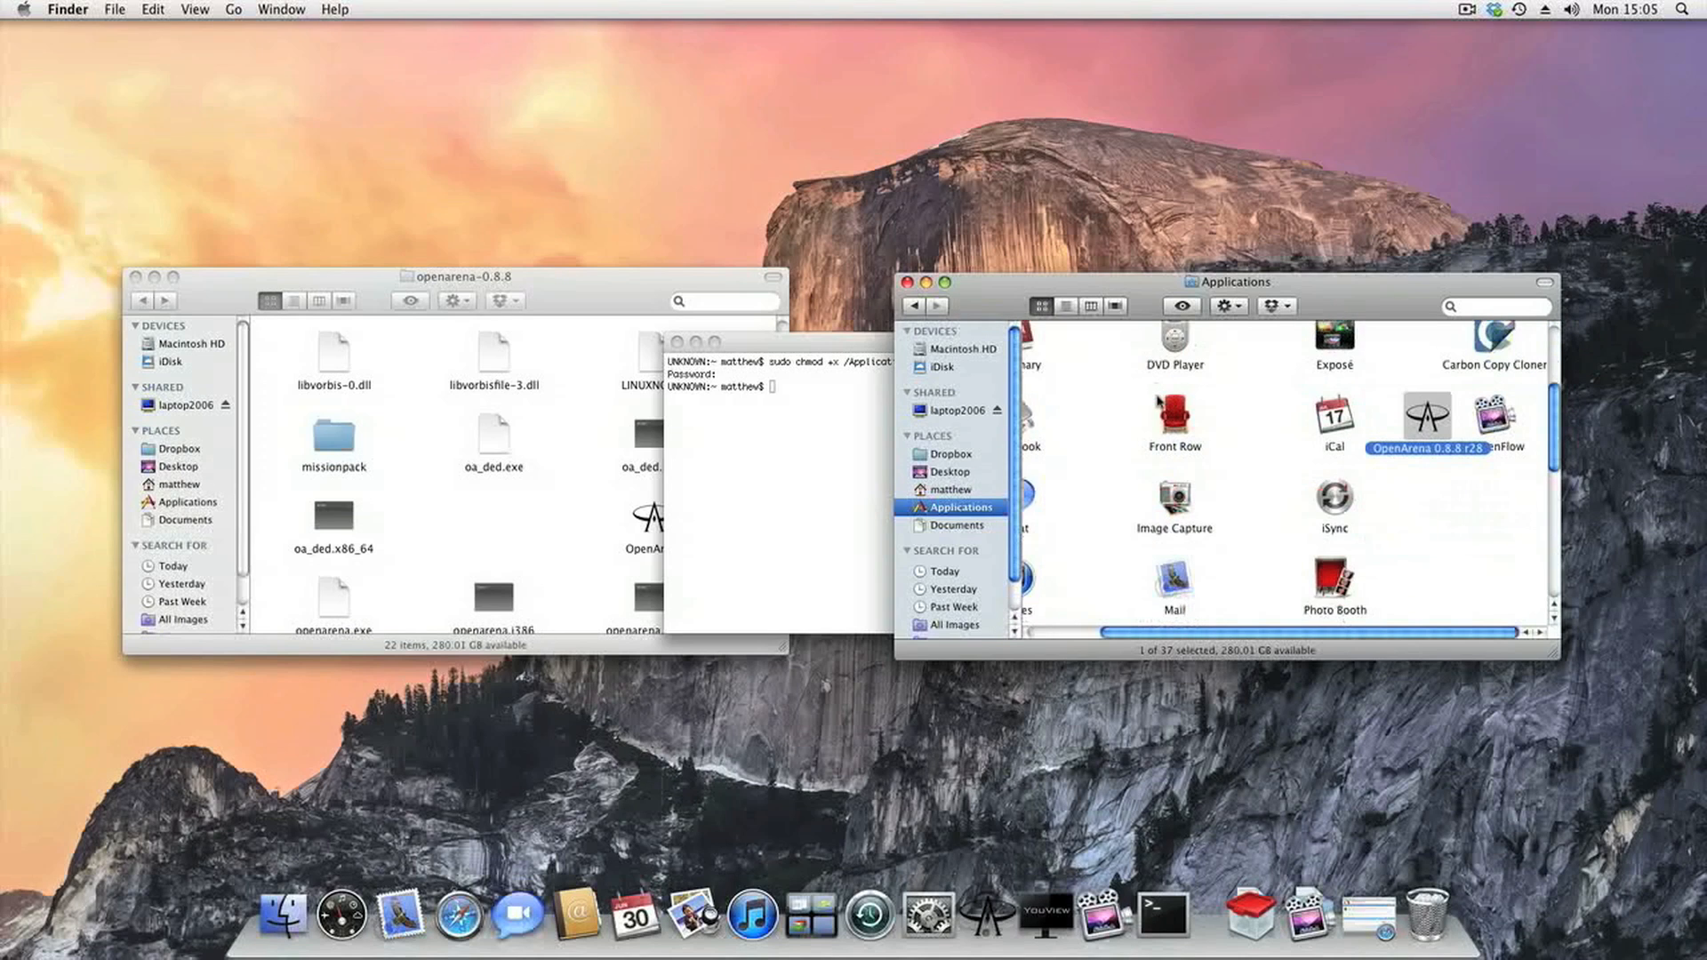
scroll(down, 3)
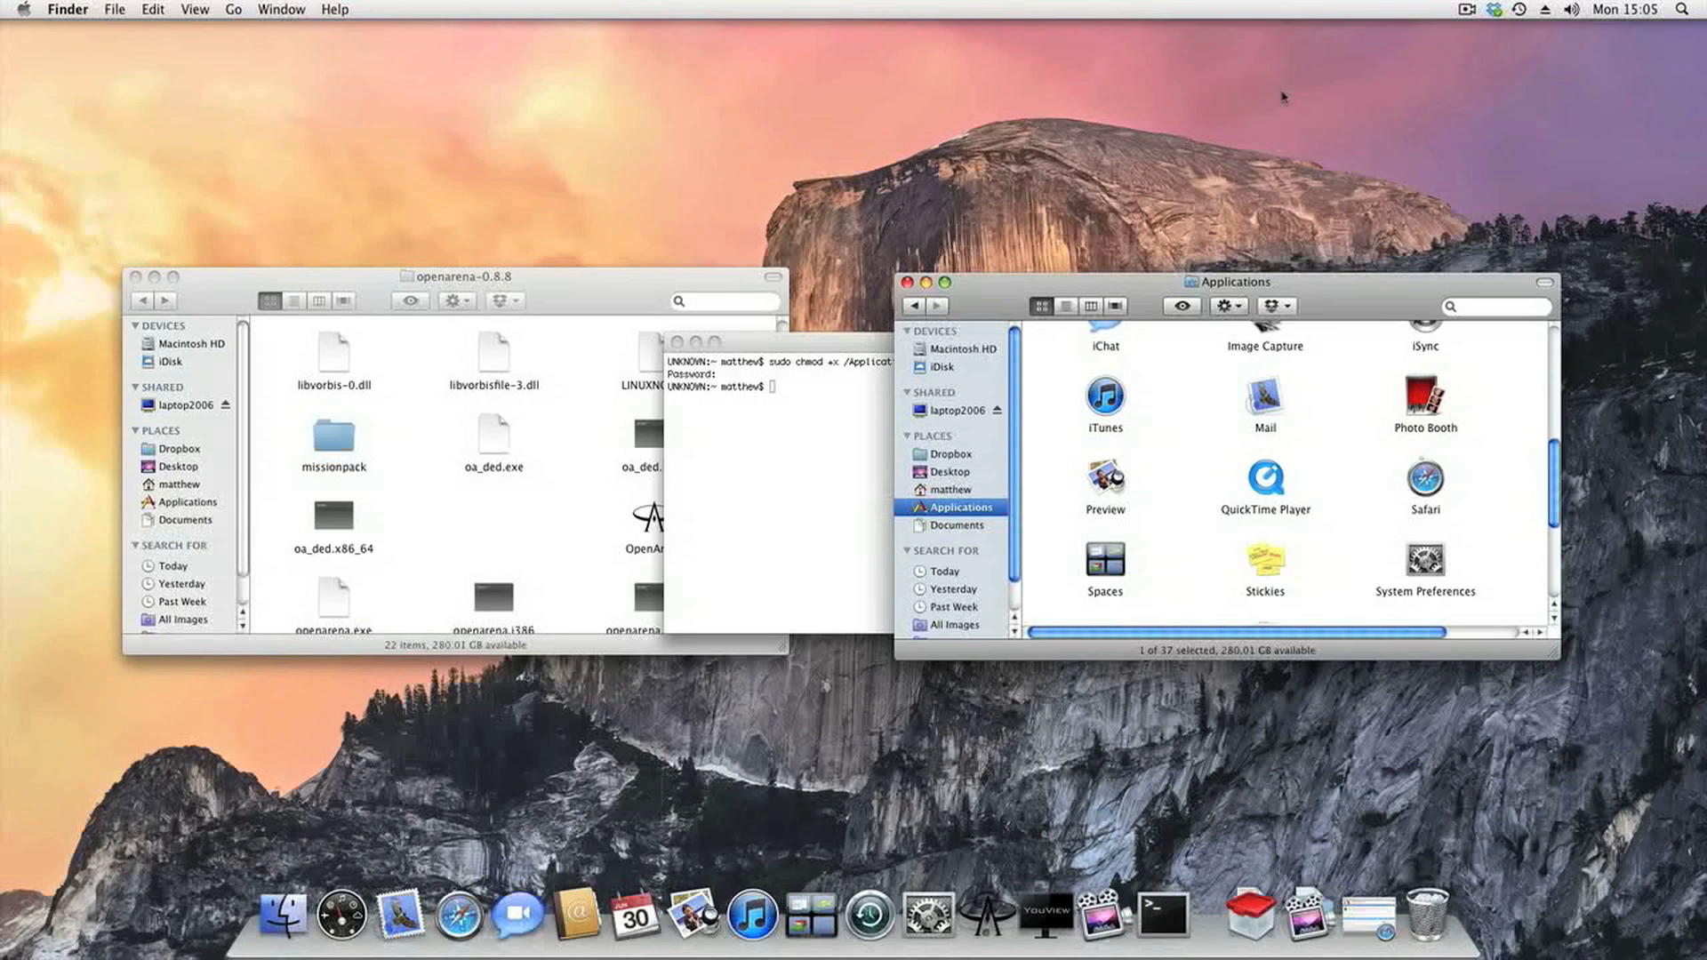
click(1495, 9)
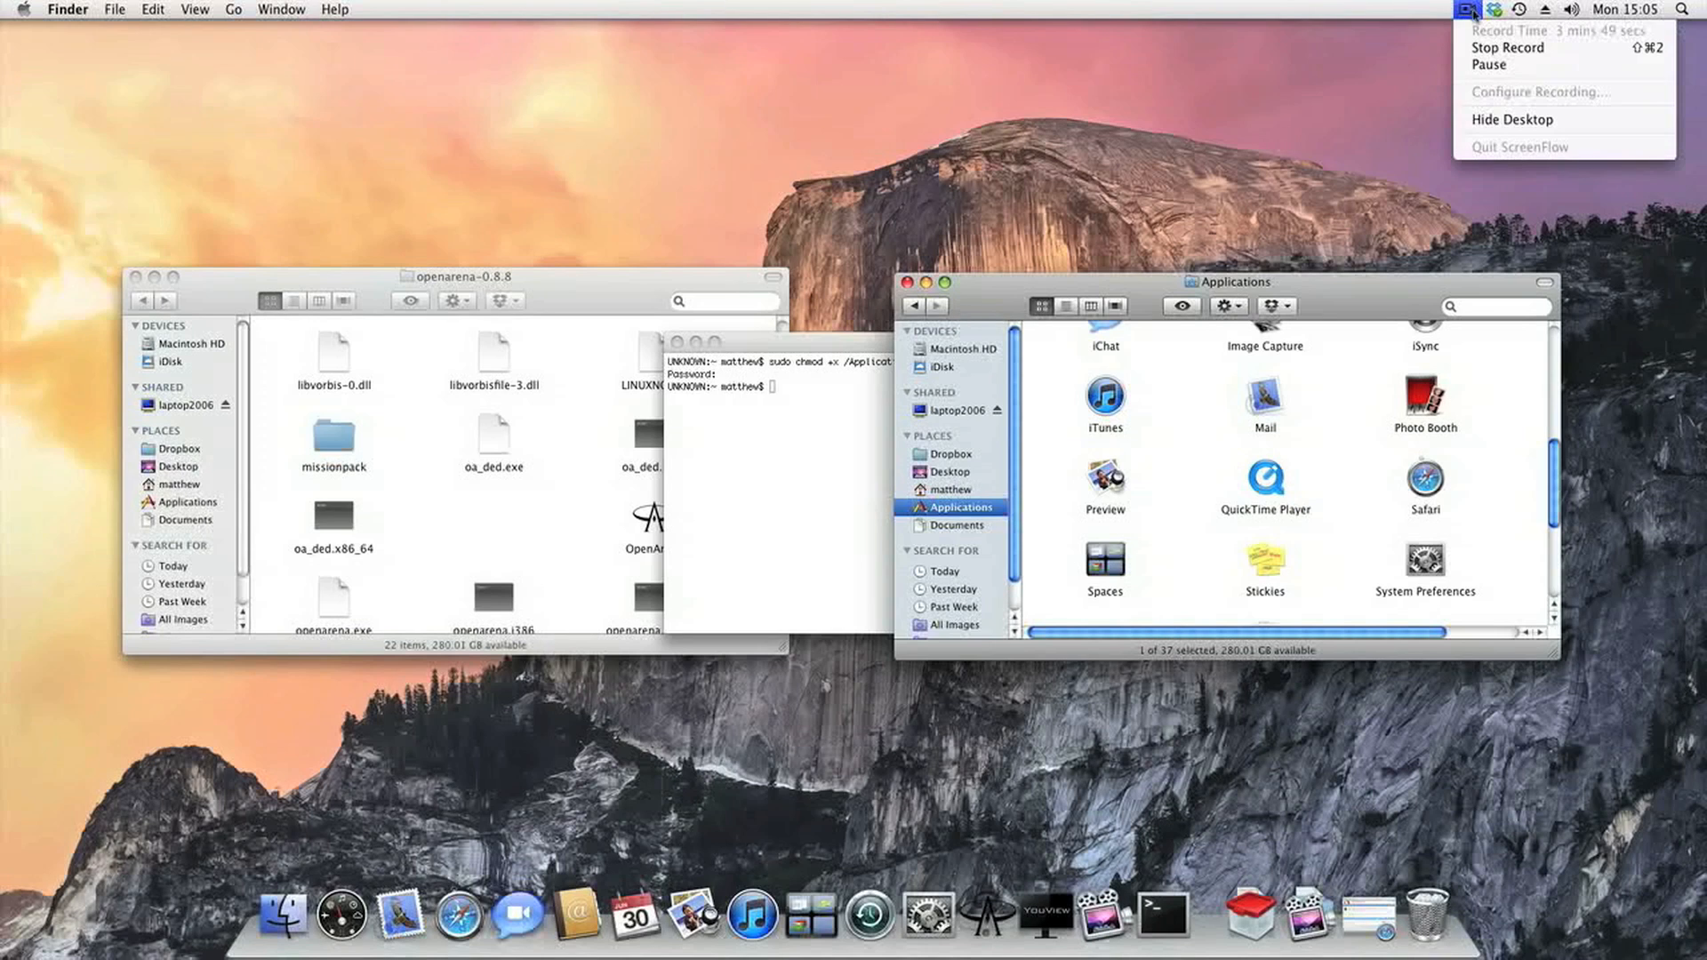
mouse_move(1490, 66)
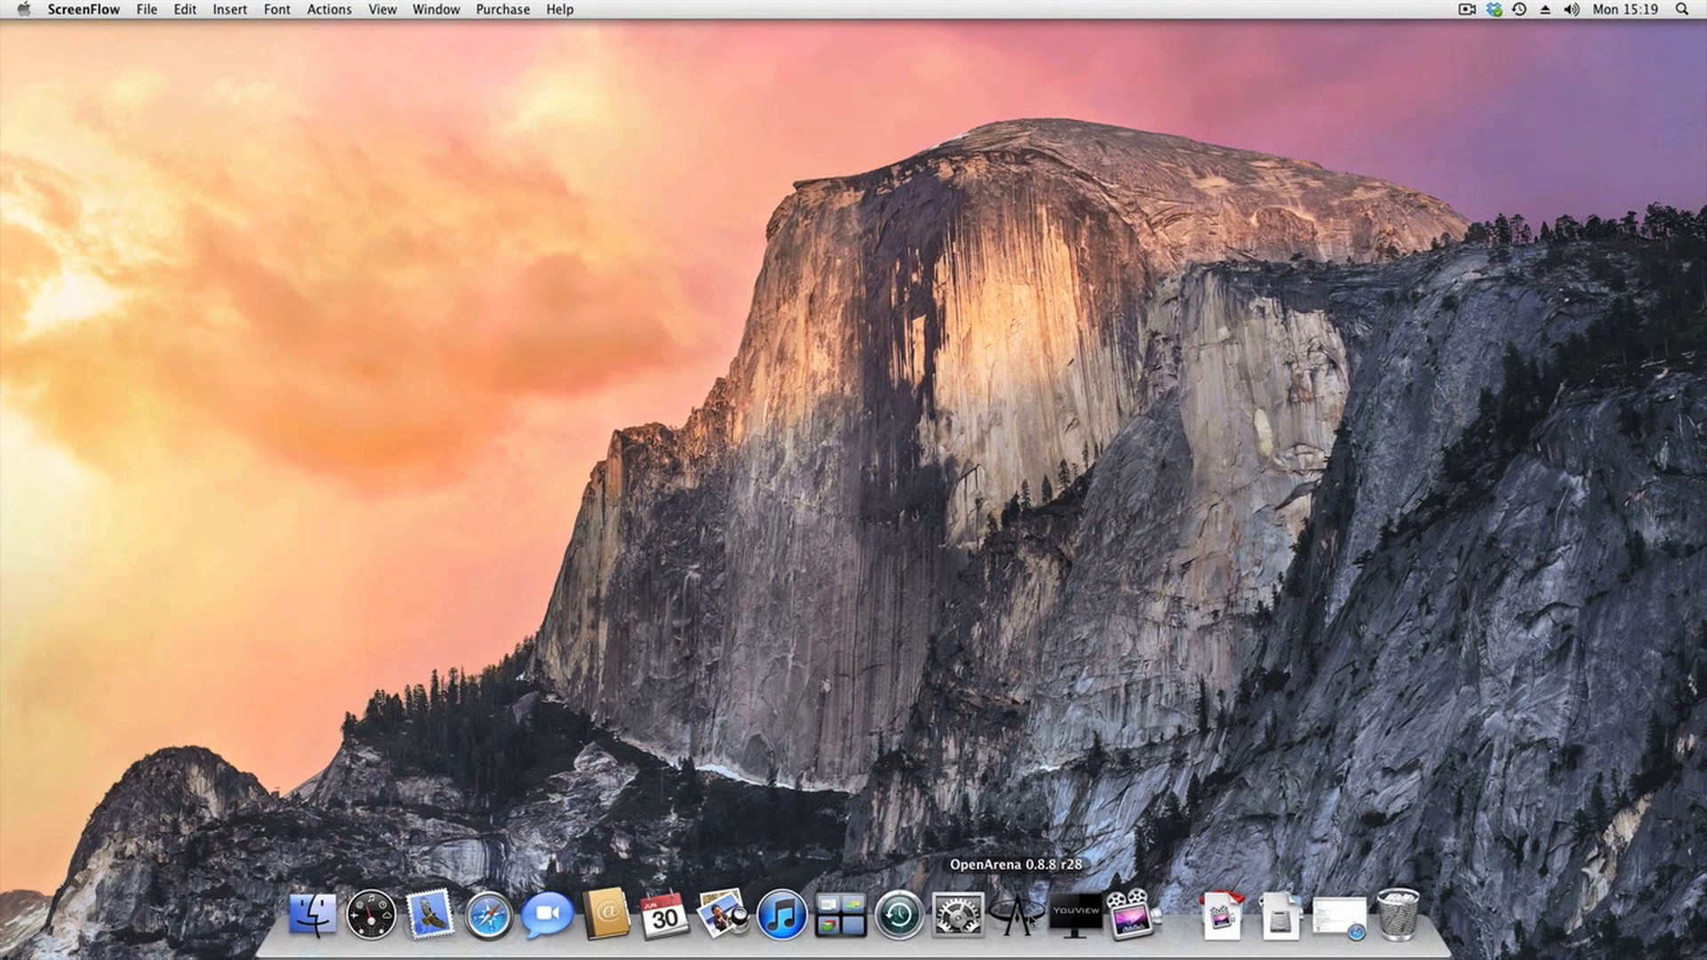
mouse_move(430, 911)
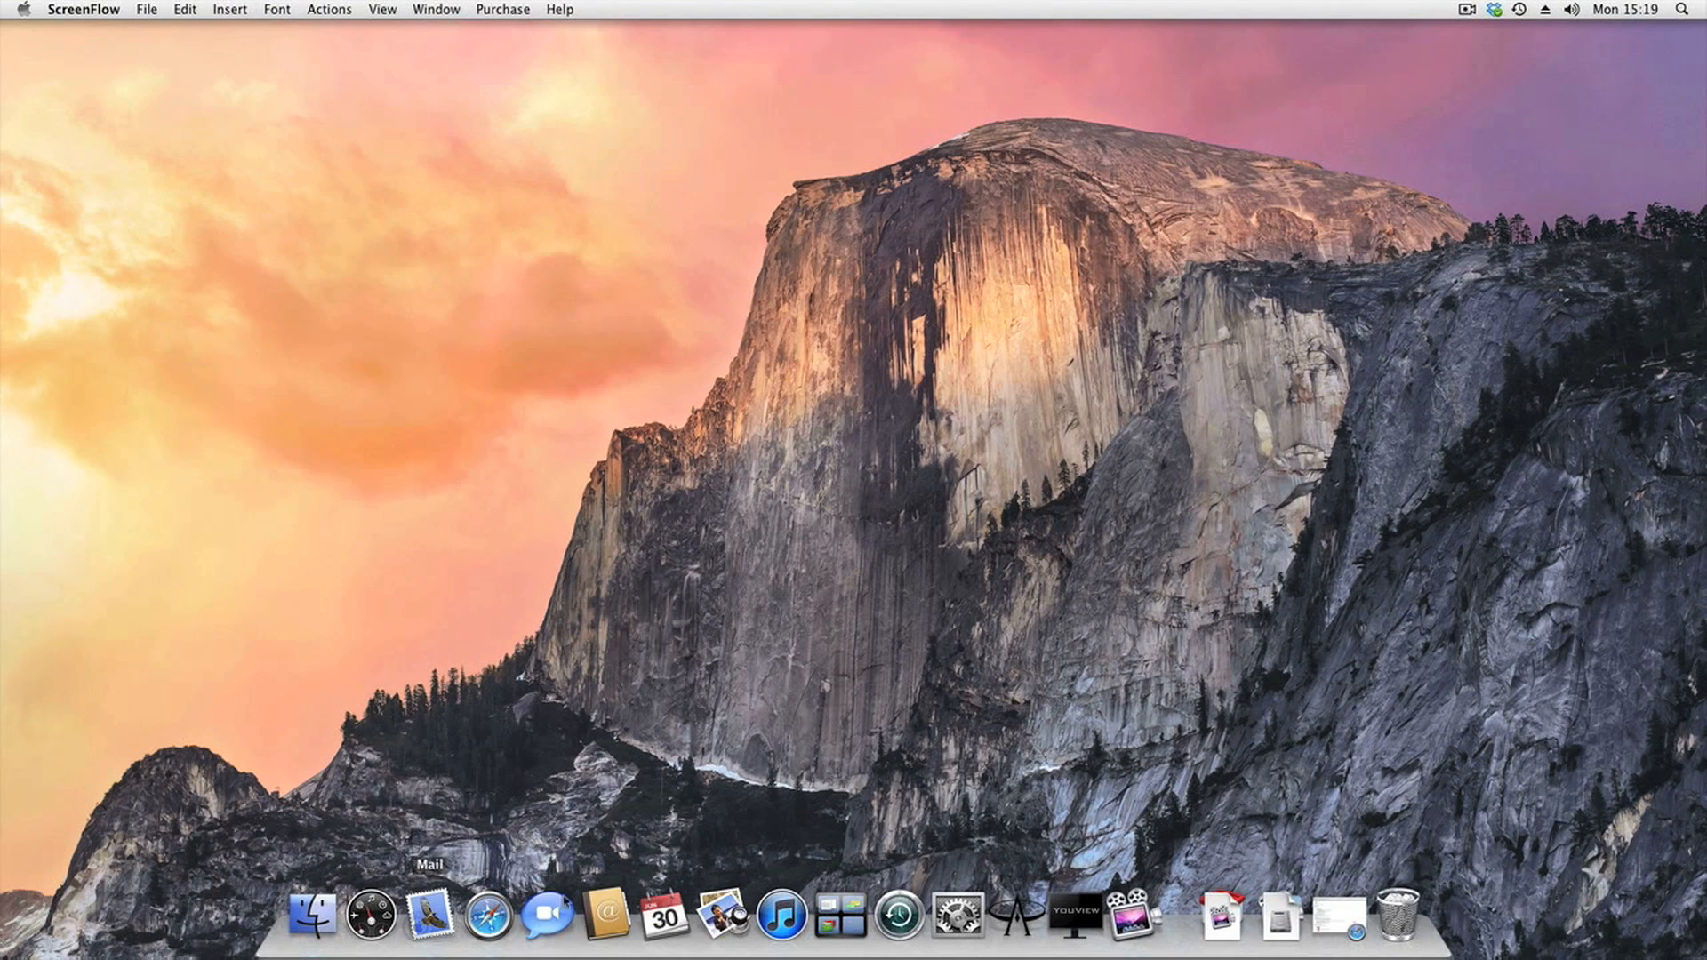
mouse_move(1042, 914)
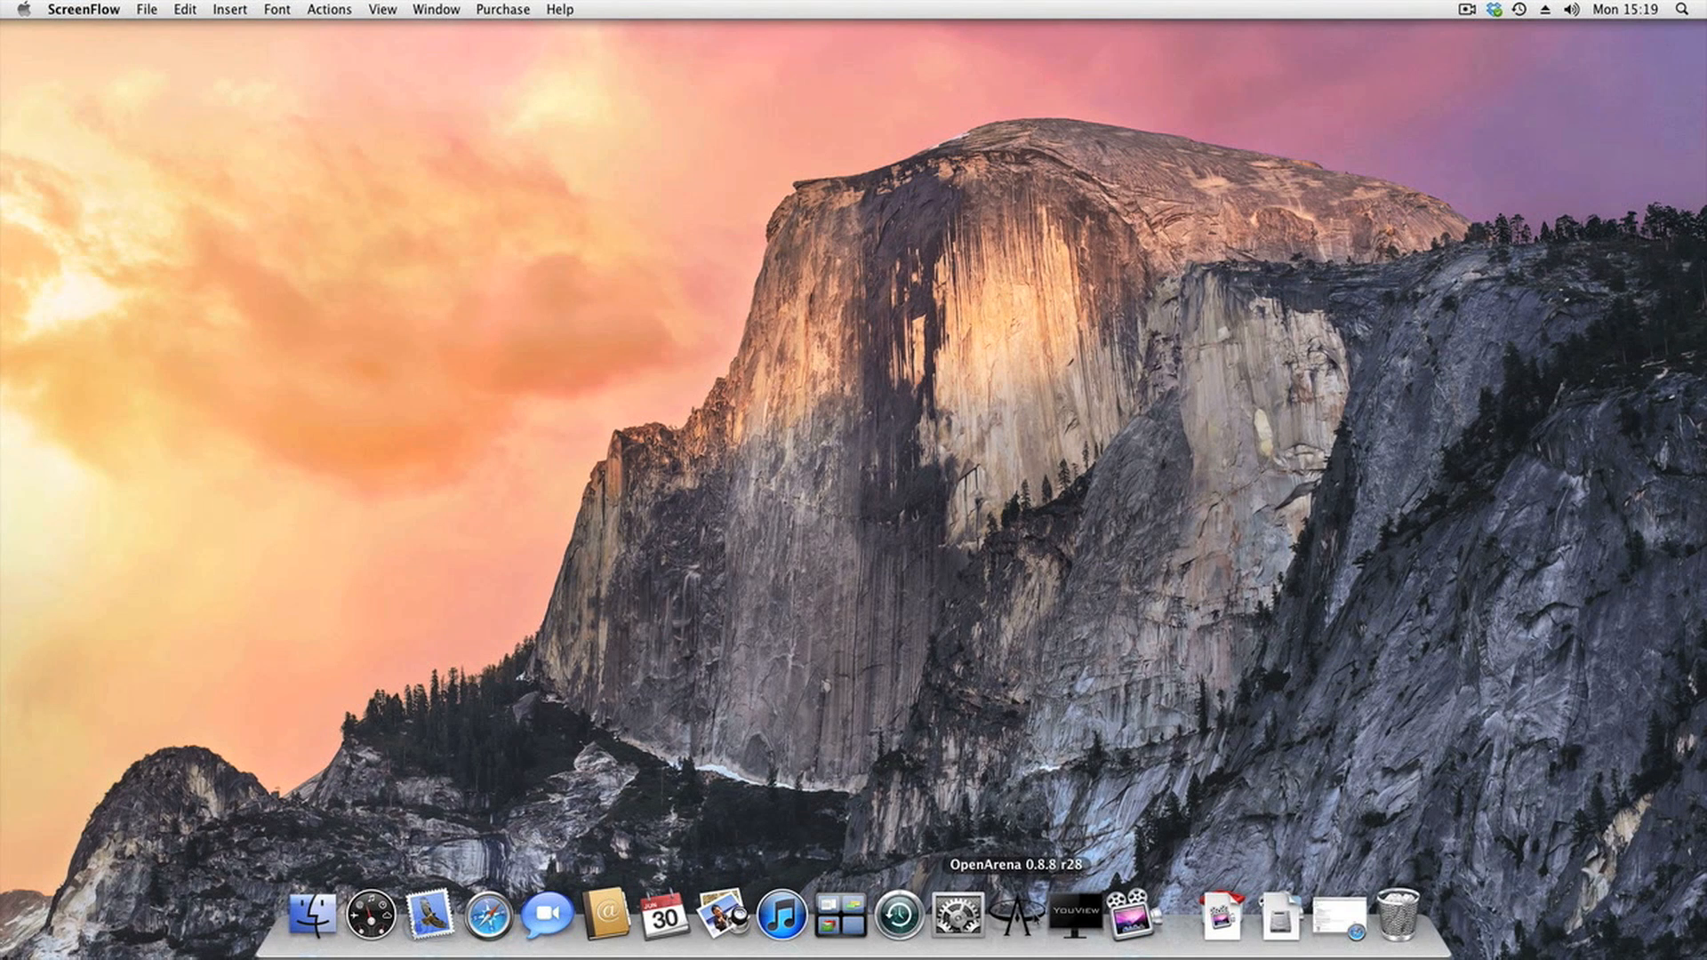
Launch OpenArena 0.8.8 r28 from its Dock icon, reaching the main menu.
click(1046, 912)
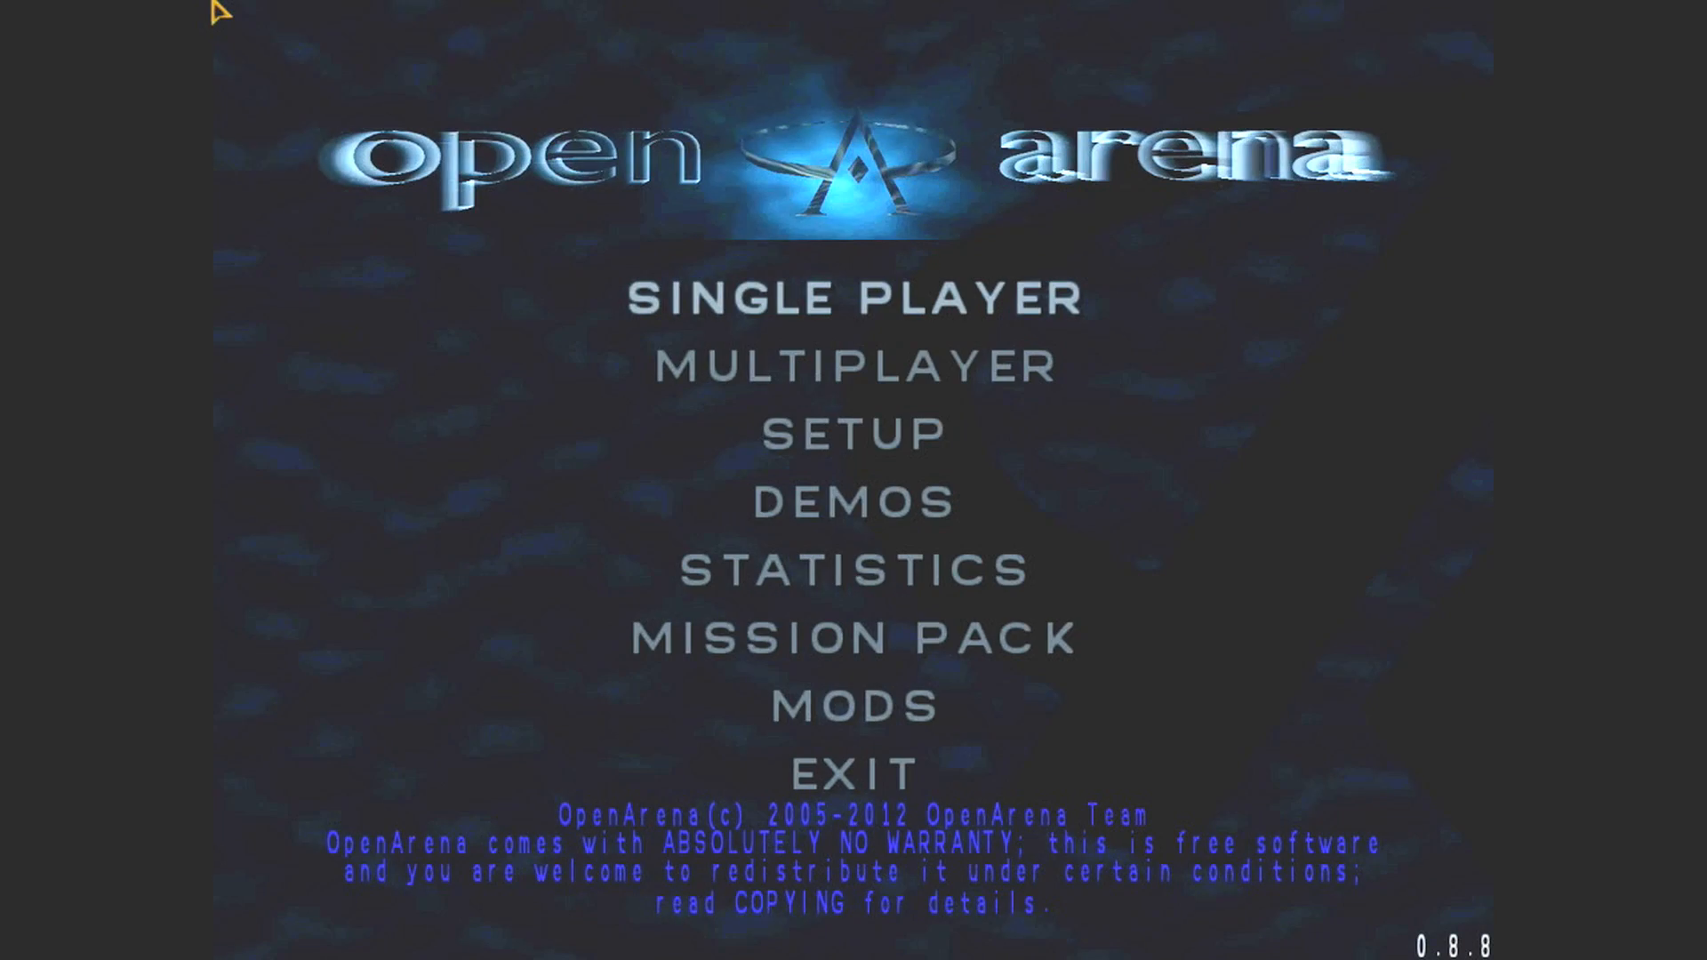
Start a Single Player fight on OA_RPG3DM2: Trial By Error at the default difficulty.
click(852, 295)
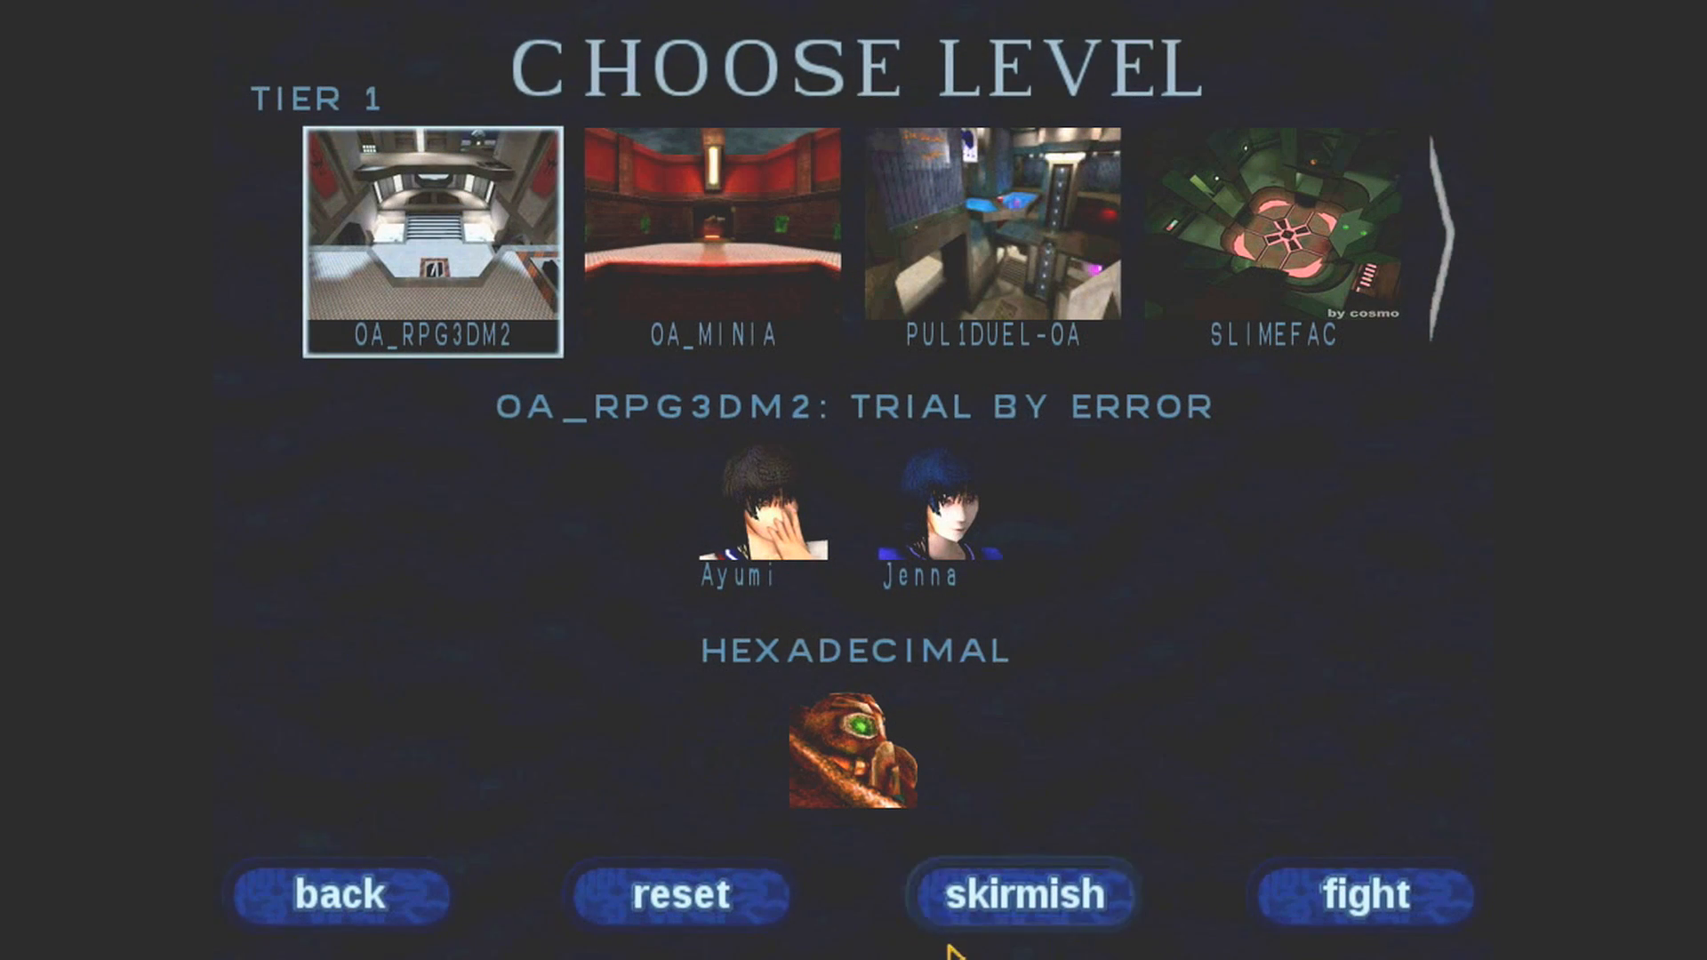
click(1362, 895)
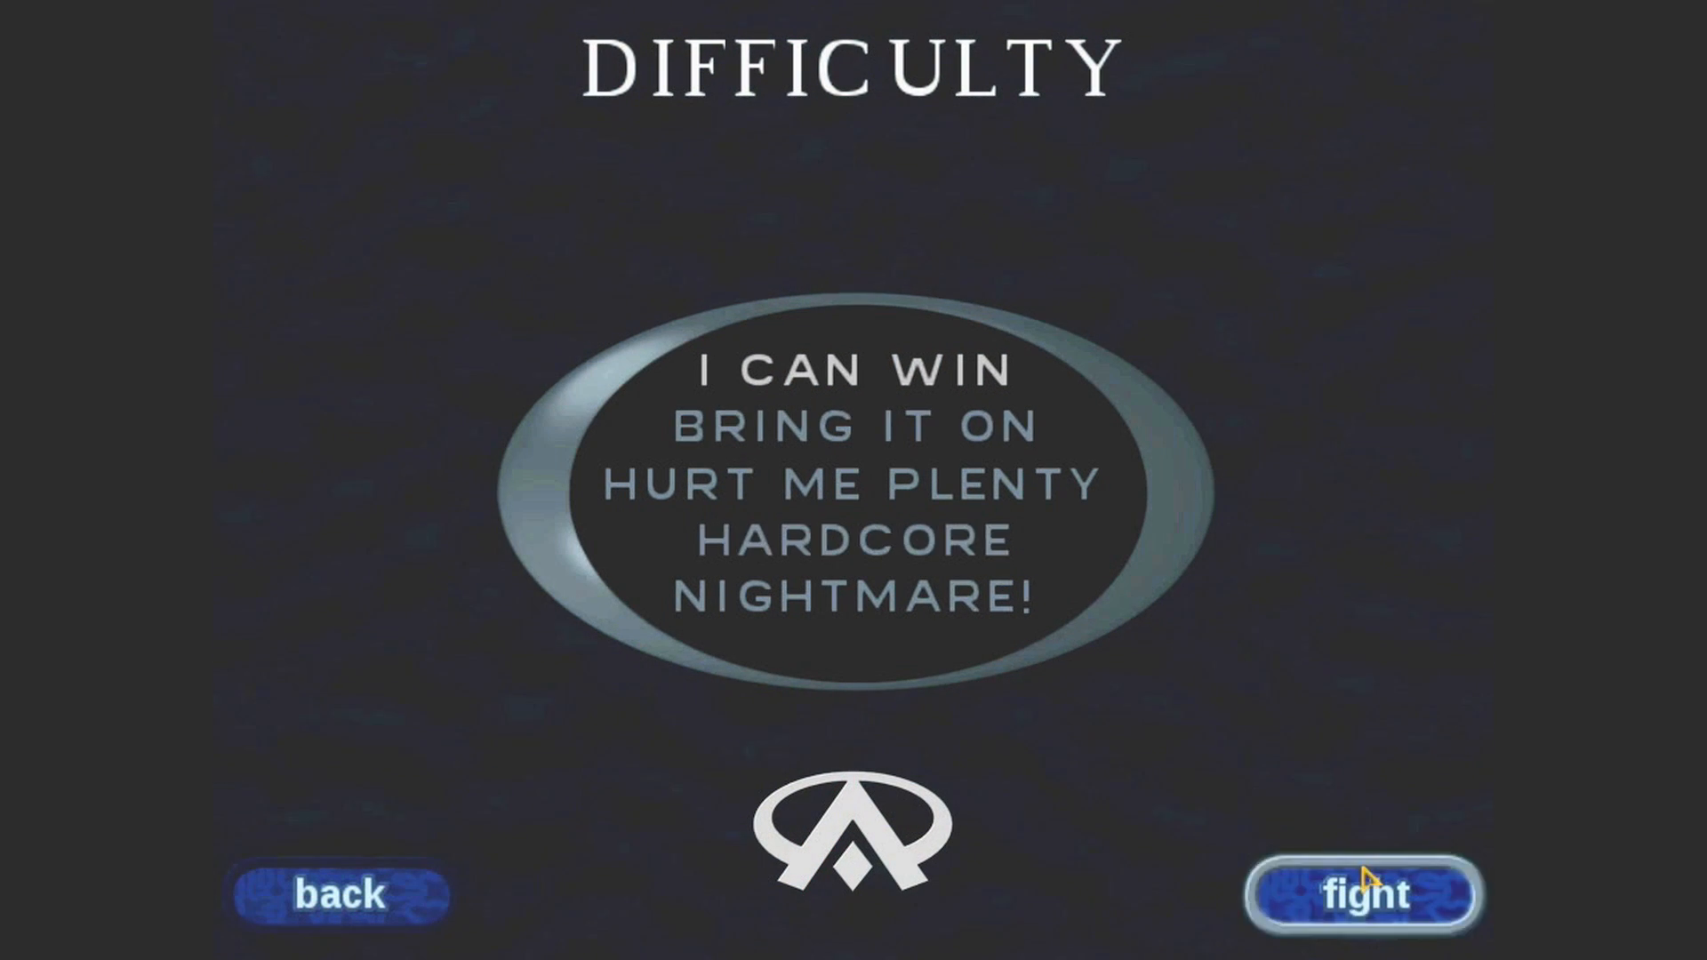
click(1363, 895)
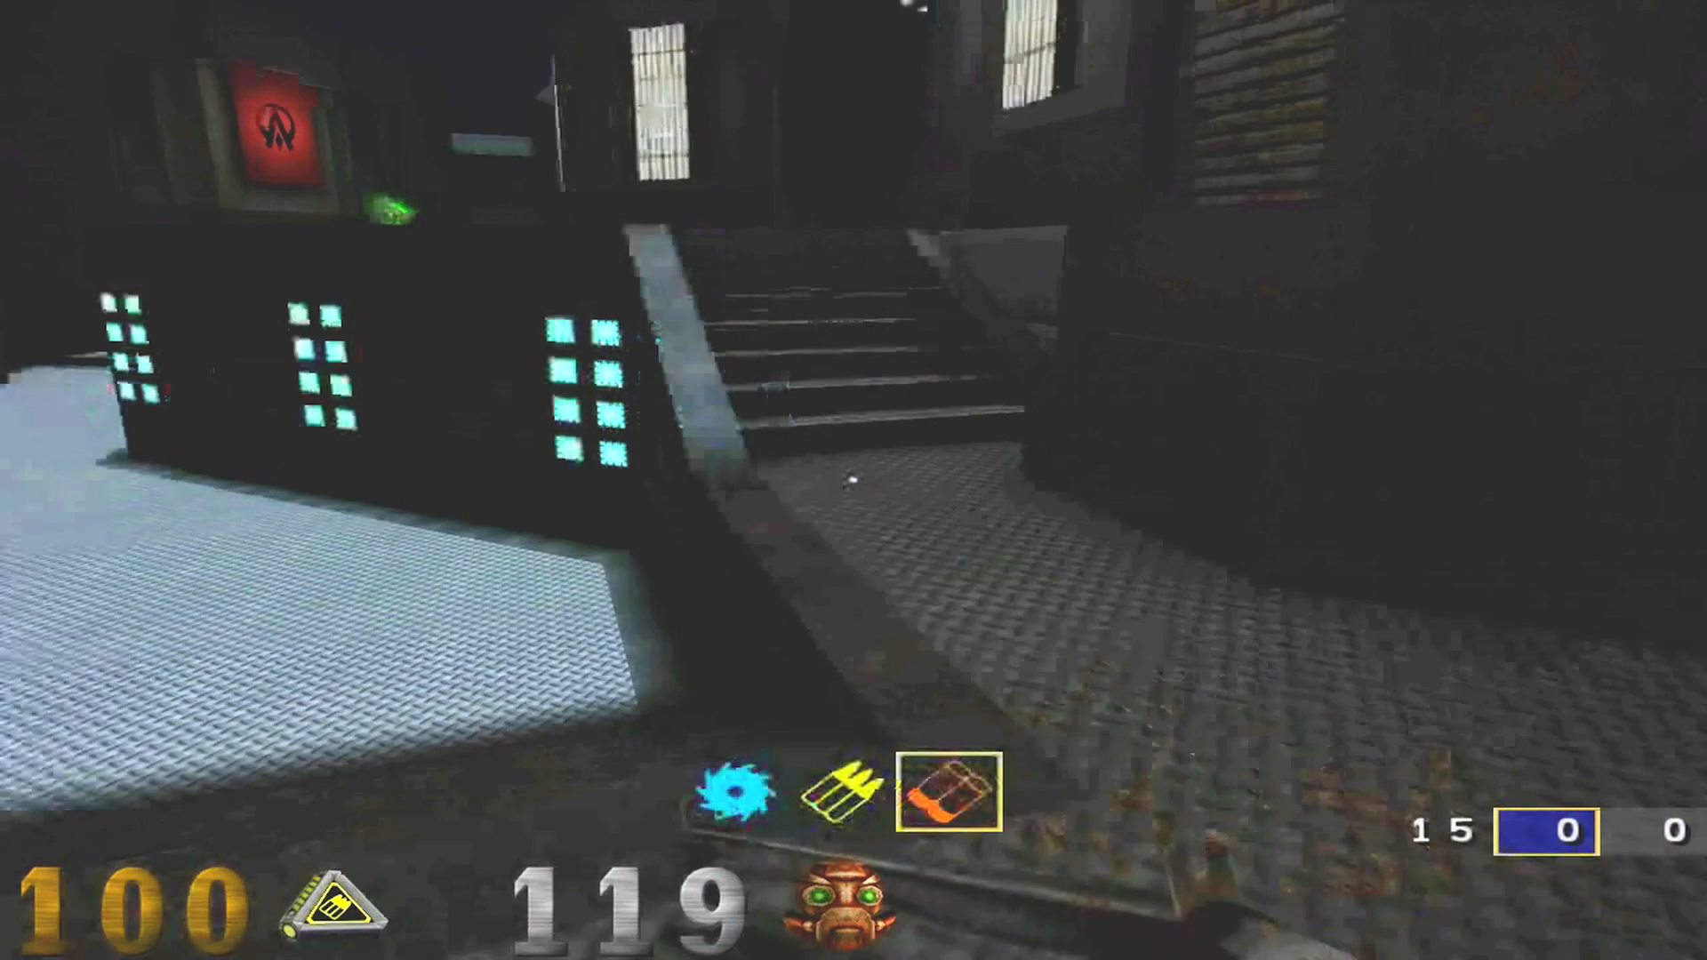
mouse_move(854, 480)
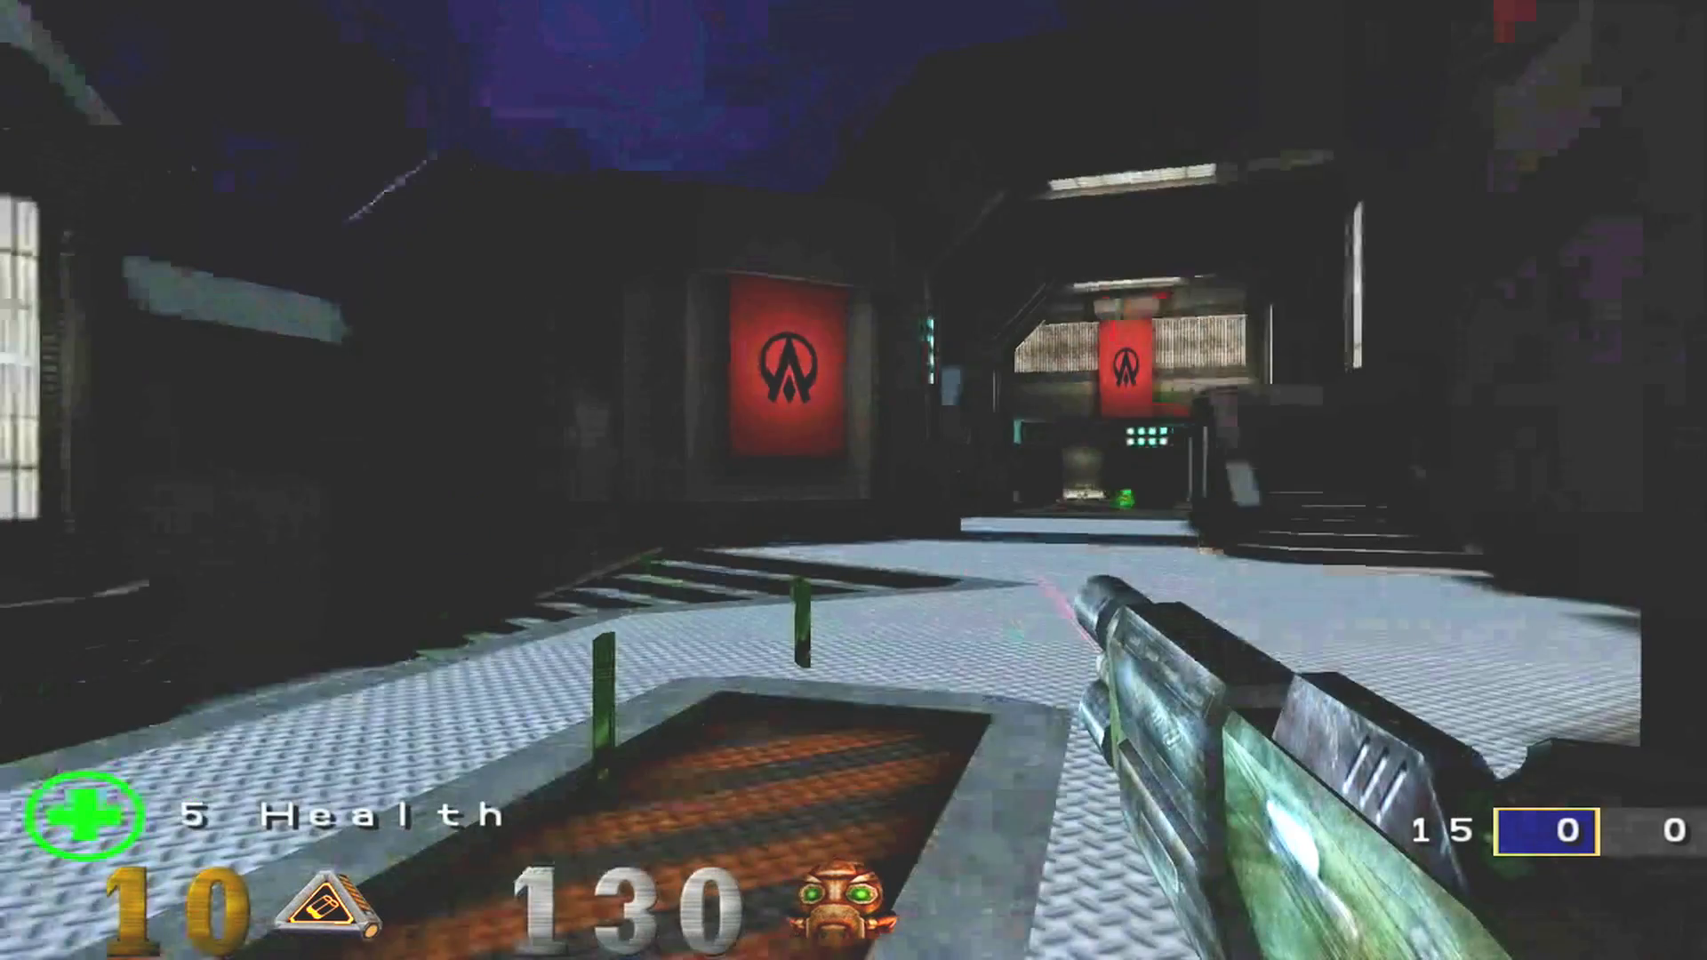
mouse_move(854, 480)
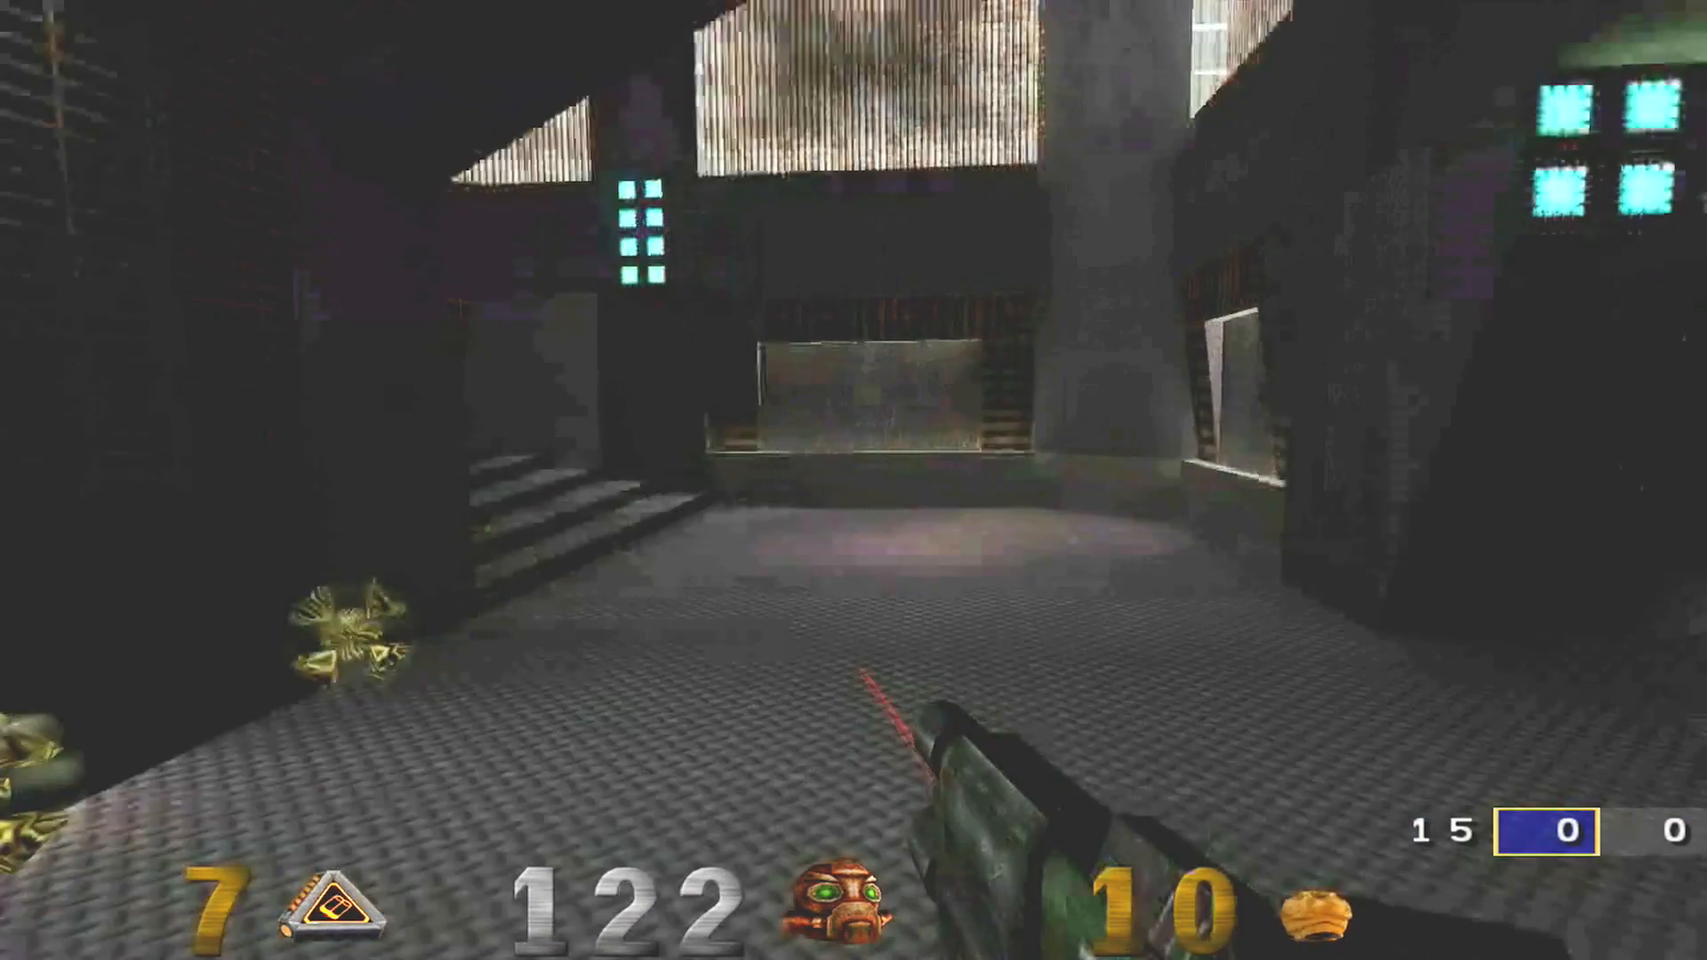
mouse_move(854, 480)
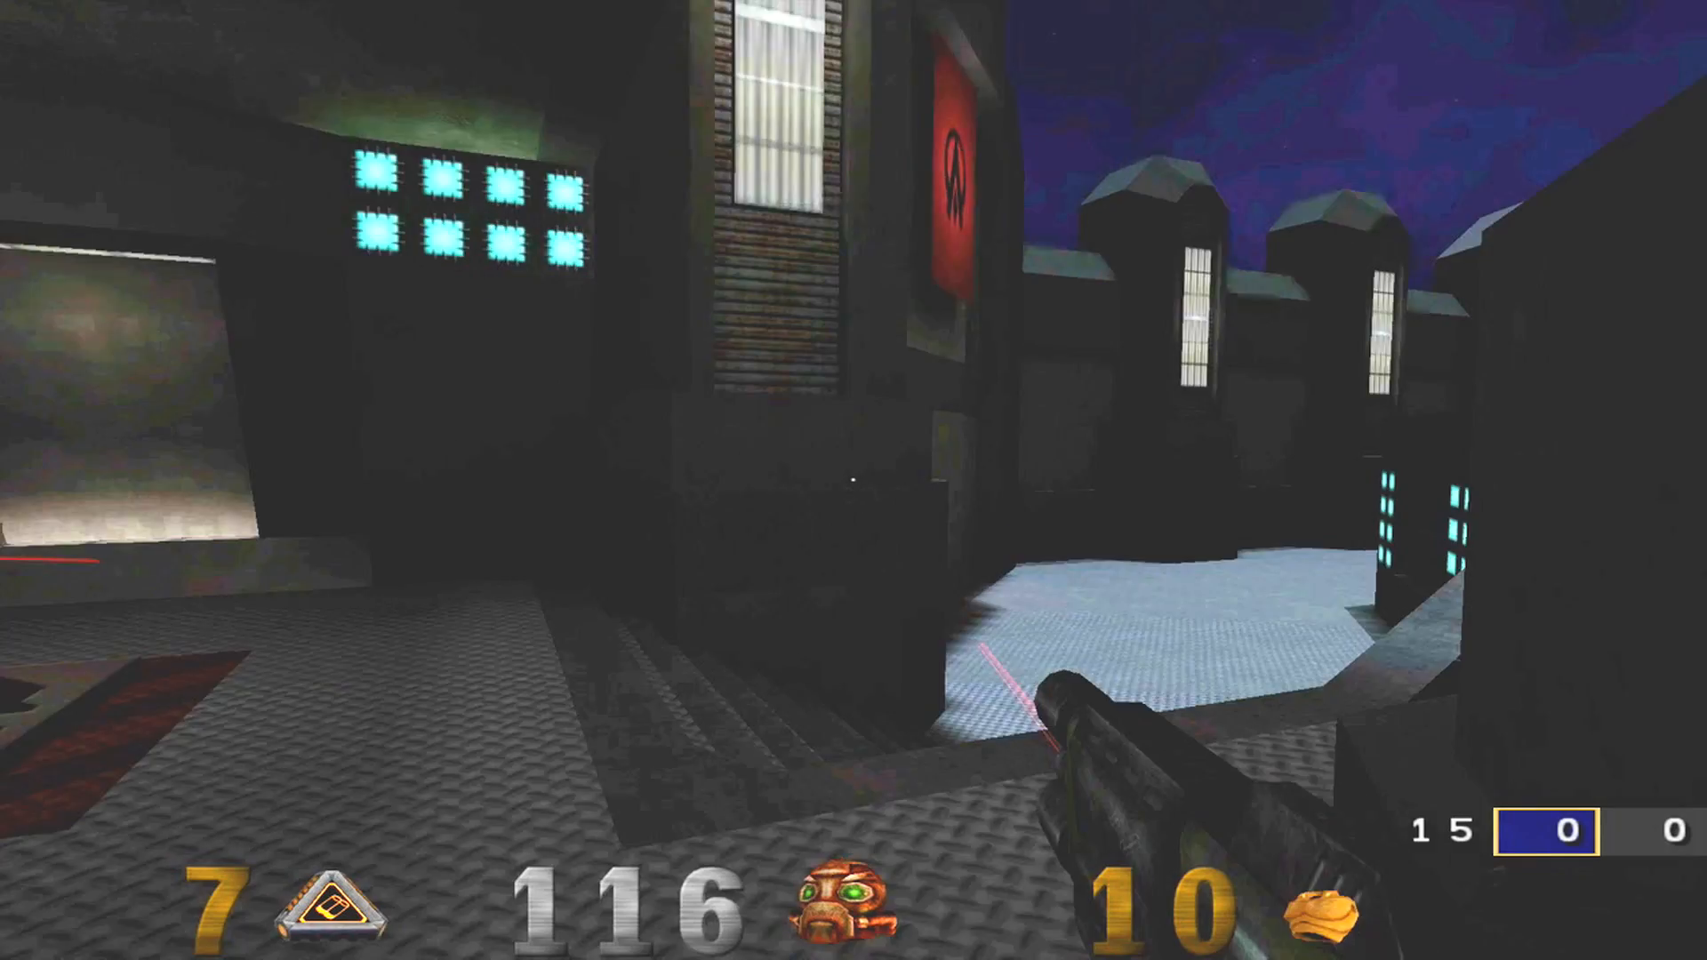
Roam the arena collecting health and a shotgun, checking the scoreboard along the way.
key(tab)
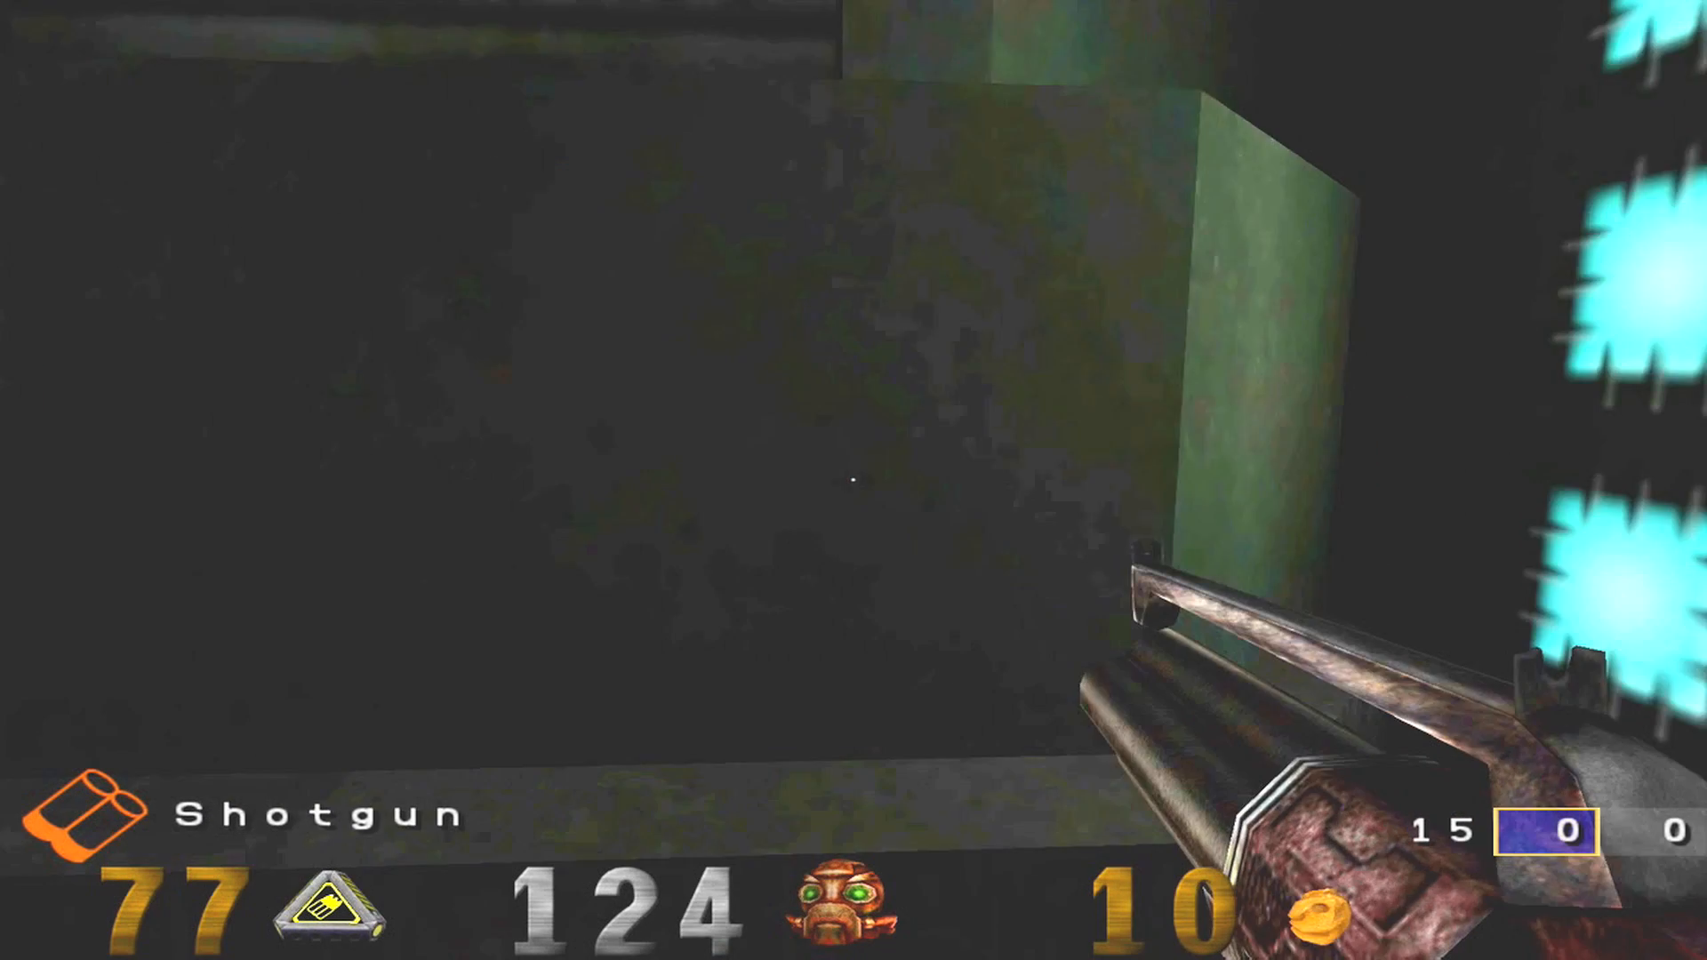
Exit the game from the in-game menu and confirm Yes, returning to the desktop.
key(Escape)
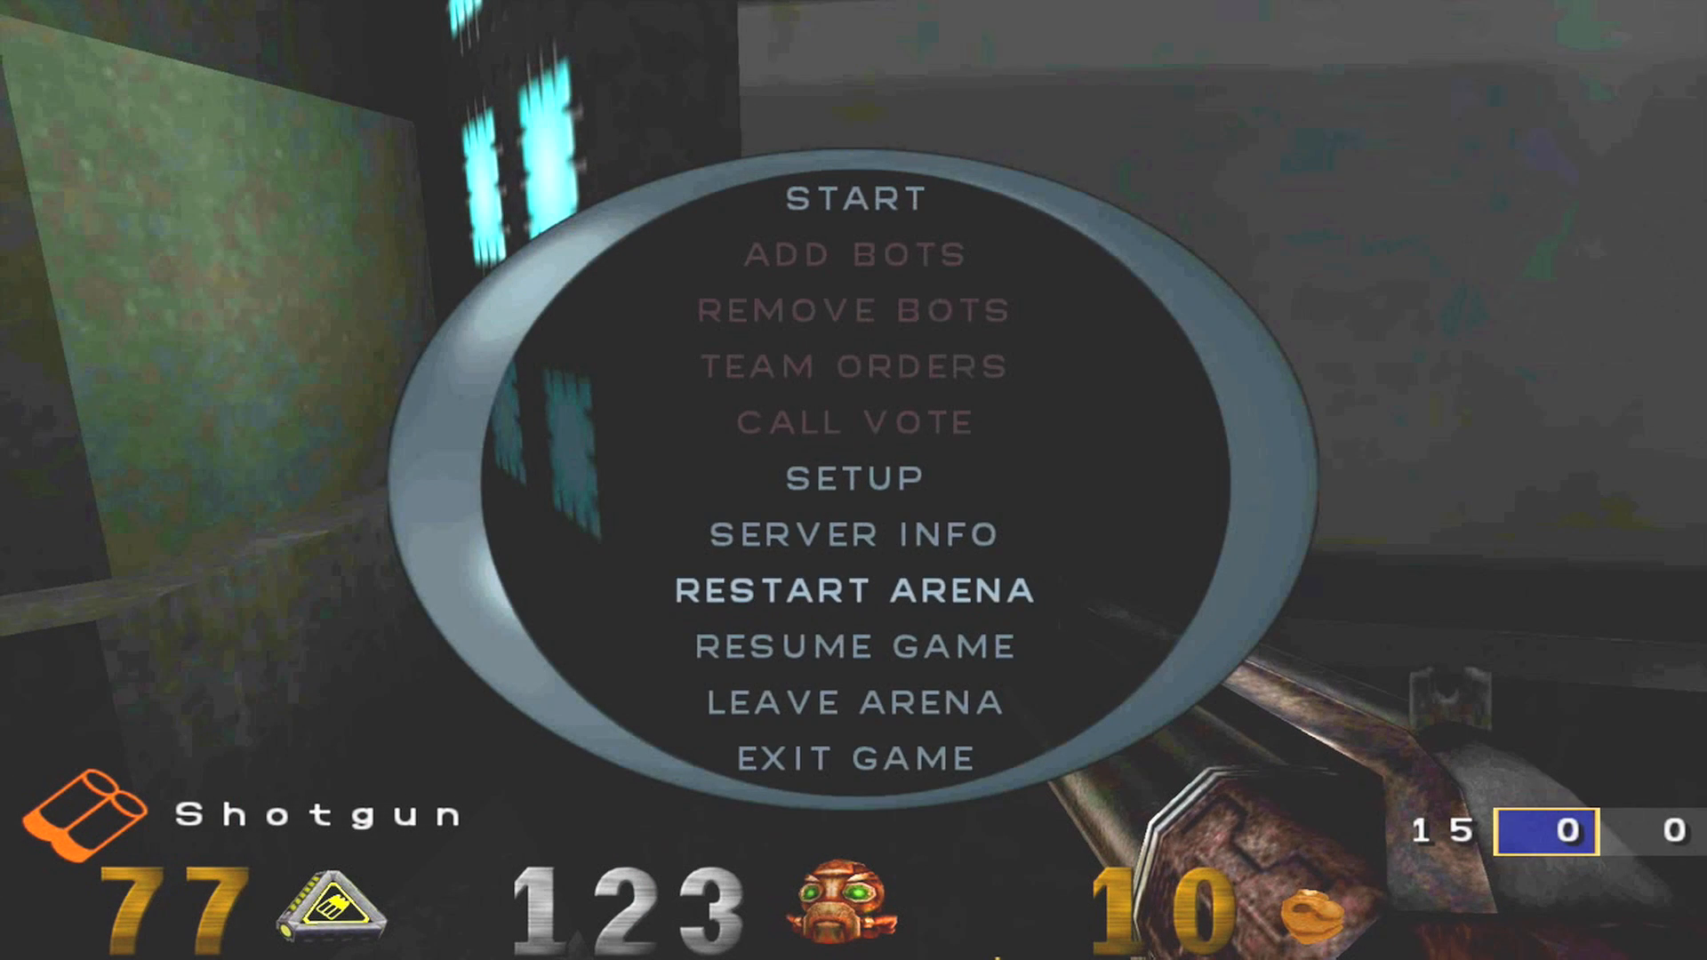
click(855, 759)
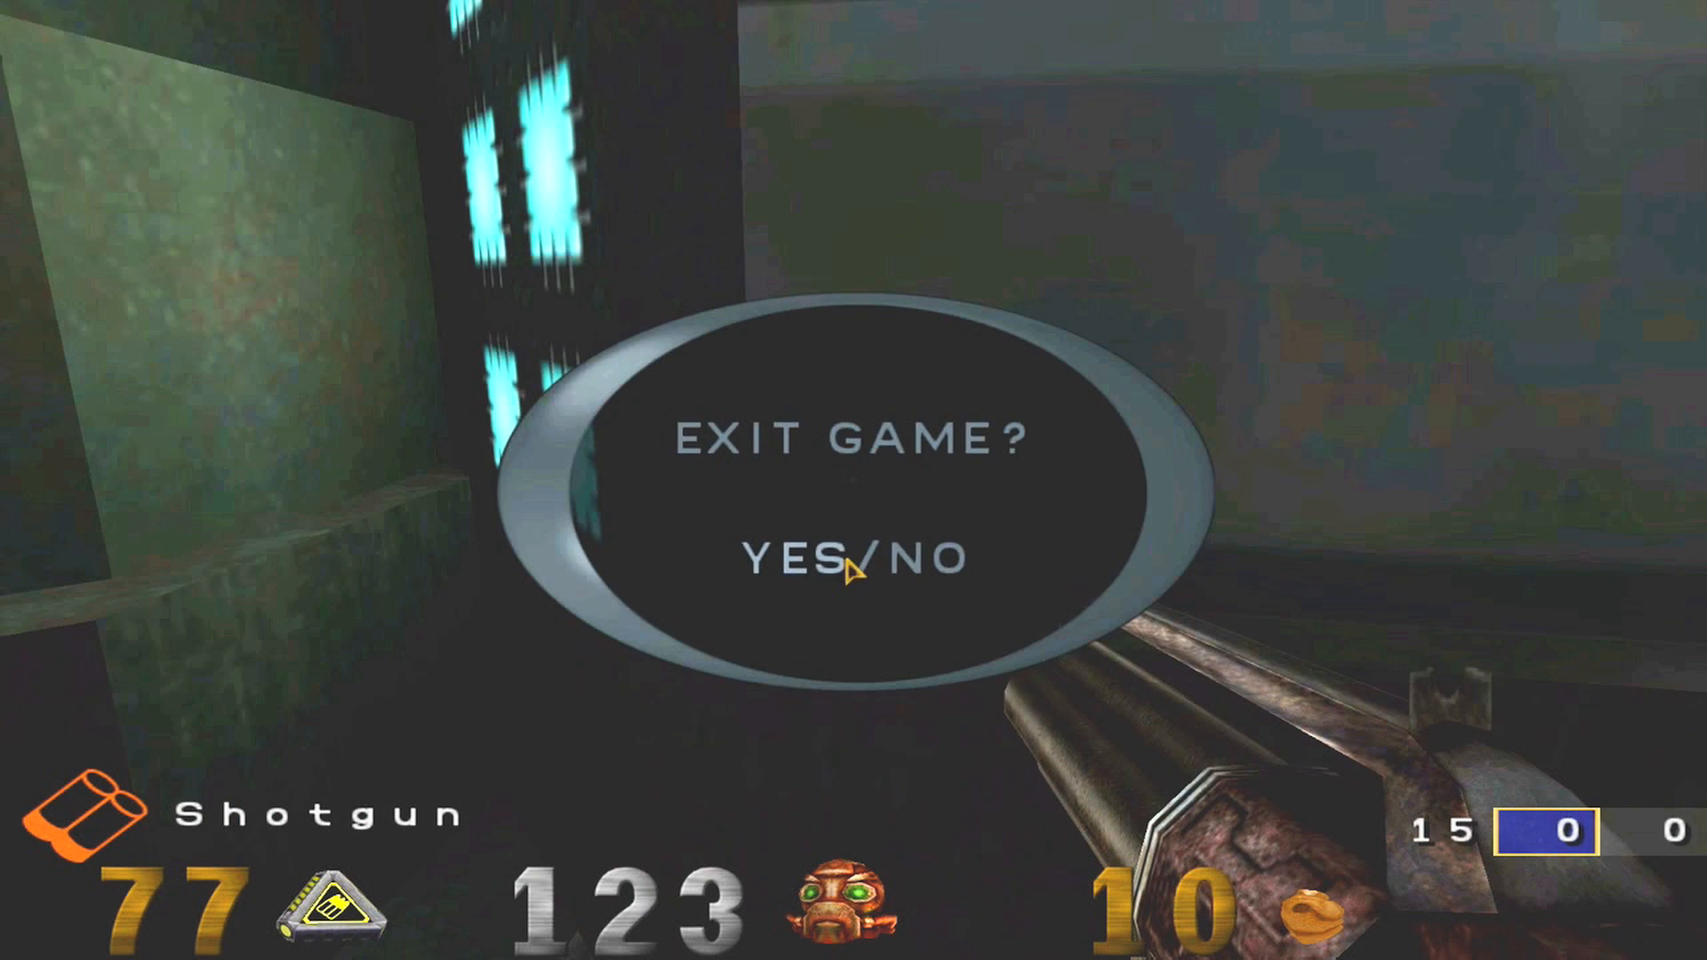
click(789, 559)
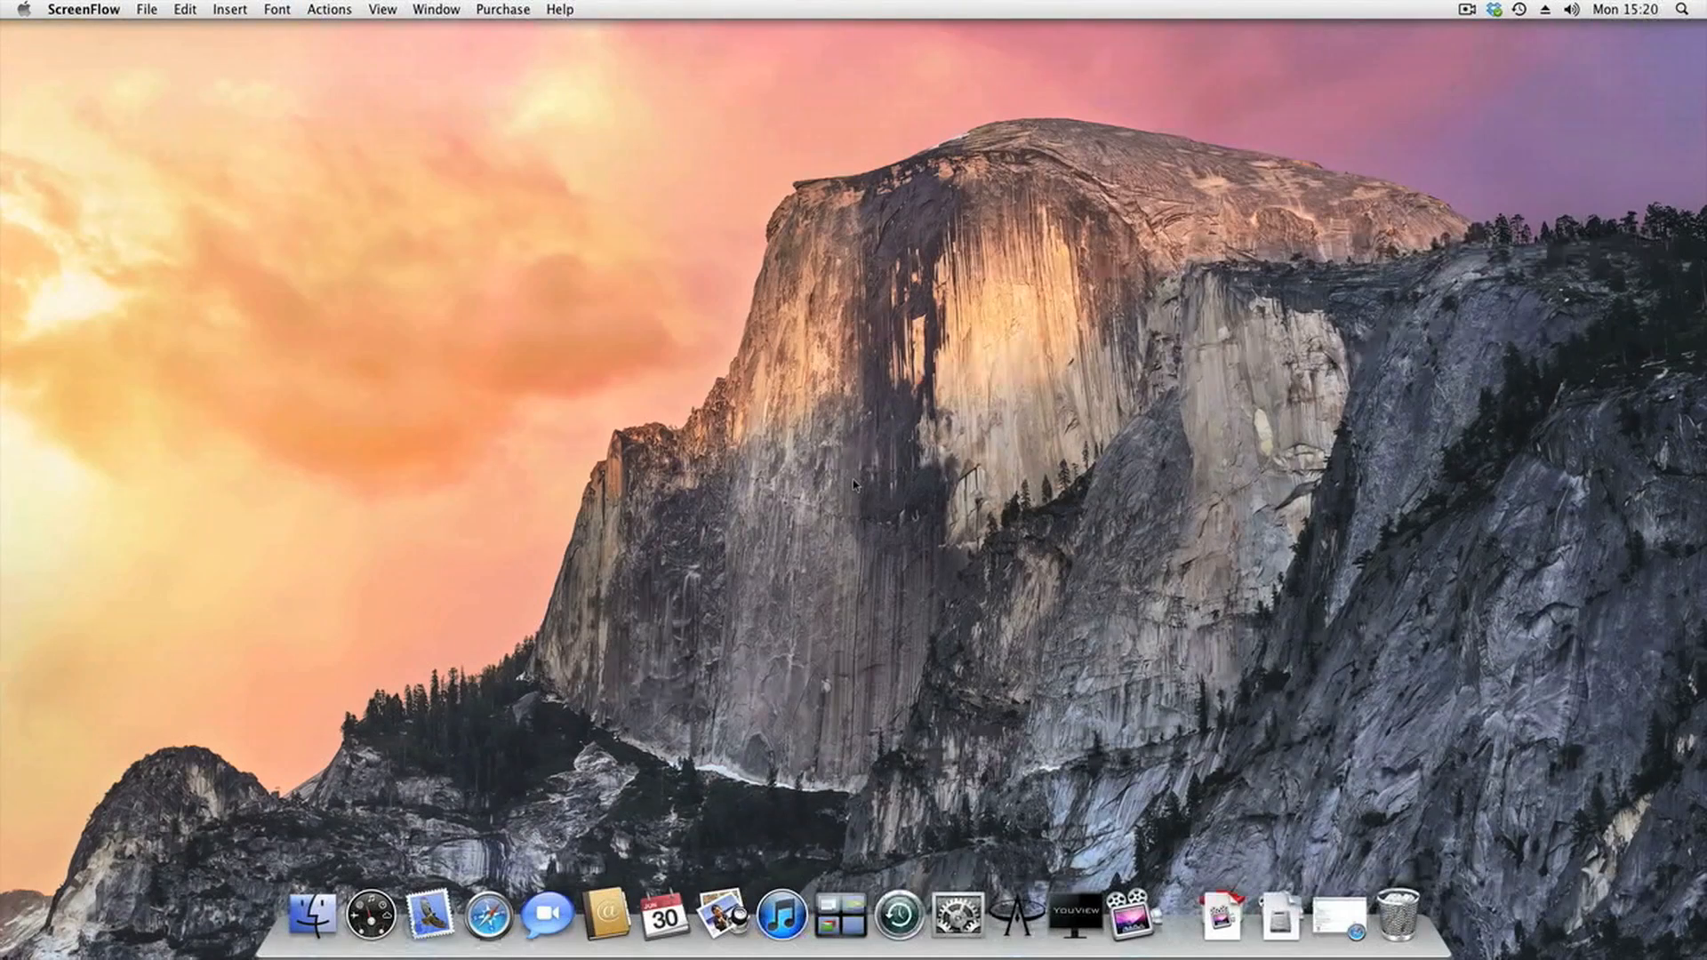